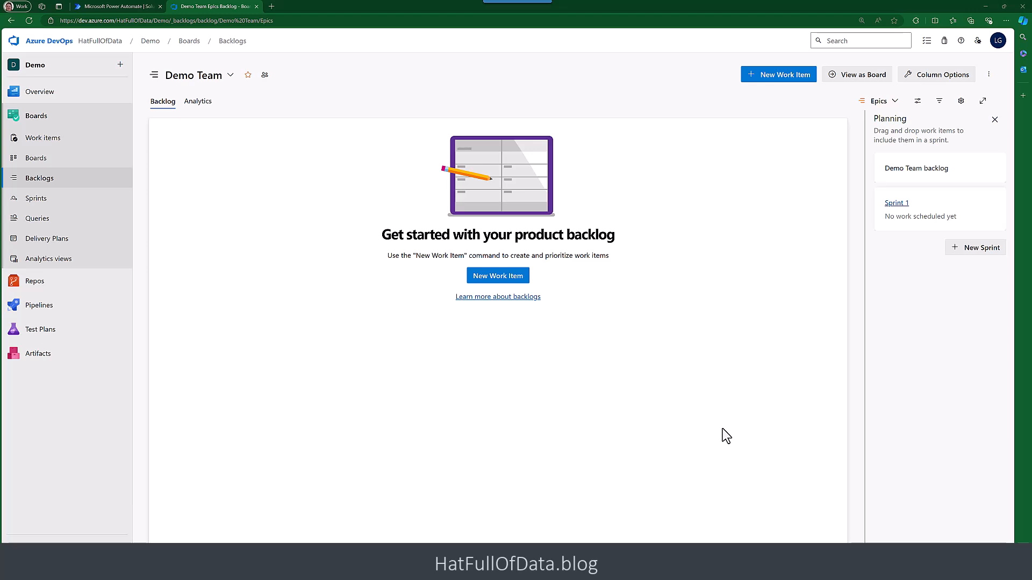
pyautogui.moveTo(254, 240)
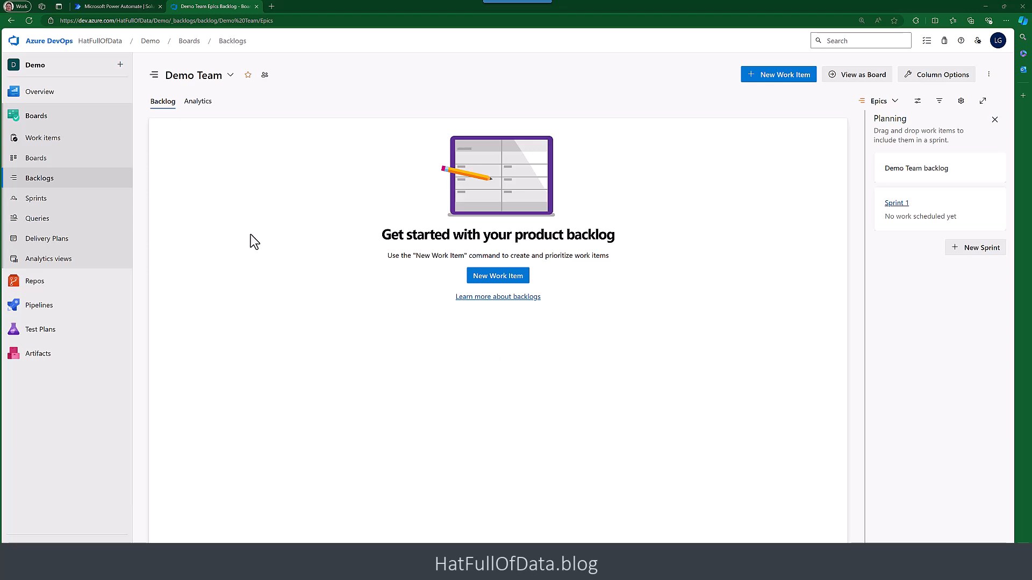
# Step: In the DevOps solution, create the manually triggered instant cloud flow 'Create DevOps Items'
pyautogui.click(110, 7)
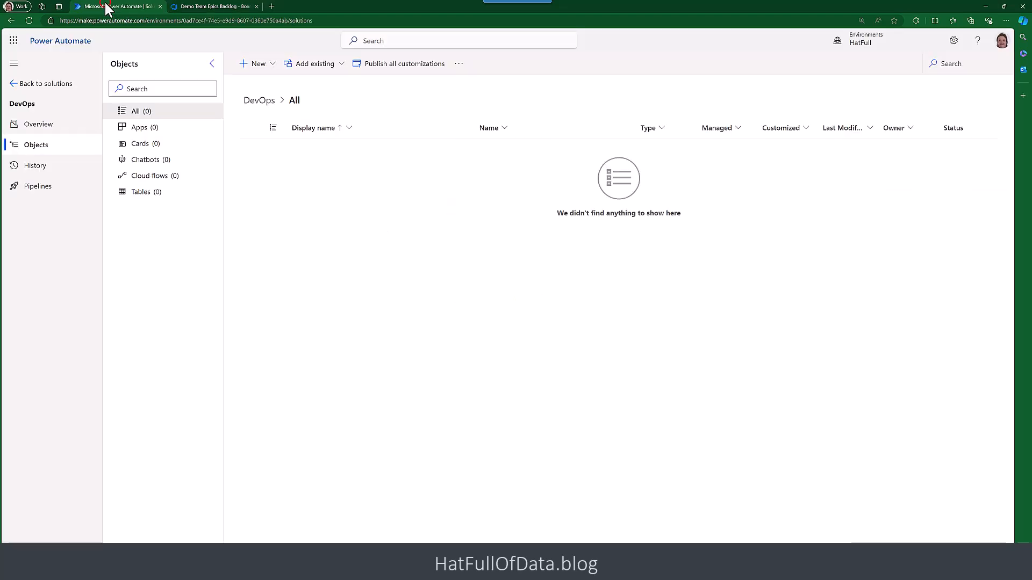
pyautogui.moveTo(395, 321)
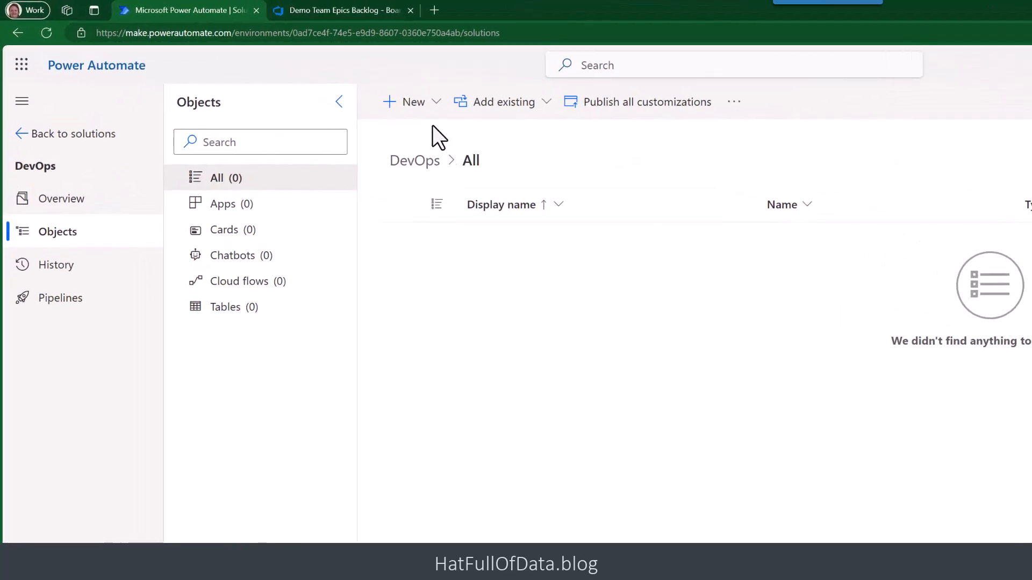
pyautogui.click(413, 102)
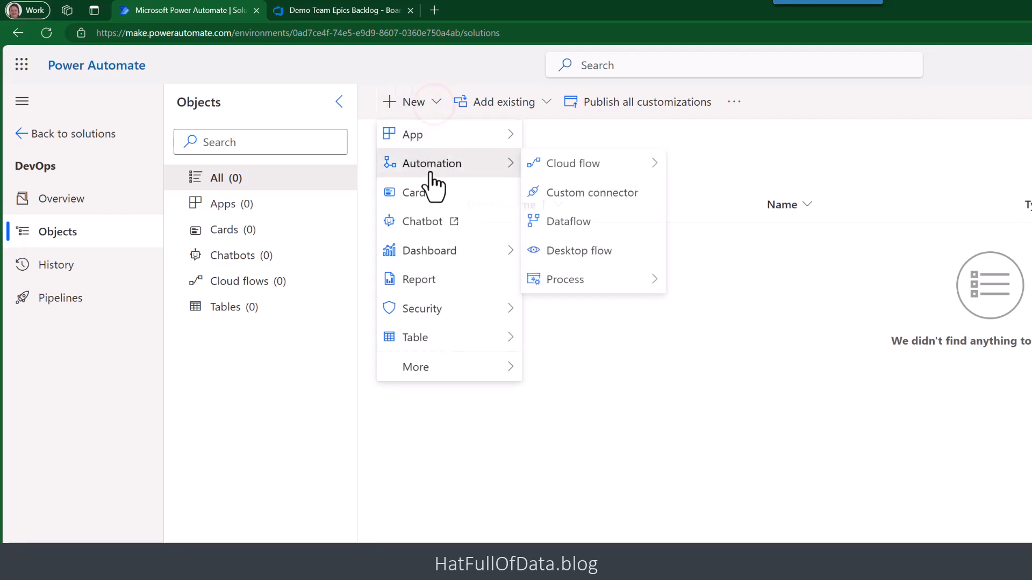
pyautogui.moveTo(592, 163)
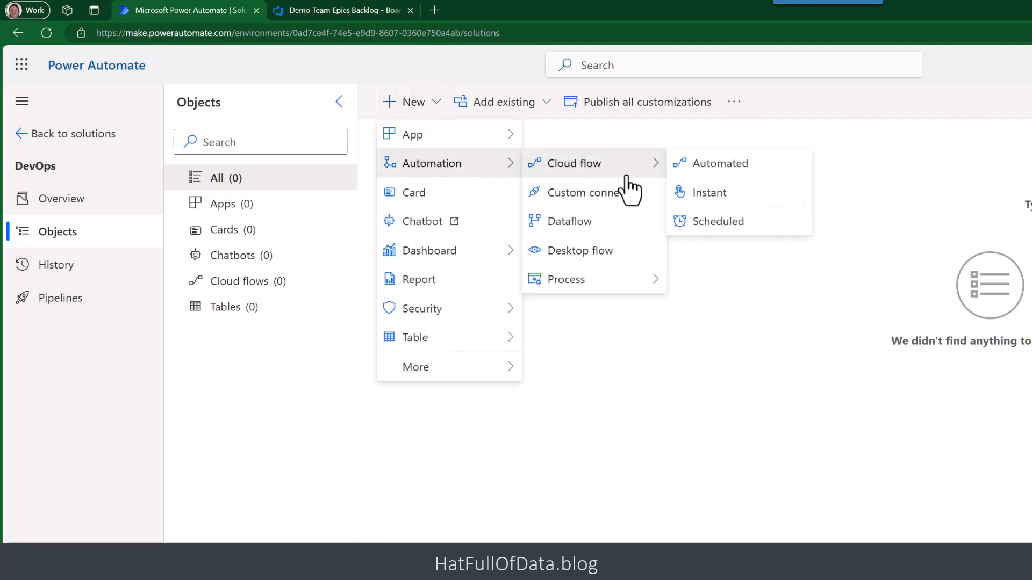
pyautogui.click(710, 193)
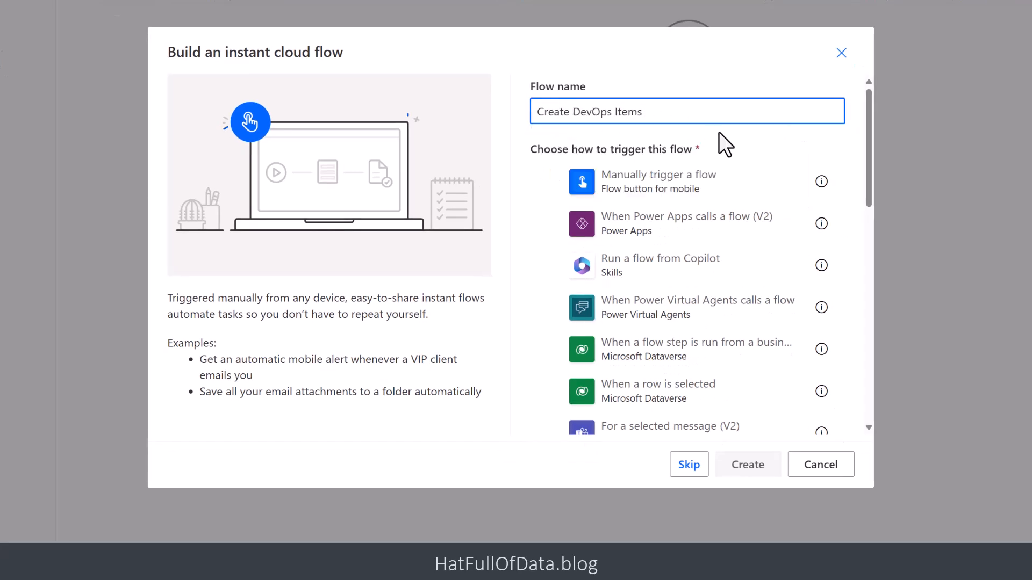
pyautogui.moveTo(684, 193)
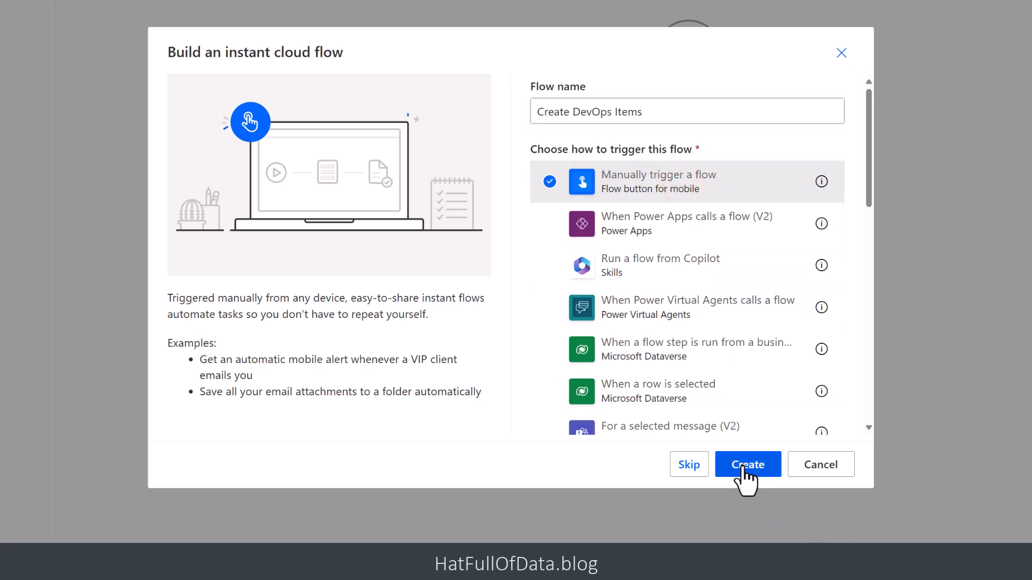
pyautogui.click(747, 464)
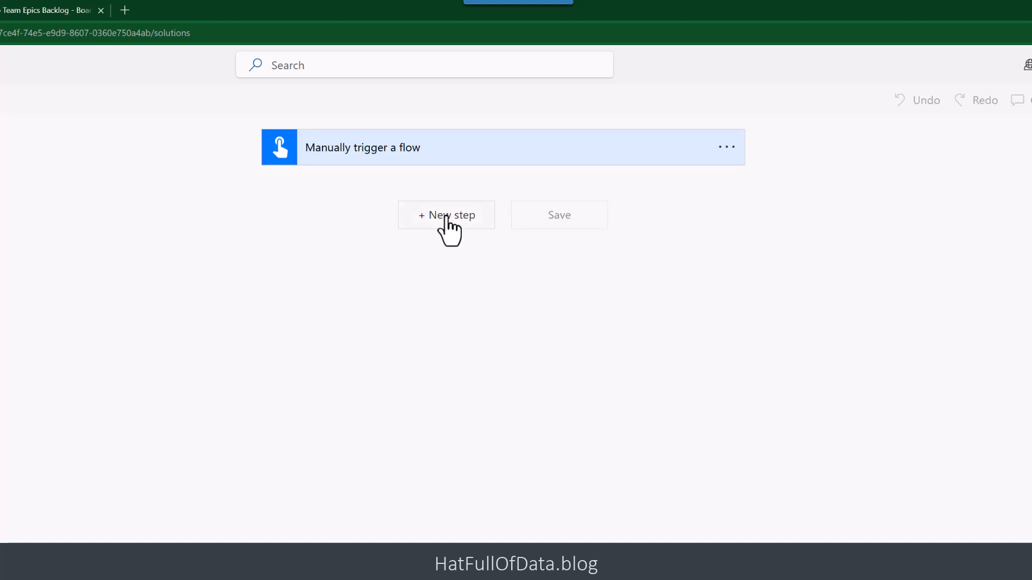
# Step: Add a new step after the trigger, searching 'dev' to list Azure DevOps connector actions
pyautogui.click(446, 215)
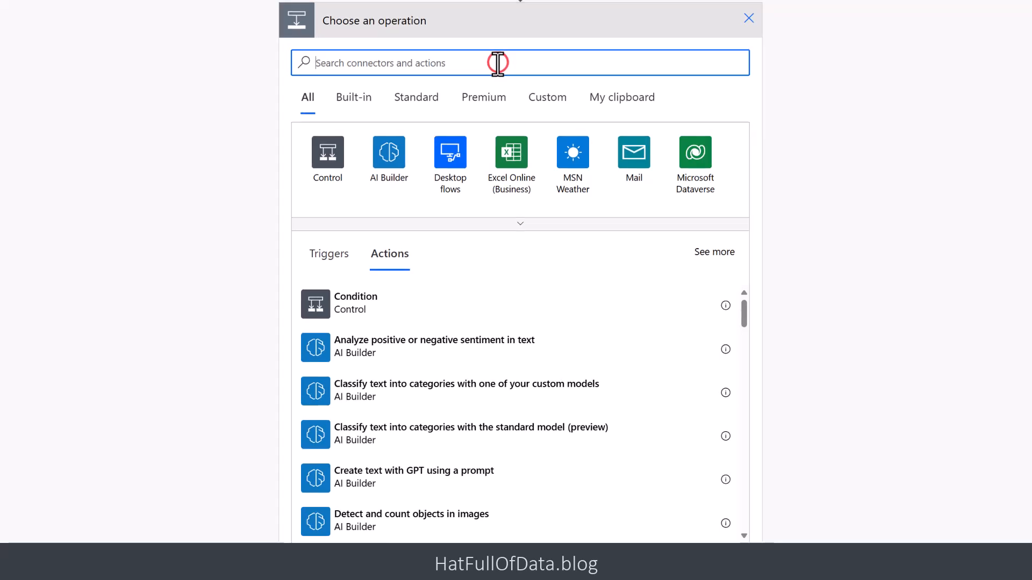
pyautogui.write('devops')
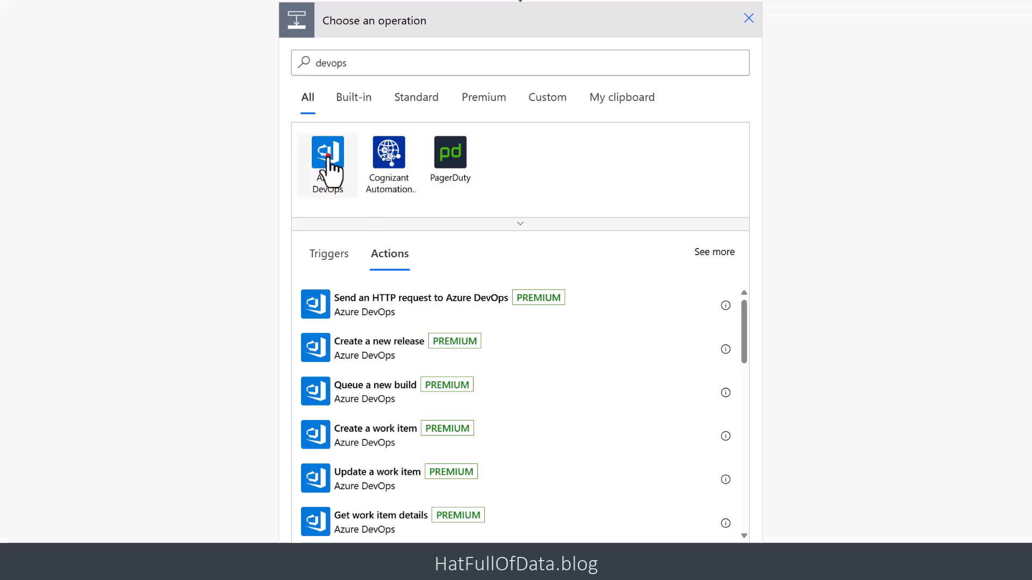
pyautogui.click(327, 152)
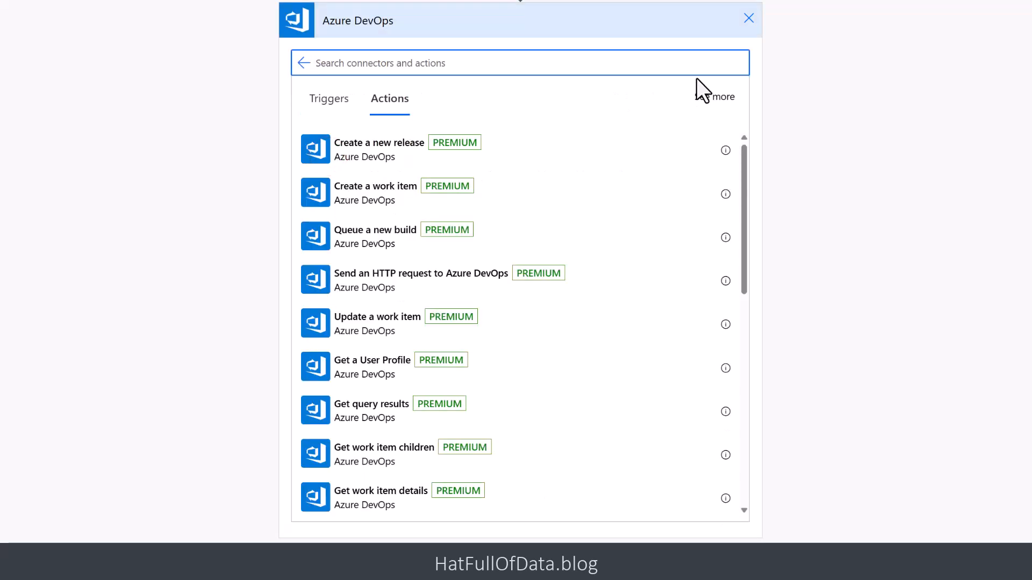
pyautogui.moveTo(699, 97)
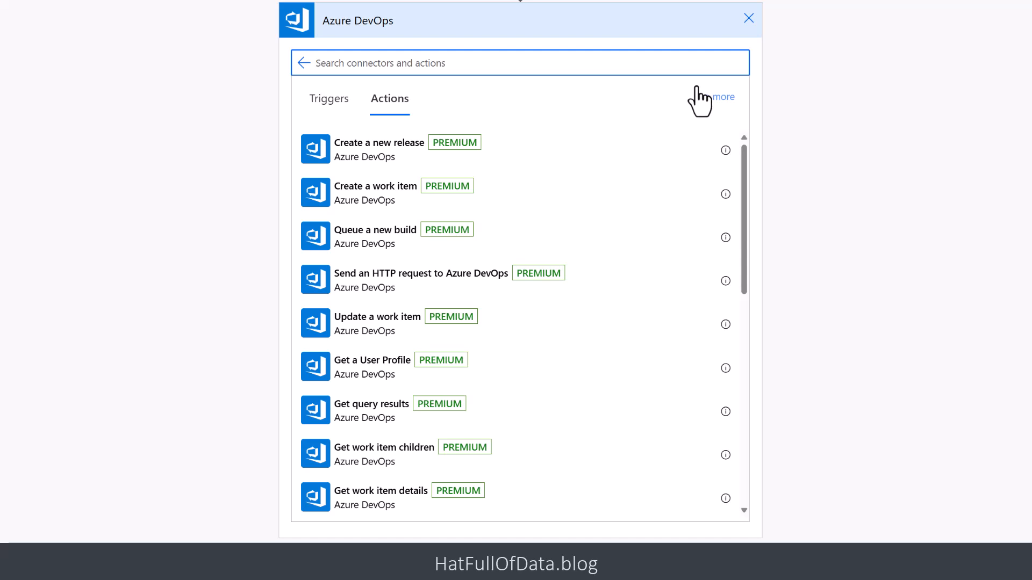
pyautogui.moveTo(620, 177)
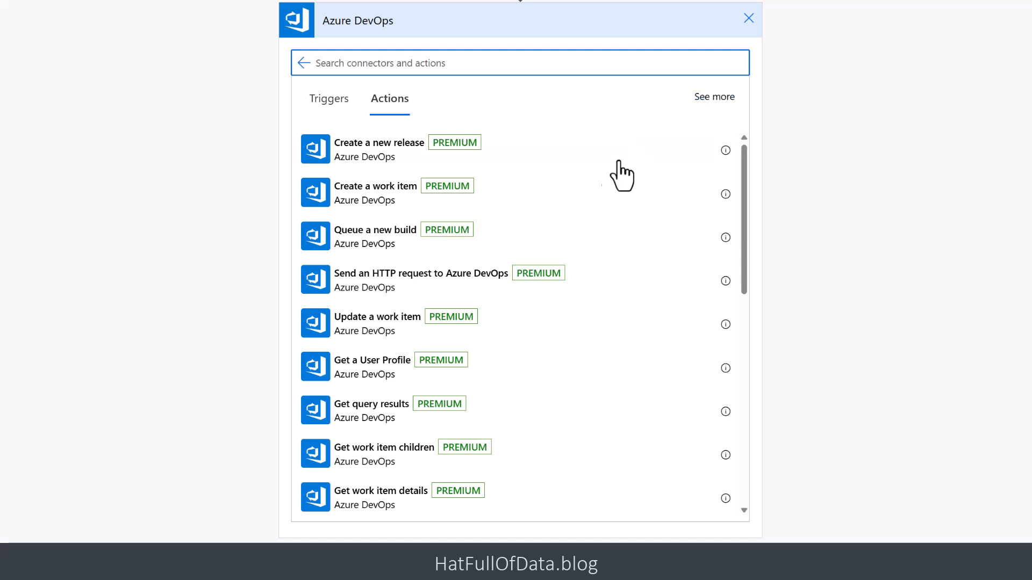
pyautogui.moveTo(607, 195)
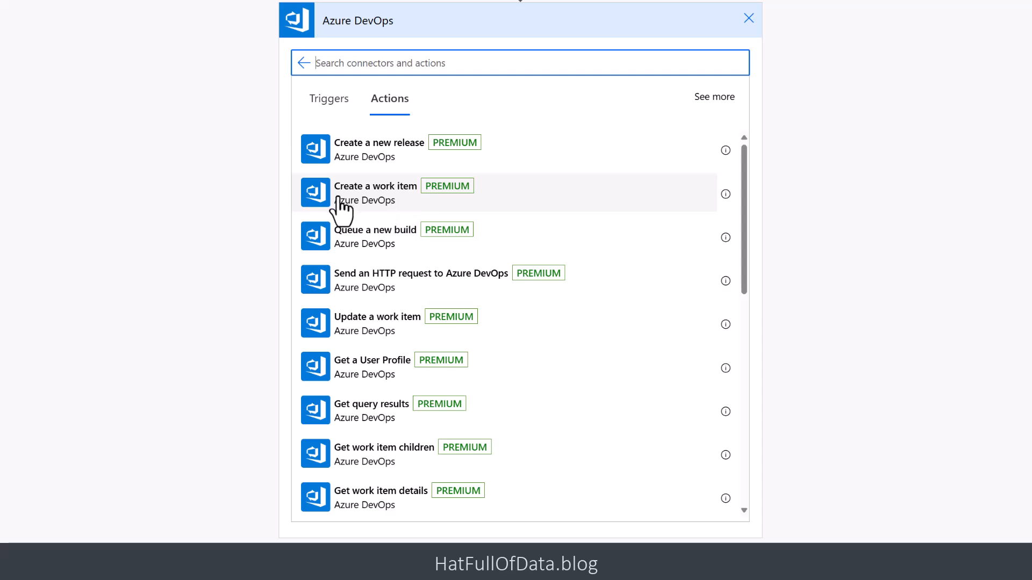
pyautogui.moveTo(392, 215)
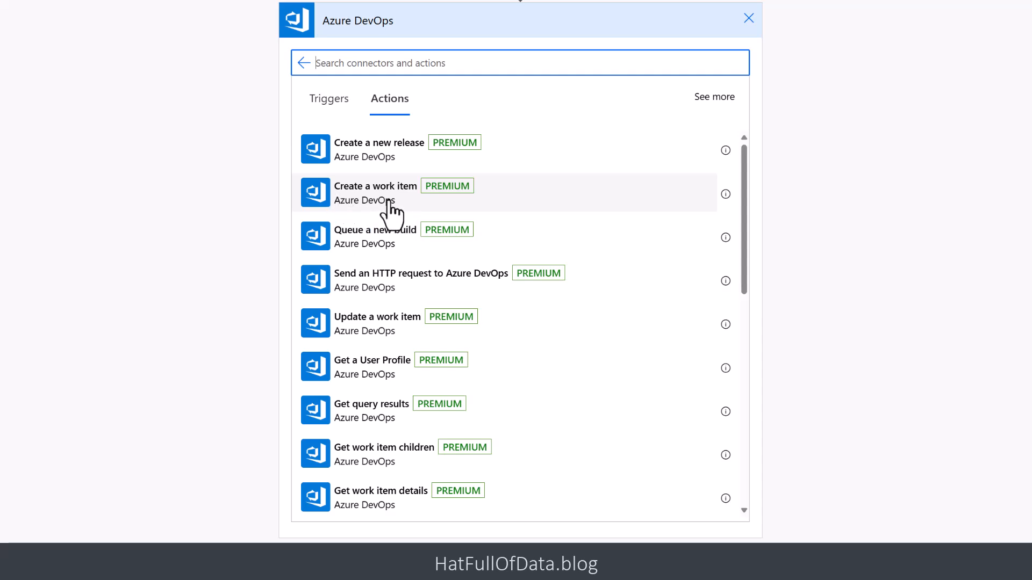
# Step: Add the Azure DevOps 'Create a work item' action and sign in to connect
pyautogui.click(376, 186)
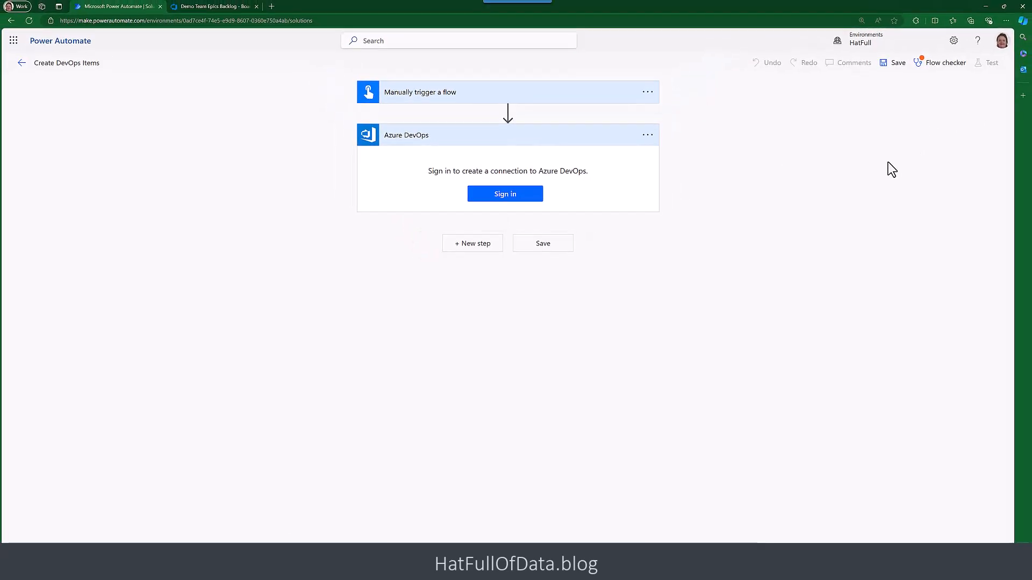
pyautogui.moveTo(889, 178)
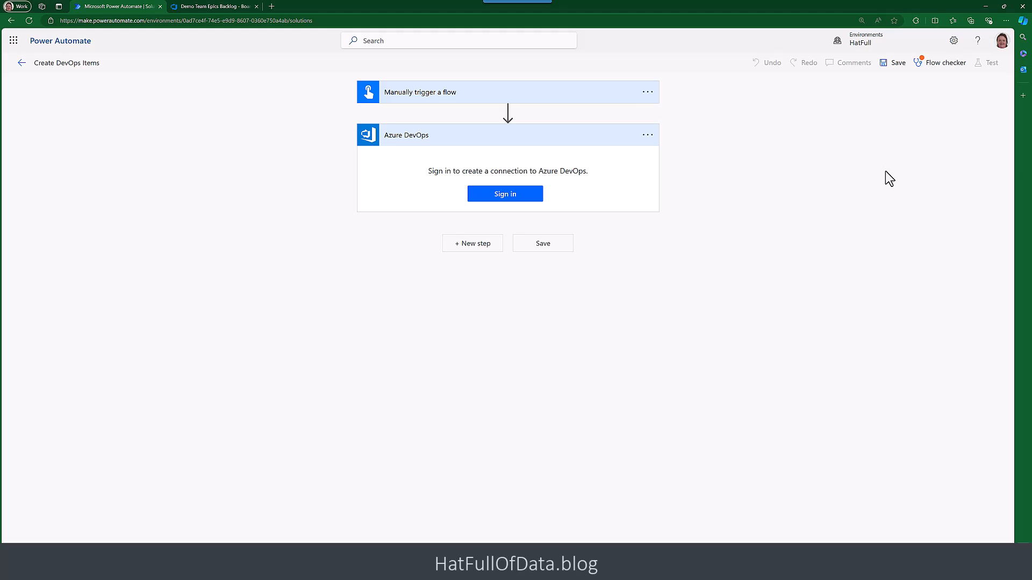
pyautogui.moveTo(547, 233)
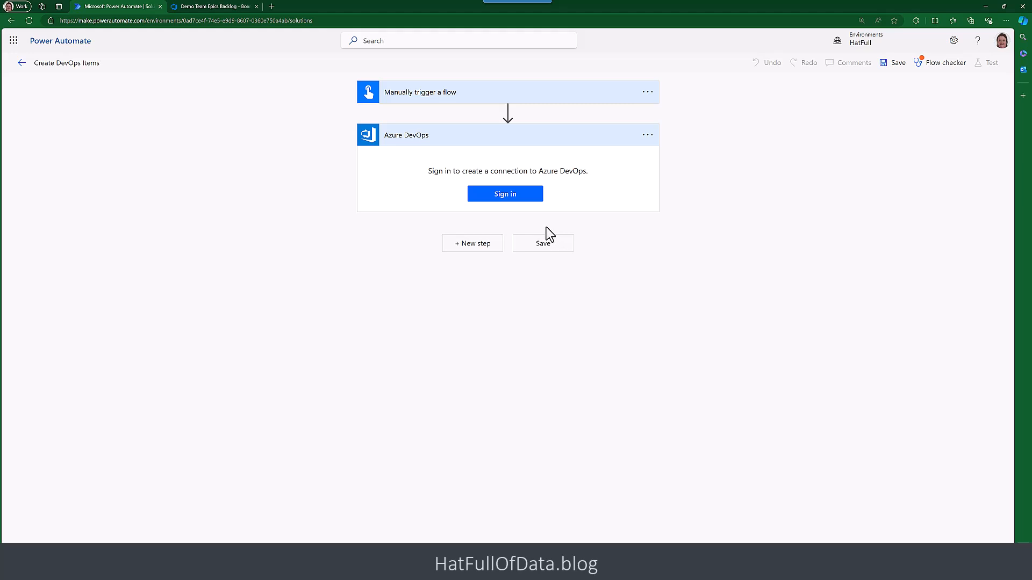
pyautogui.click(505, 193)
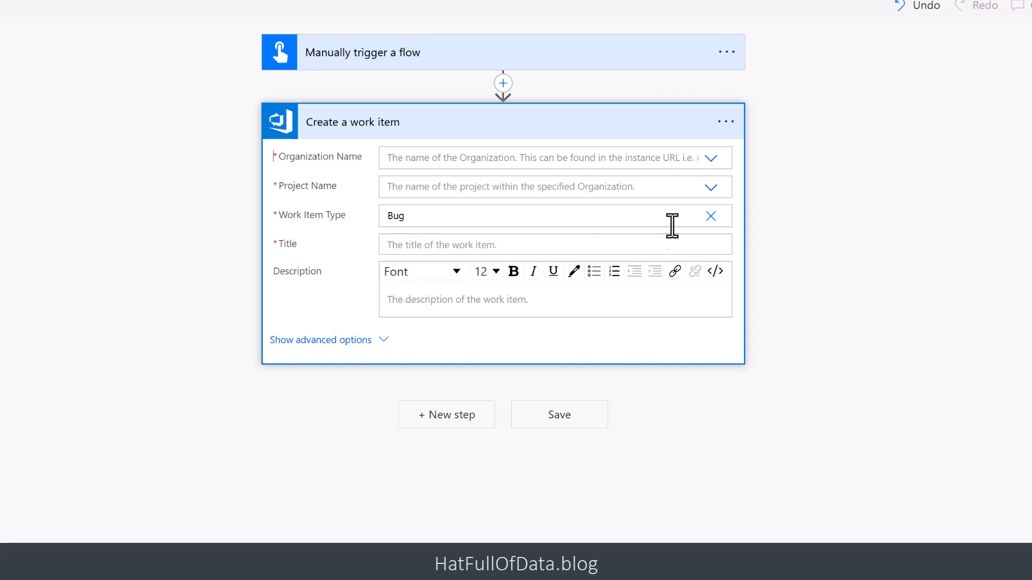
# Step: Set the work item to organisation HatFullOfData, project Demo, type Epic
pyautogui.click(711, 157)
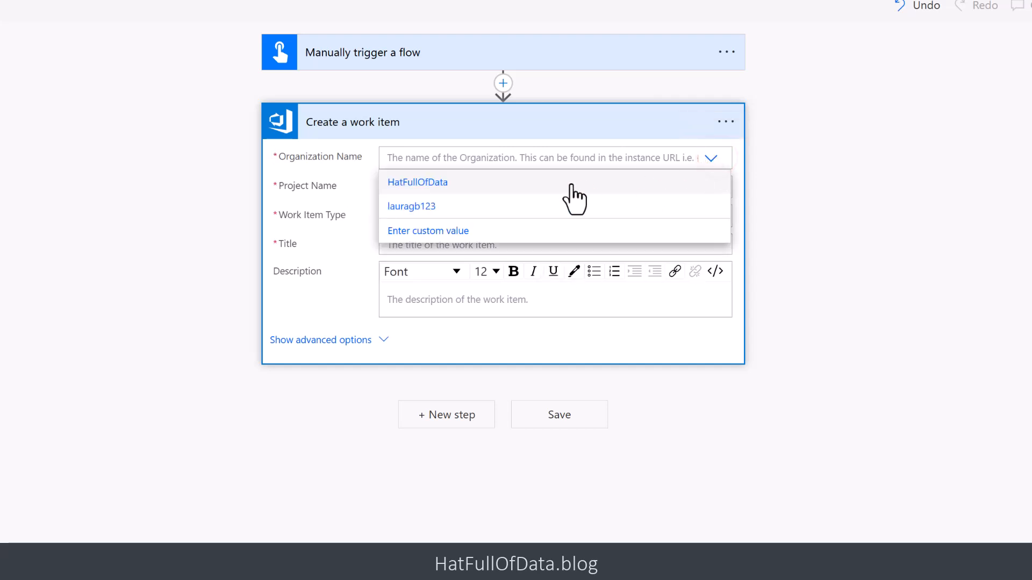
pyautogui.click(416, 182)
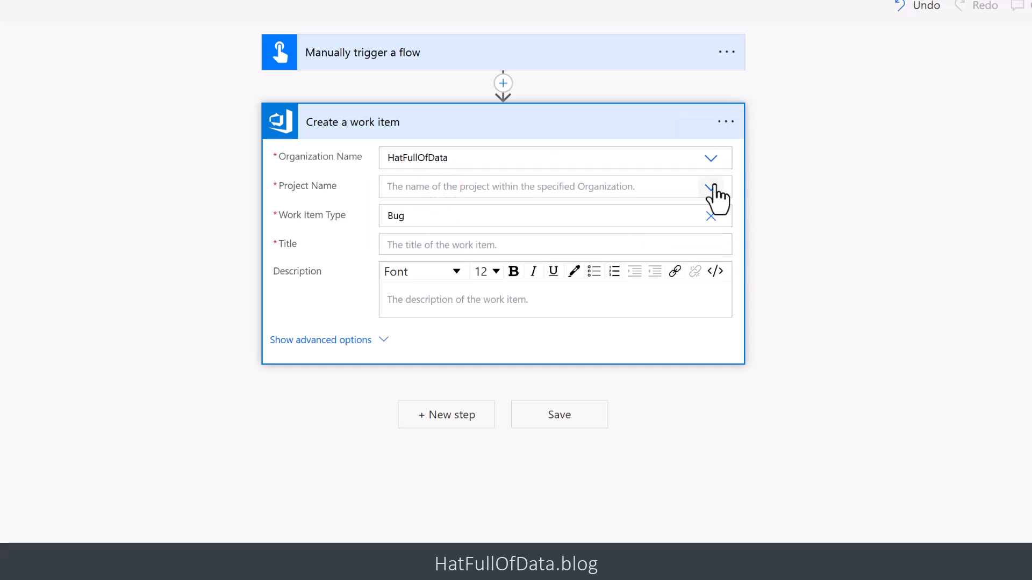
pyautogui.click(710, 187)
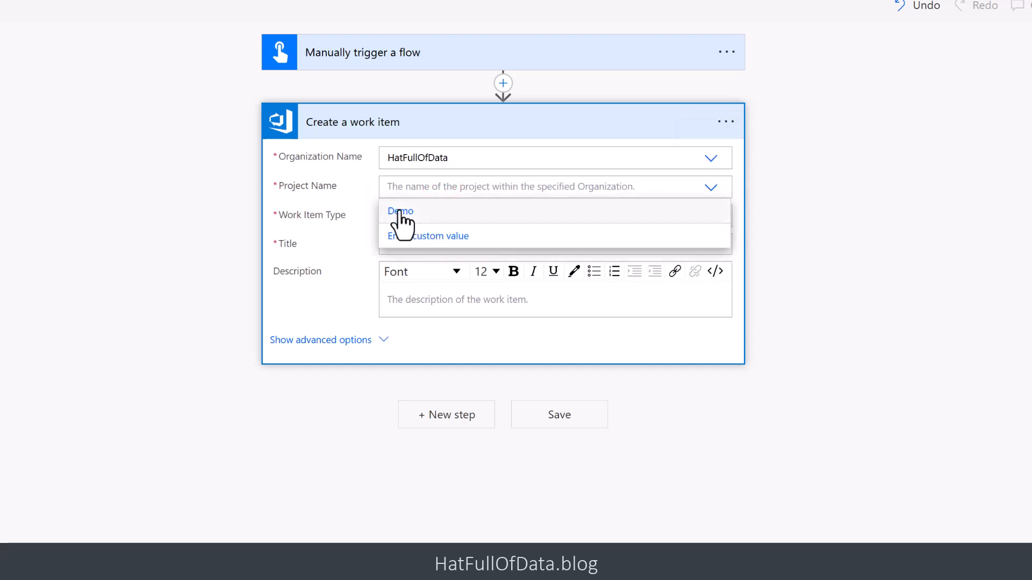
pyautogui.click(401, 211)
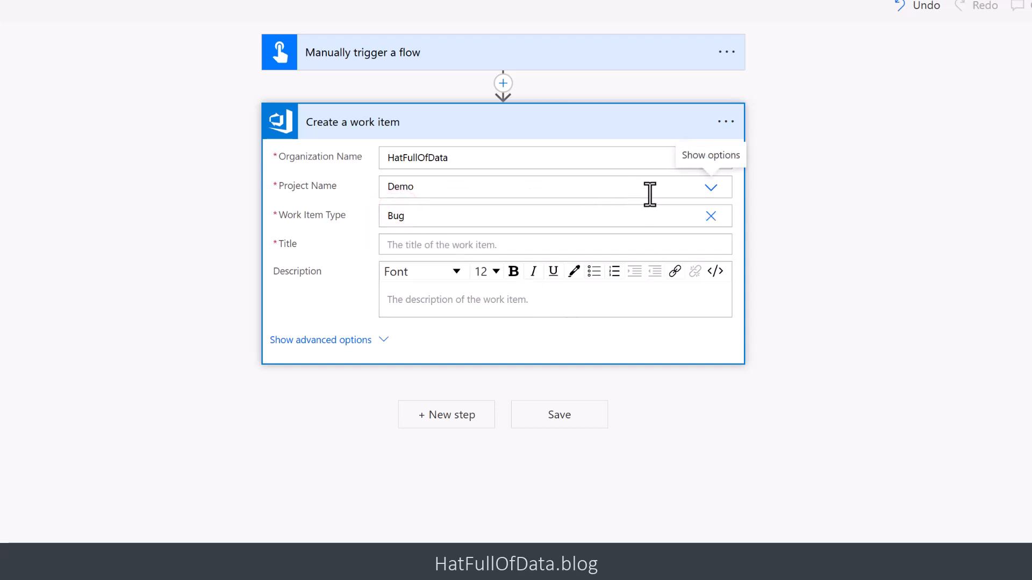
pyautogui.moveTo(621, 193)
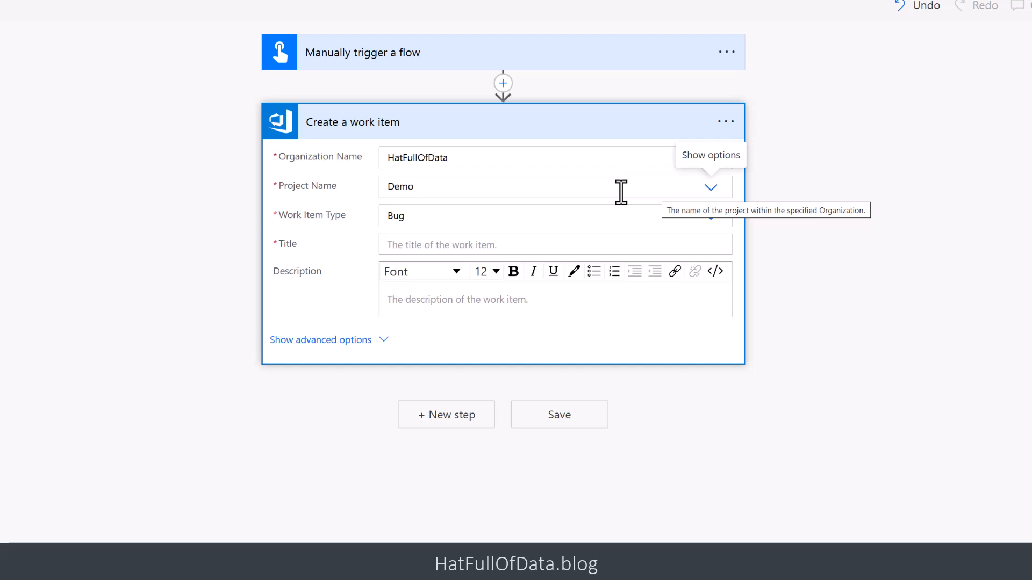
pyautogui.moveTo(449, 243)
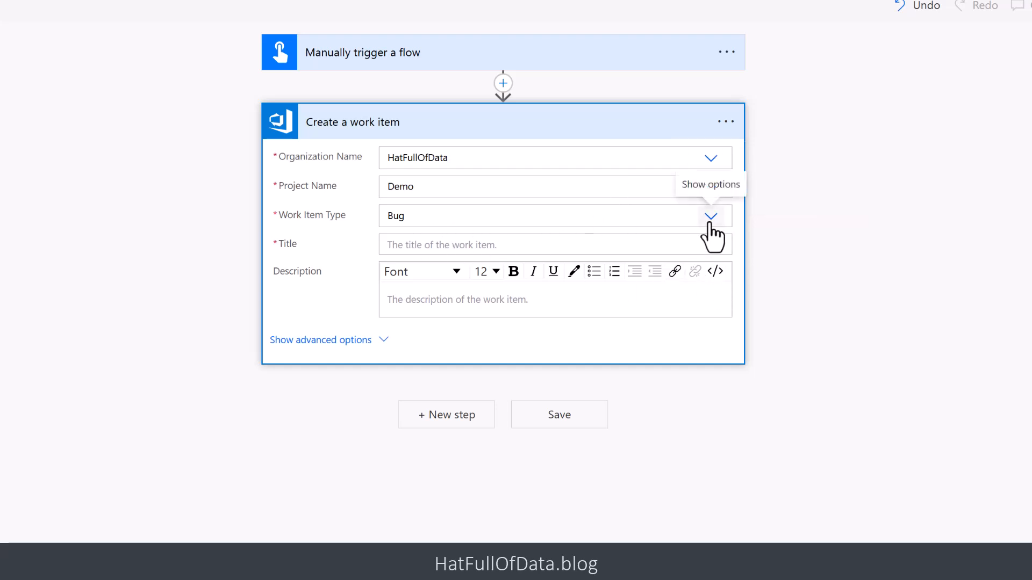
pyautogui.click(711, 216)
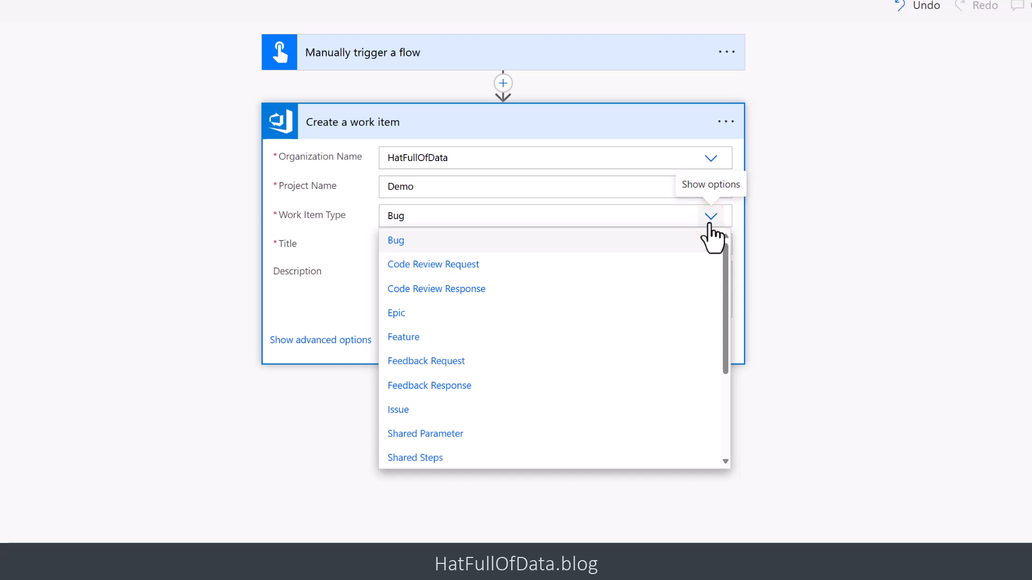
pyautogui.click(402, 312)
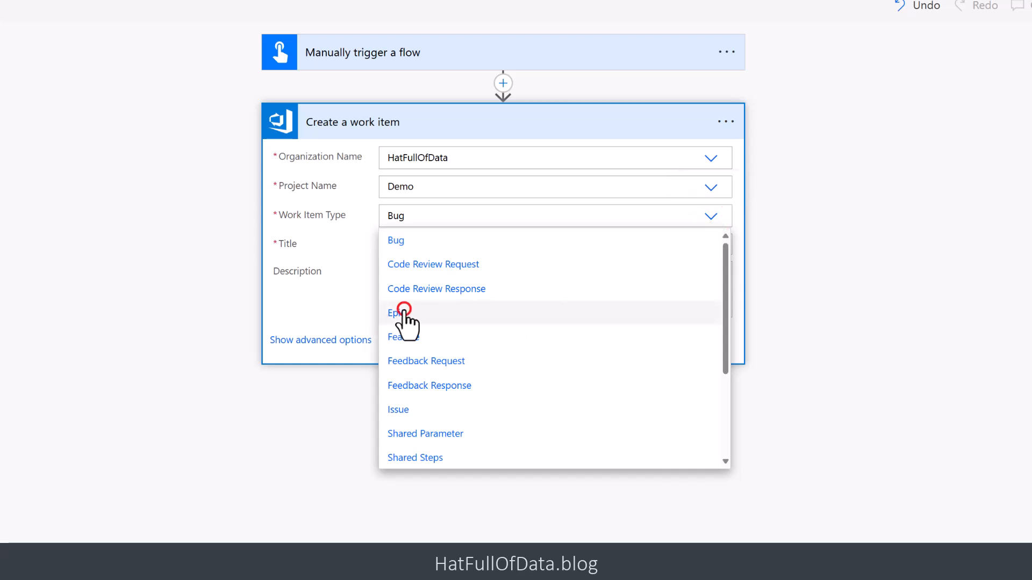
# Step: Title the epic 'Shiny Project' and describe it 'Create a shiny thing' with 'shiny' bolded
pyautogui.click(394, 313)
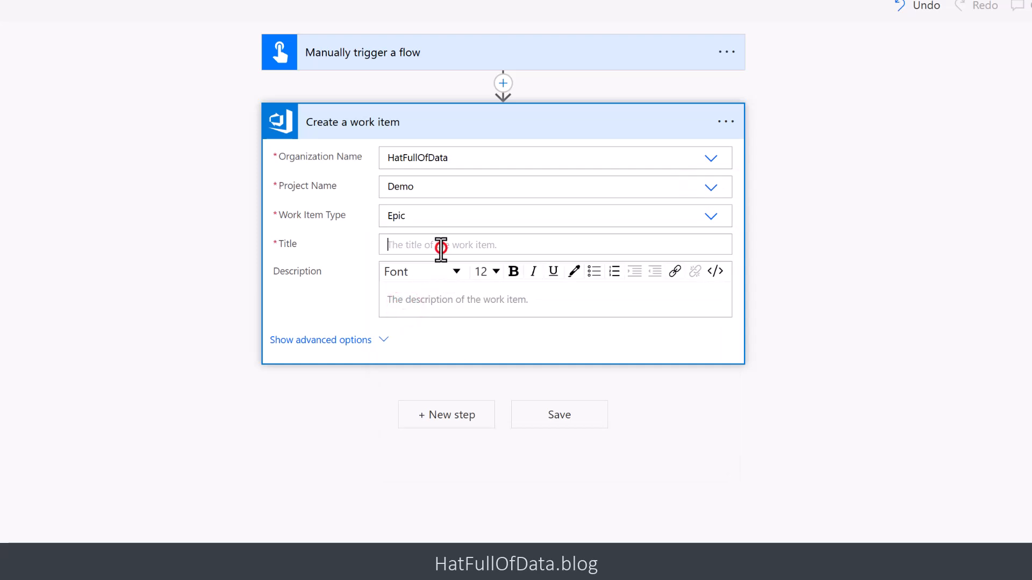
pyautogui.click(555, 245)
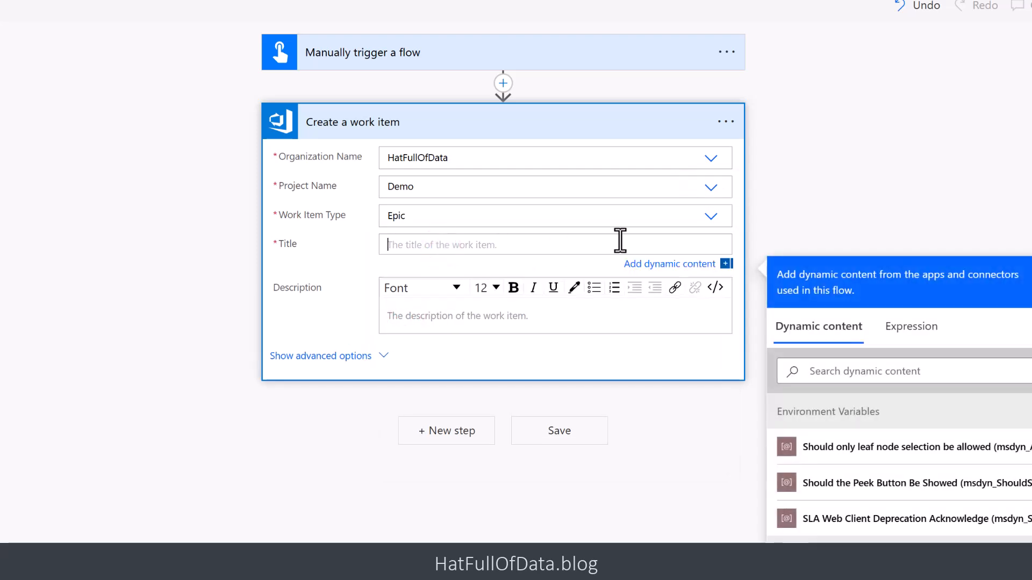
pyautogui.write('Shiny Project')
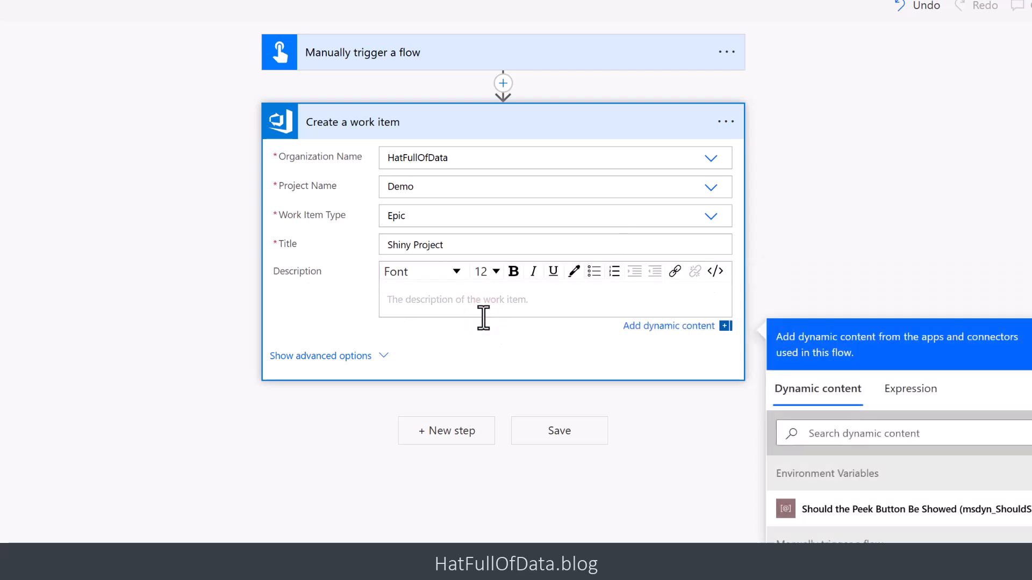
pyautogui.write('Create a')
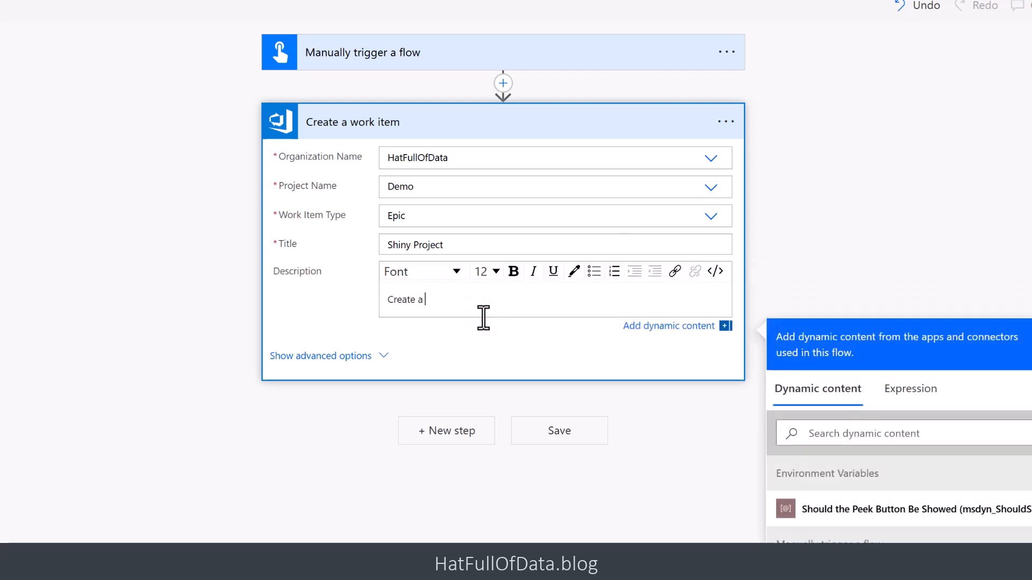
pyautogui.write('shiny thing')
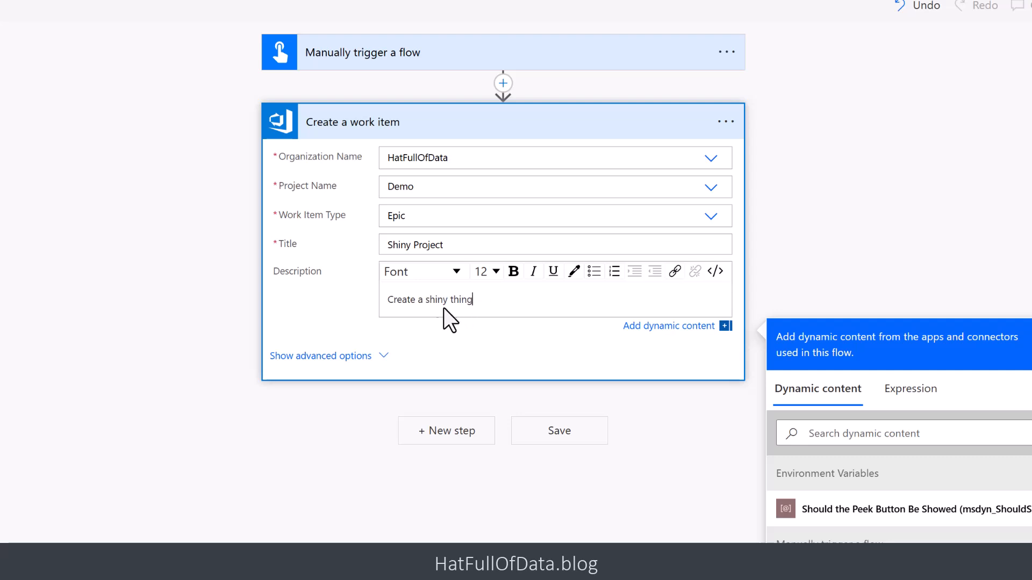
pyautogui.doubleClick(434, 299)
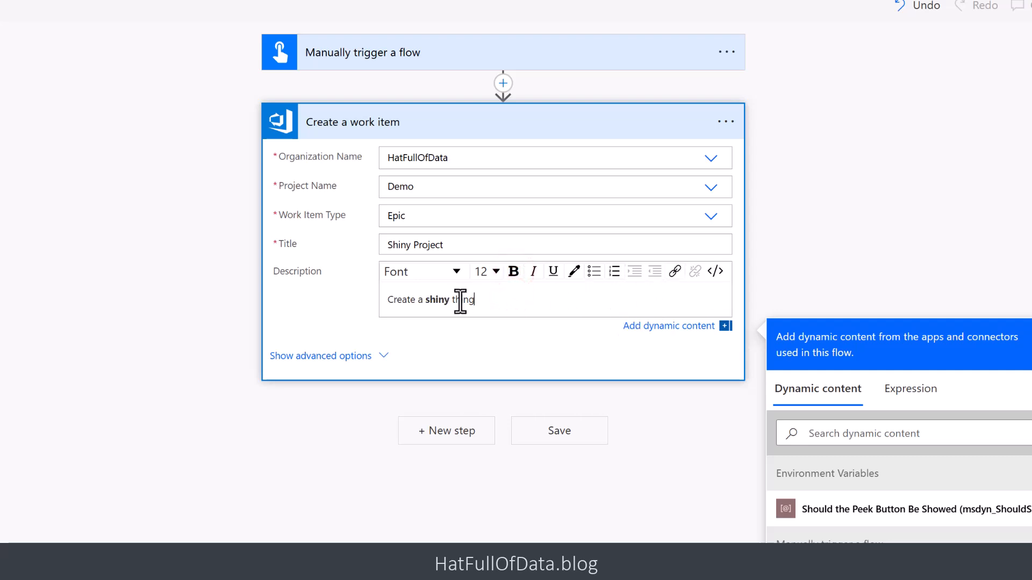
pyautogui.moveTo(451, 299)
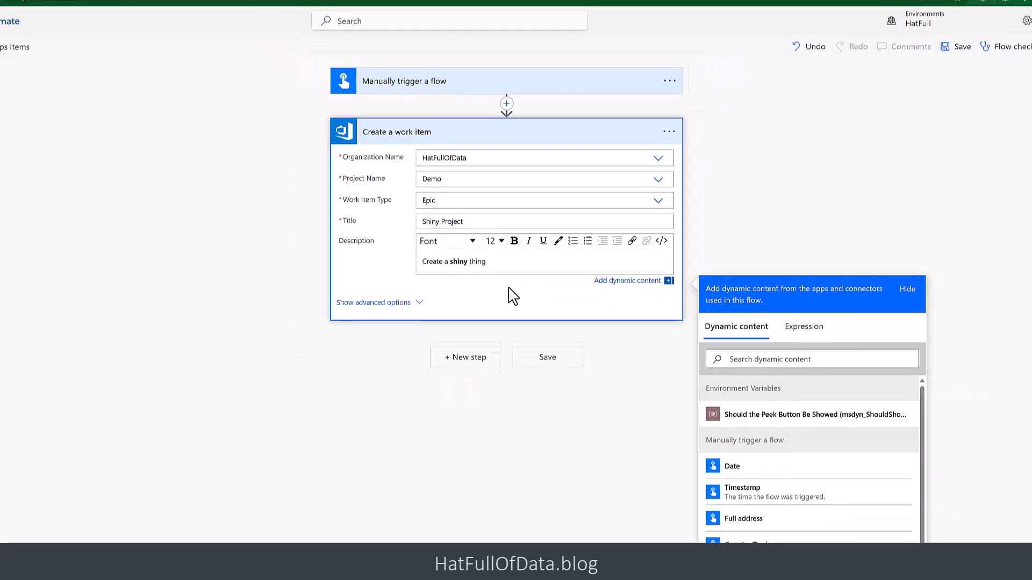
# Step: Save the flow, run a manual test, and check the DevOps backlog for the epic
pyautogui.click(892, 63)
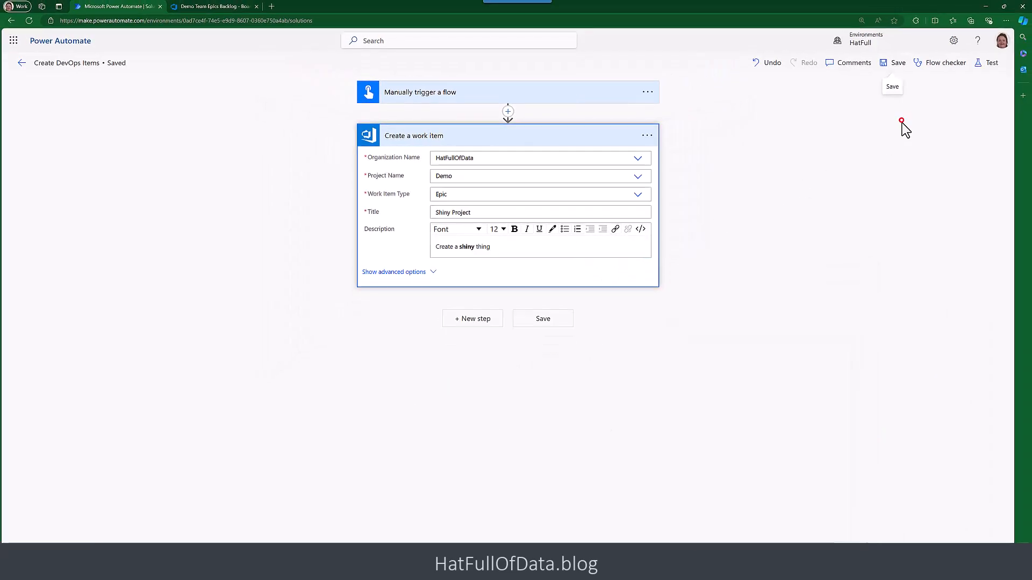
pyautogui.moveTo(990, 63)
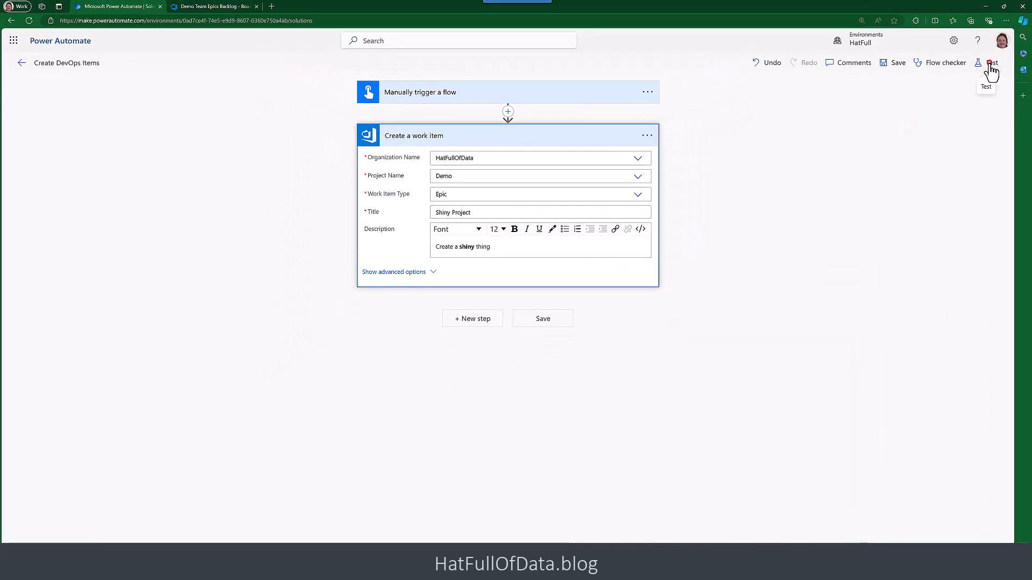
pyautogui.click(992, 62)
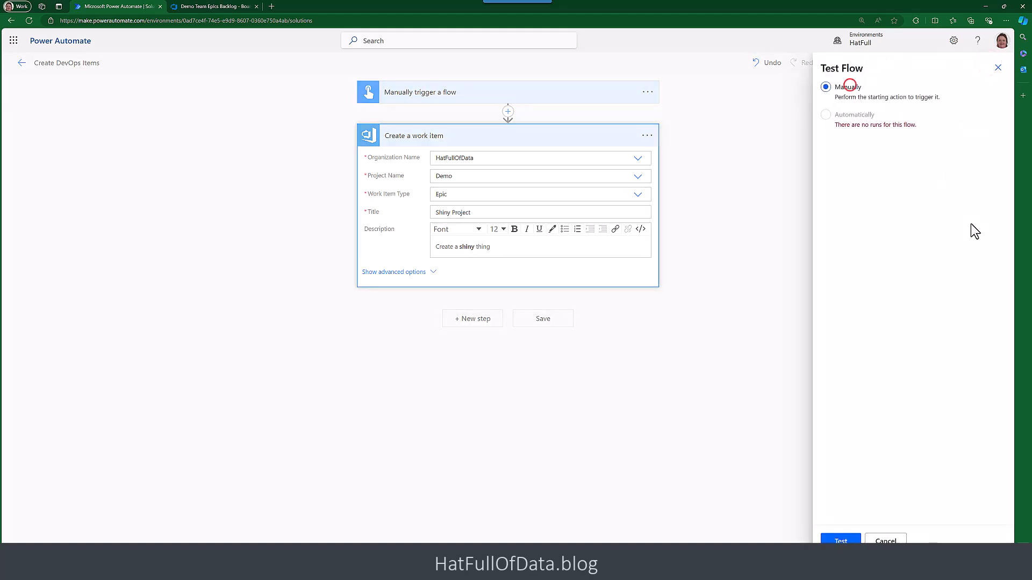
pyautogui.click(840, 542)
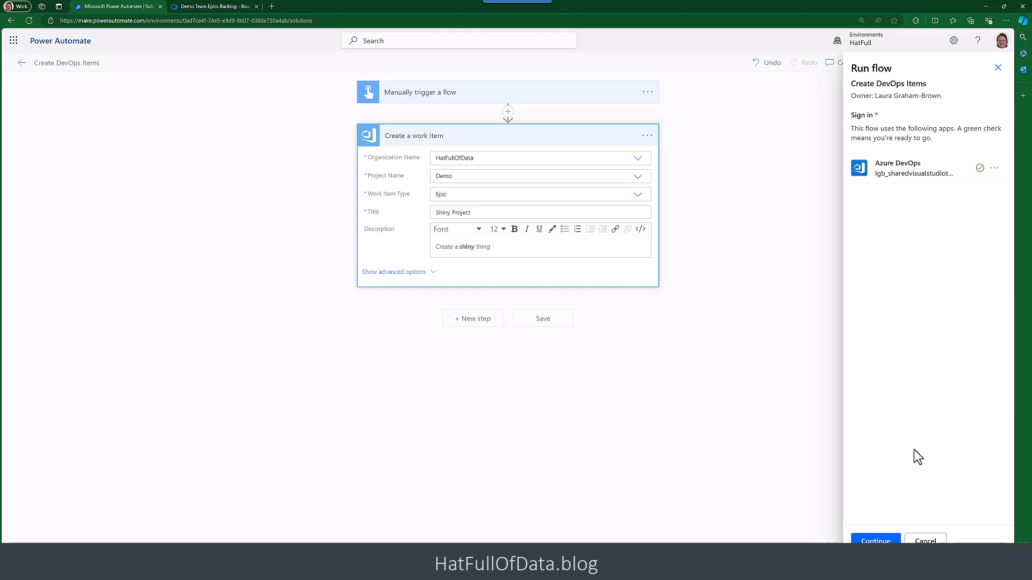
pyautogui.click(876, 541)
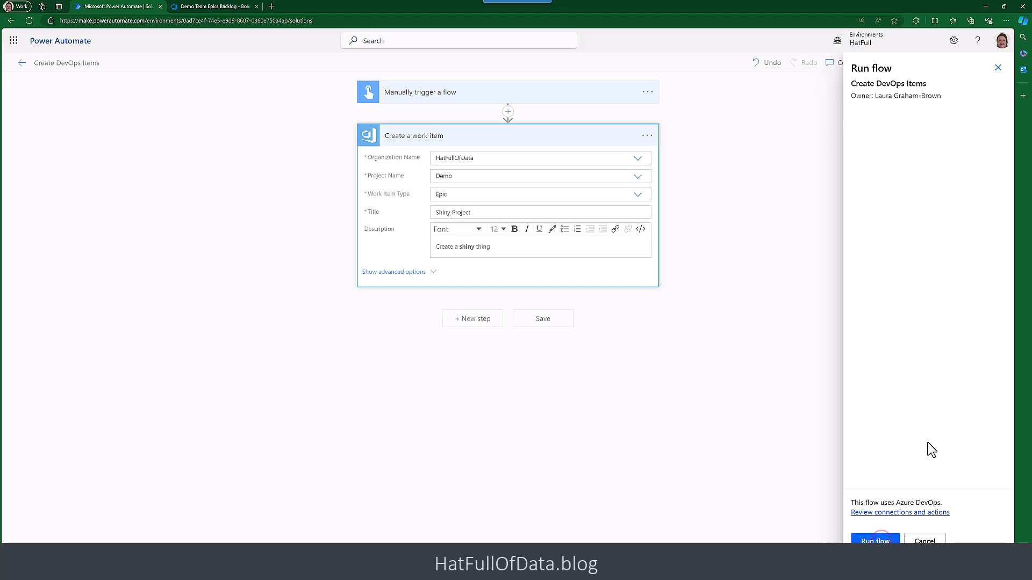
pyautogui.click(875, 541)
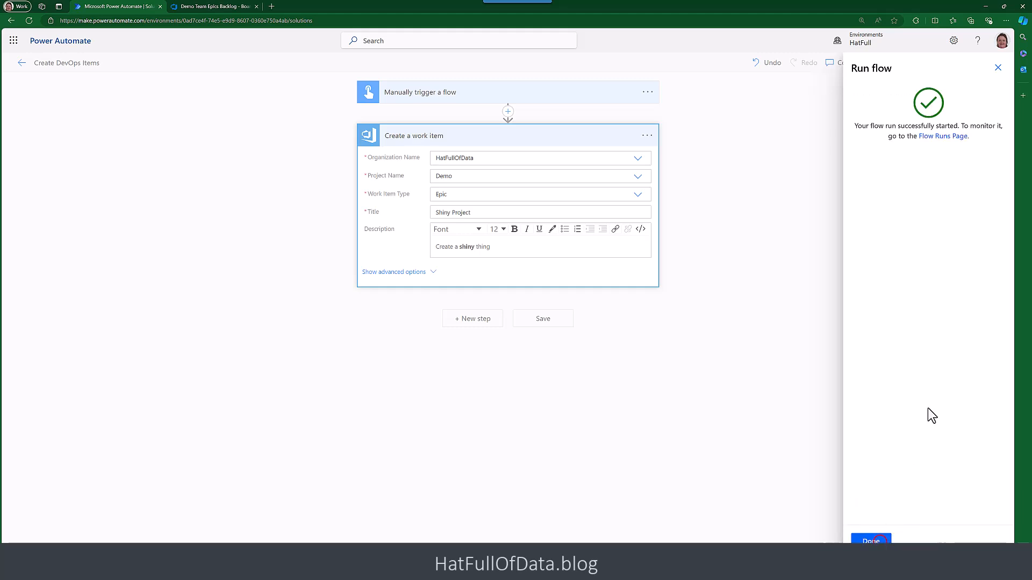
pyautogui.click(870, 541)
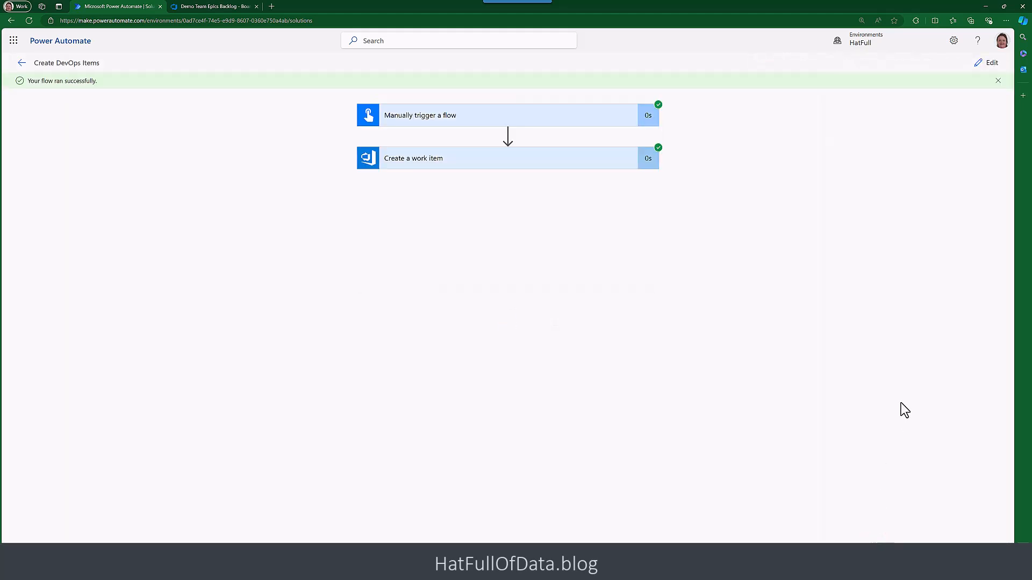
pyautogui.moveTo(556, 249)
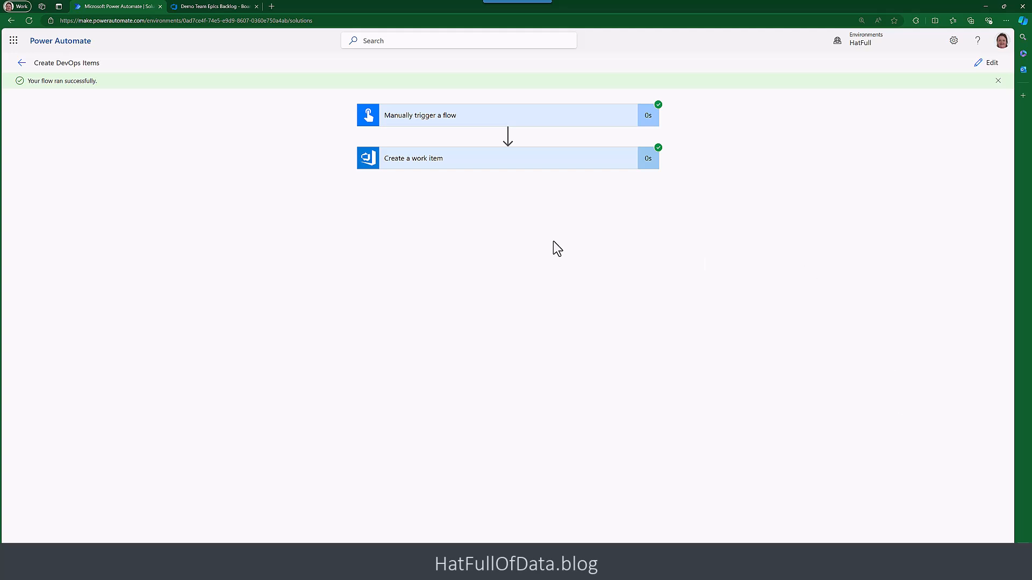
pyautogui.click(217, 6)
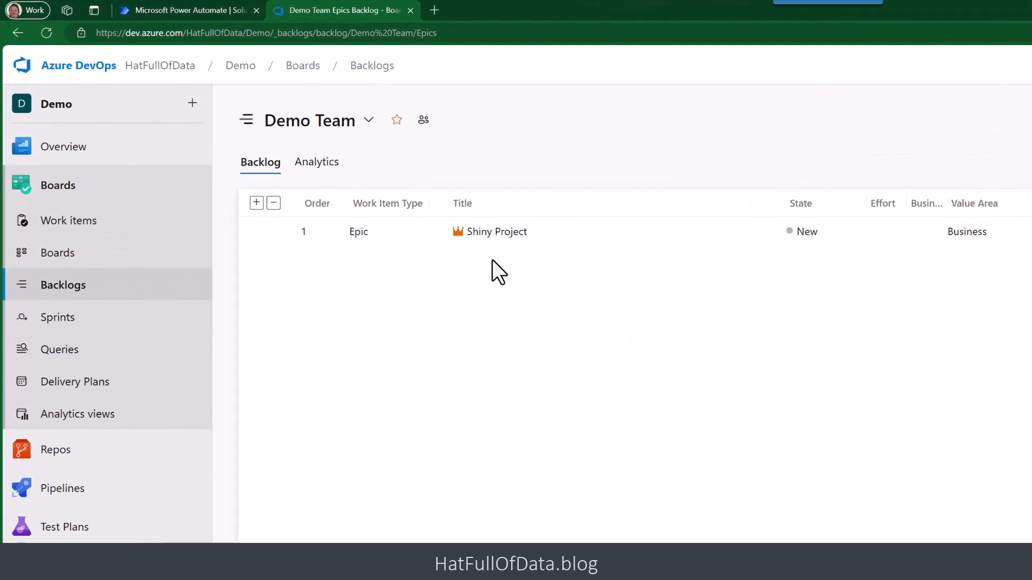
pyautogui.click(498, 232)
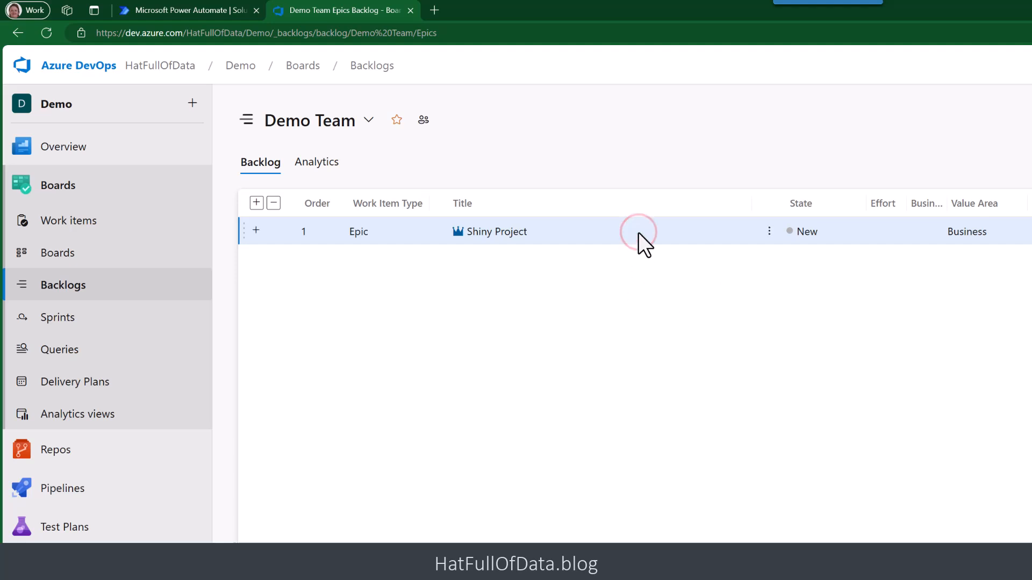
pyautogui.click(963, 529)
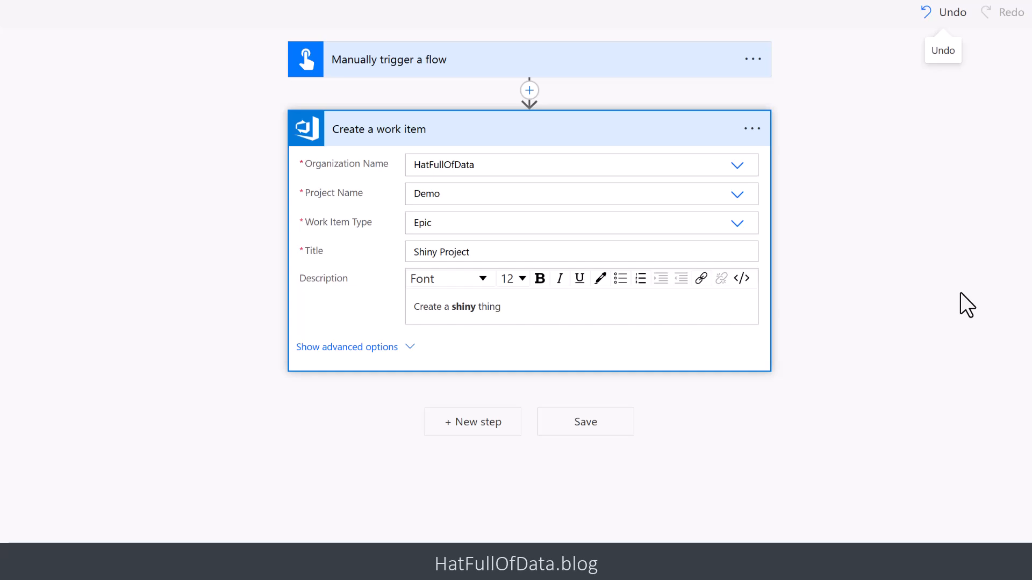
pyautogui.moveTo(962, 316)
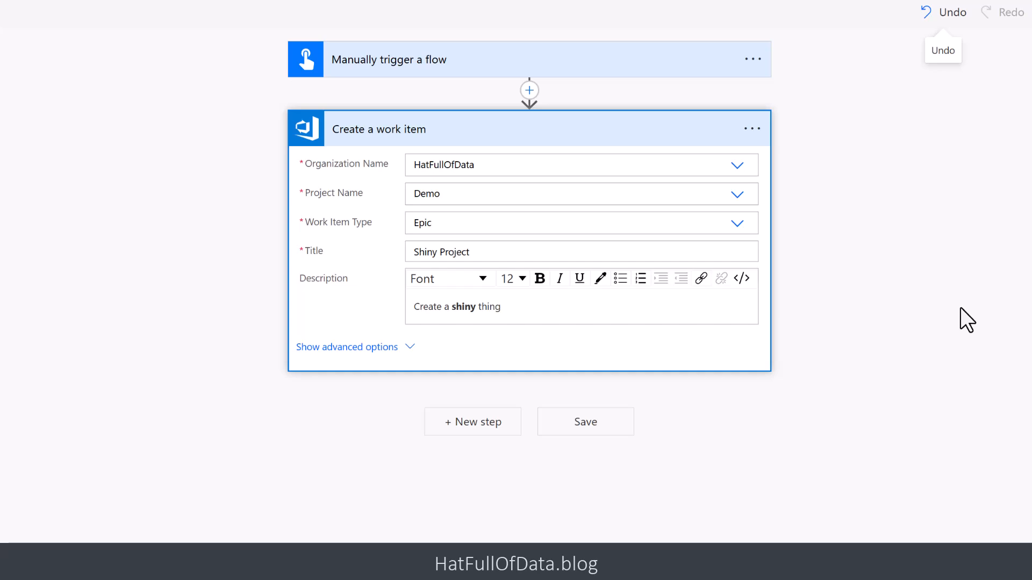
pyautogui.moveTo(479, 437)
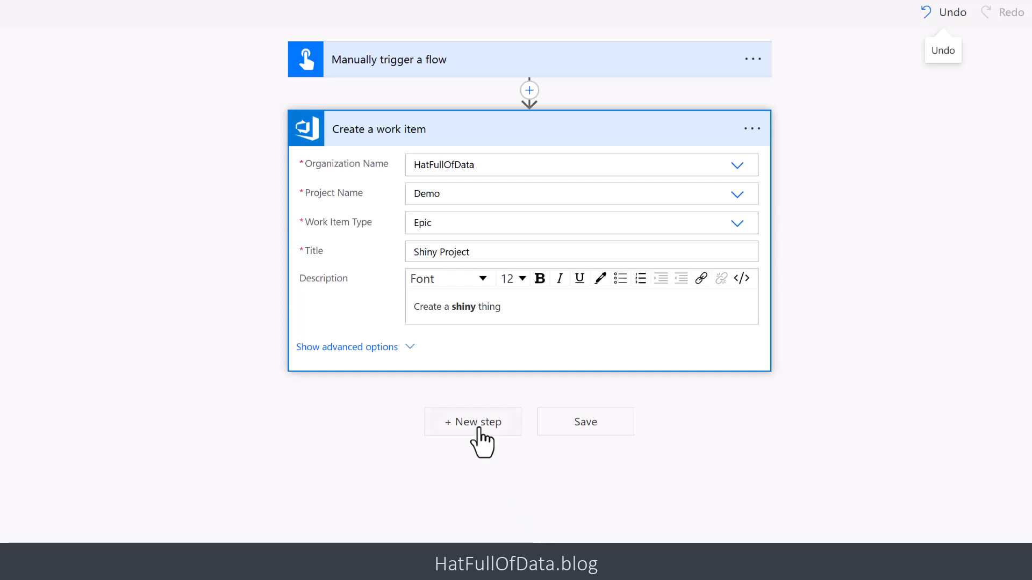
# Step: Add another Azure DevOps 'Create a work item' action below the first, found by searching 'devops'
pyautogui.click(473, 421)
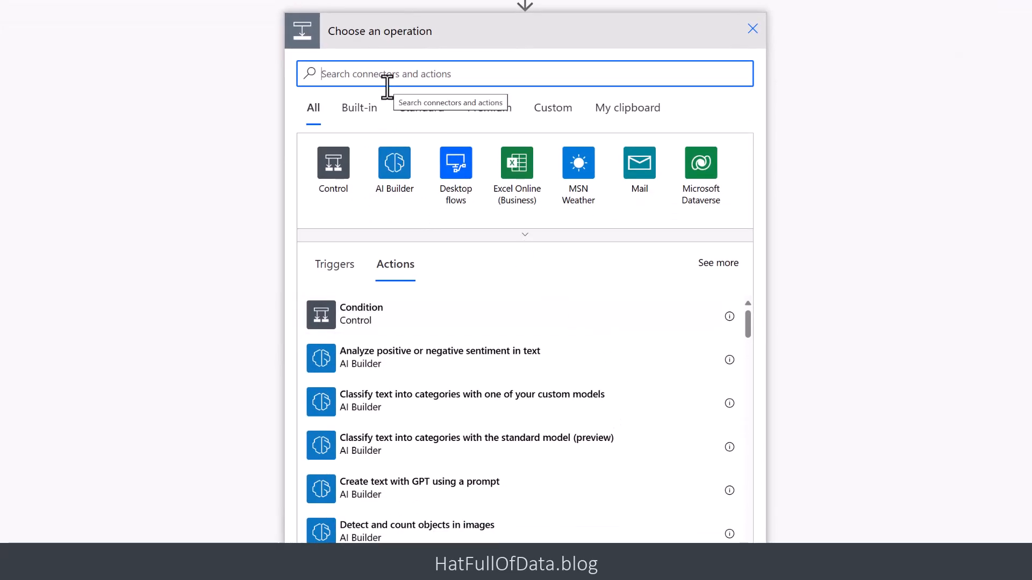
pyautogui.write('devops')
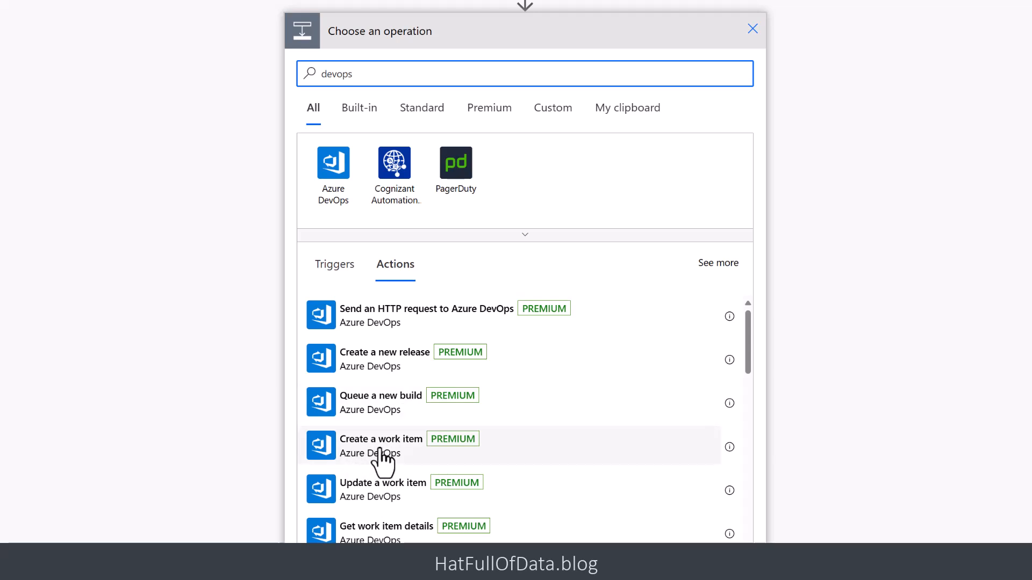
pyautogui.click(382, 439)
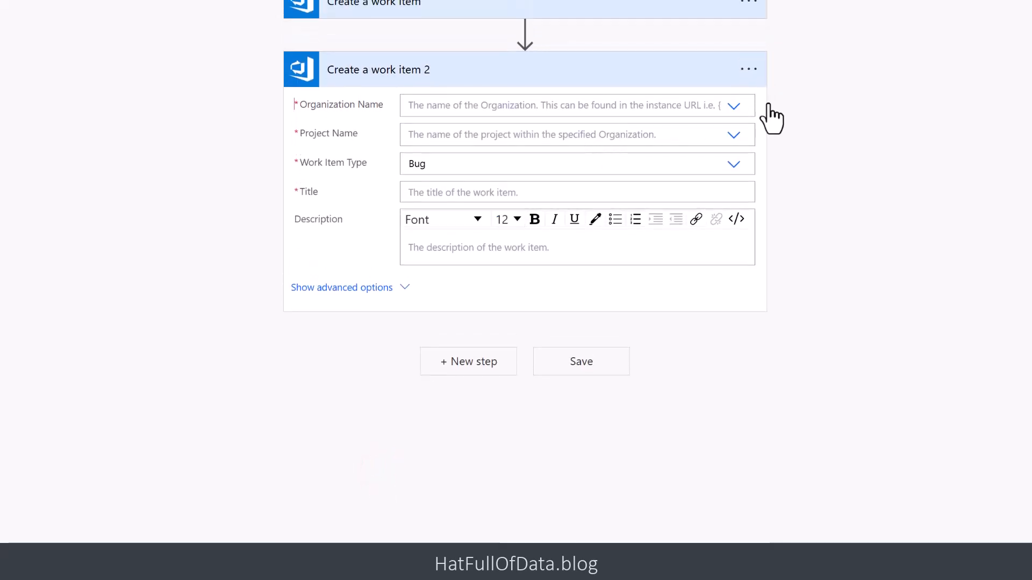
# Step: Make step two a HatFullOfData/Demo Feature titled 'Design Shiny', described 'Design stuff'
pyautogui.click(733, 105)
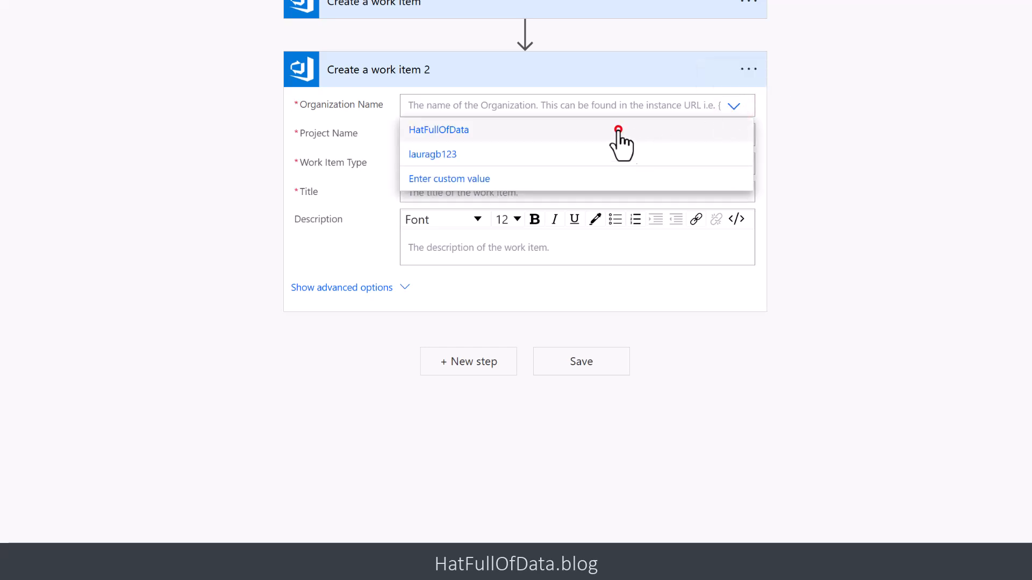
pyautogui.click(438, 129)
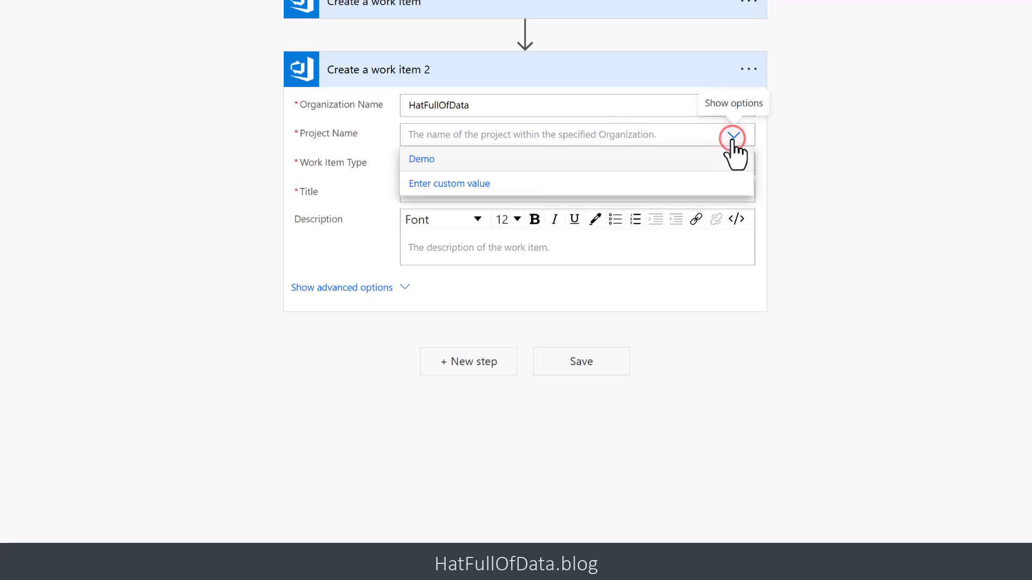
pyautogui.click(421, 159)
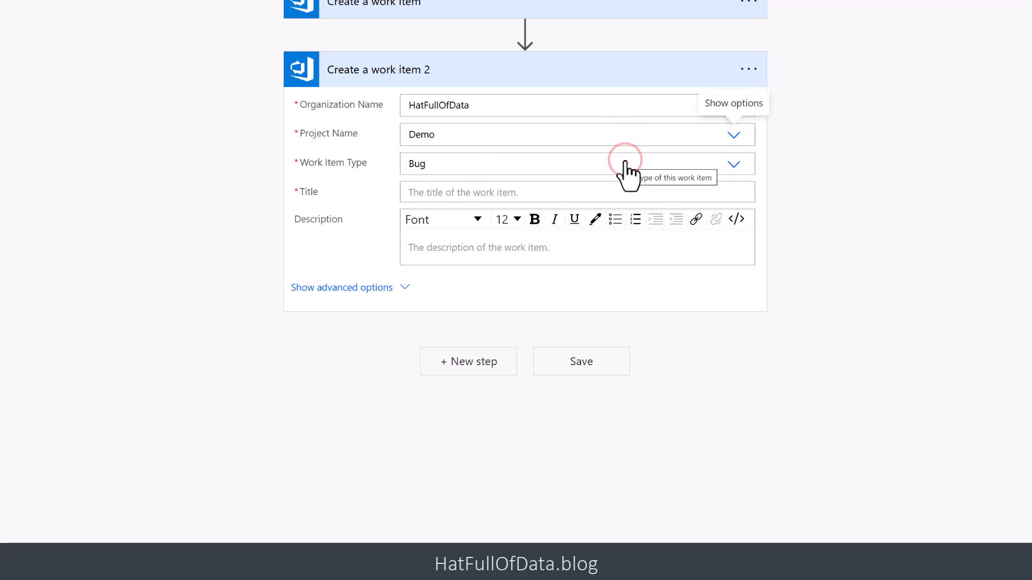
pyautogui.click(734, 164)
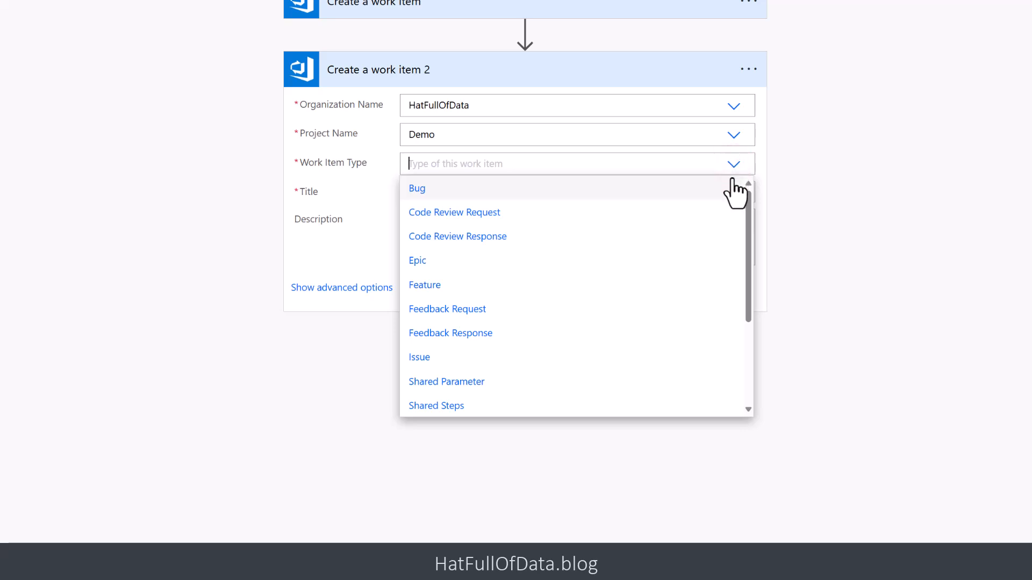
pyautogui.moveTo(432, 298)
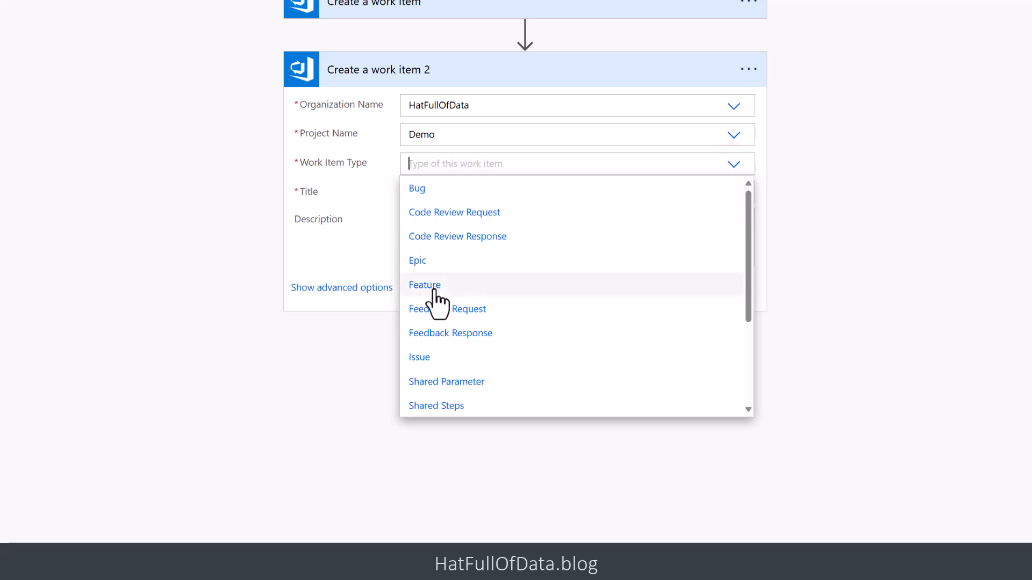
pyautogui.click(425, 285)
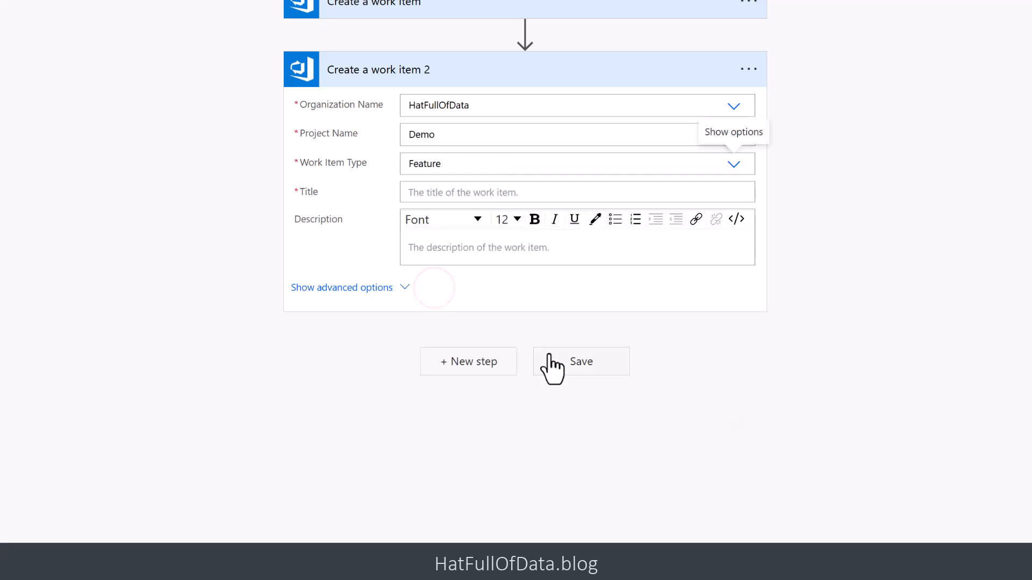
pyautogui.click(487, 193)
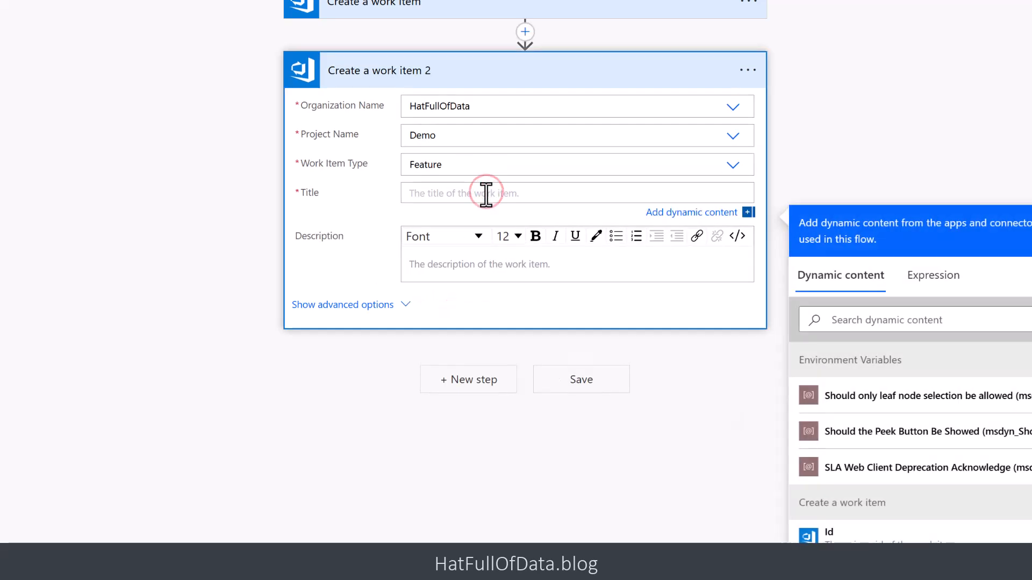
pyautogui.write('Design Shiny')
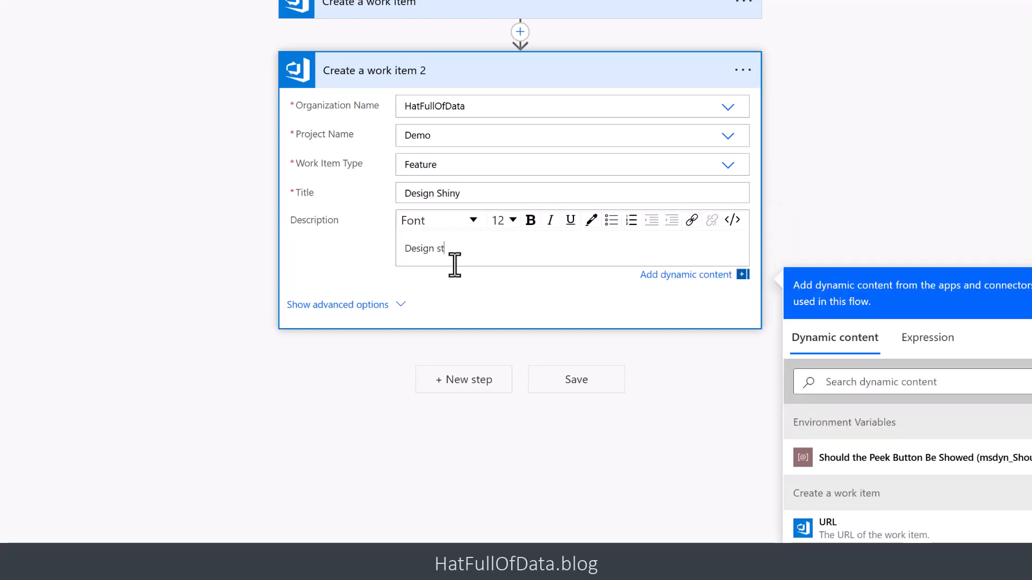
pyautogui.write('uff')
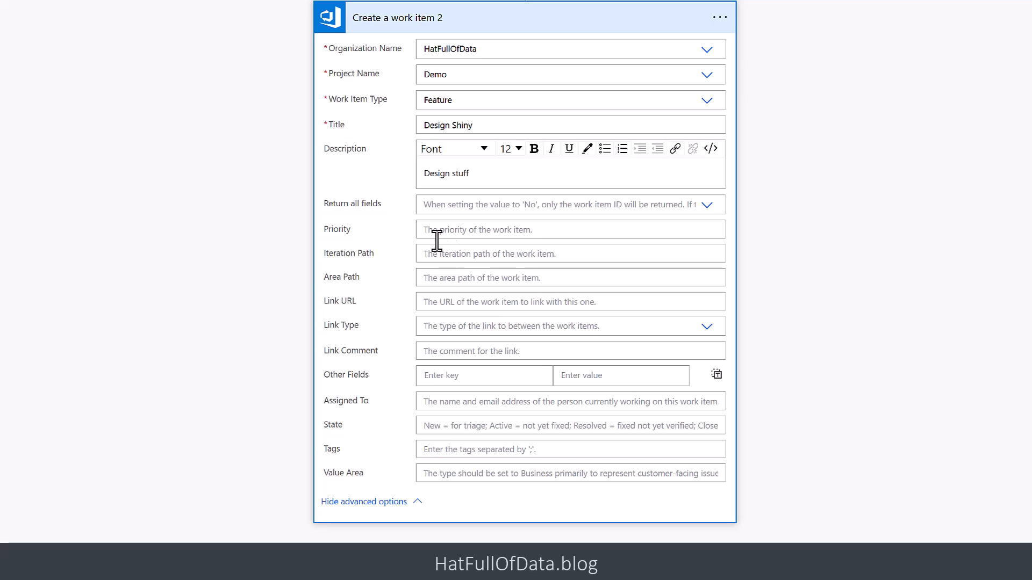
pyautogui.moveTo(489, 497)
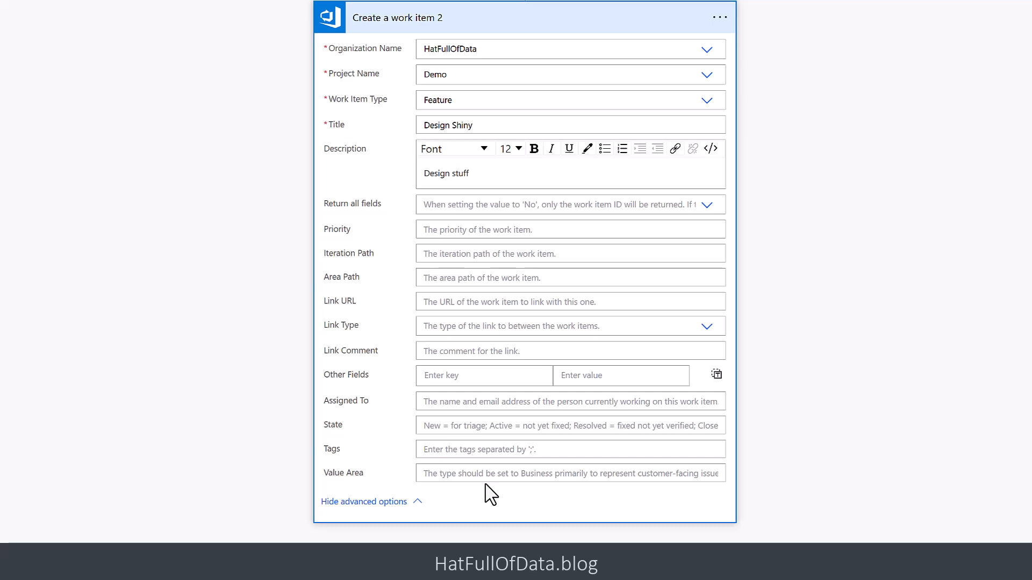
pyautogui.moveTo(484, 482)
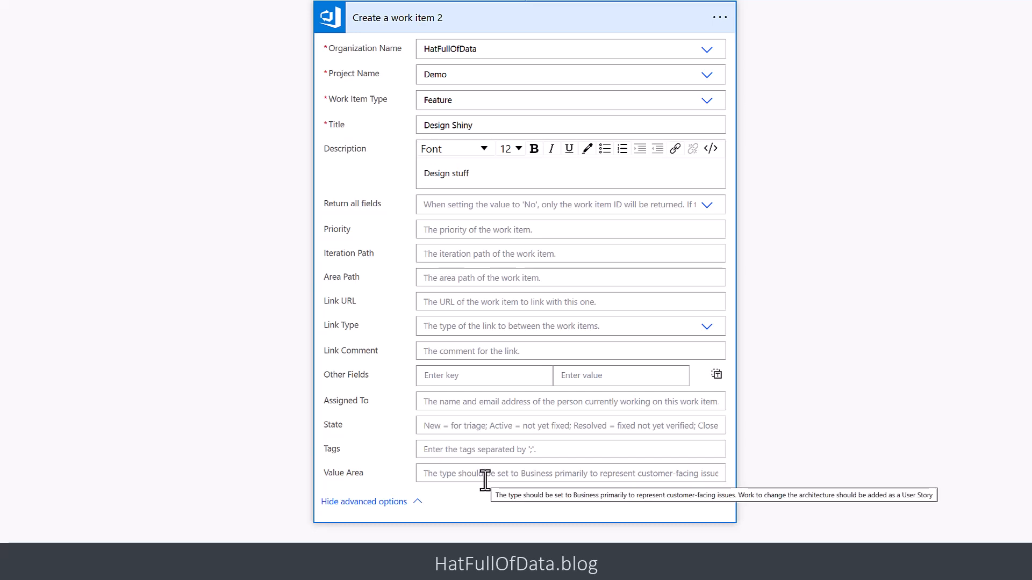
pyautogui.moveTo(406, 381)
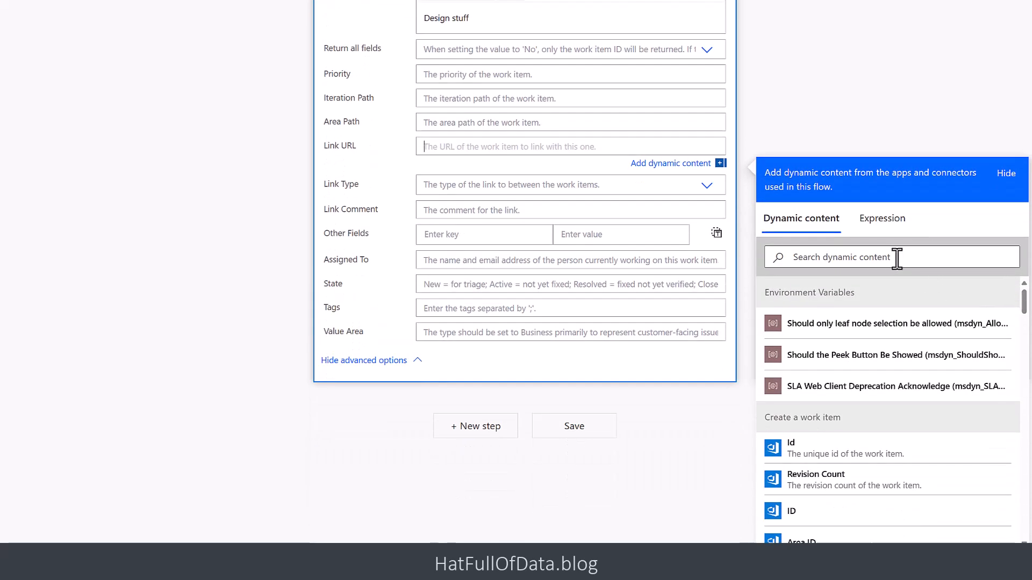
# Step: Set the Feature's Link URL to the first work item's URL, link type Hierarchy-reverse
pyautogui.click(896, 257)
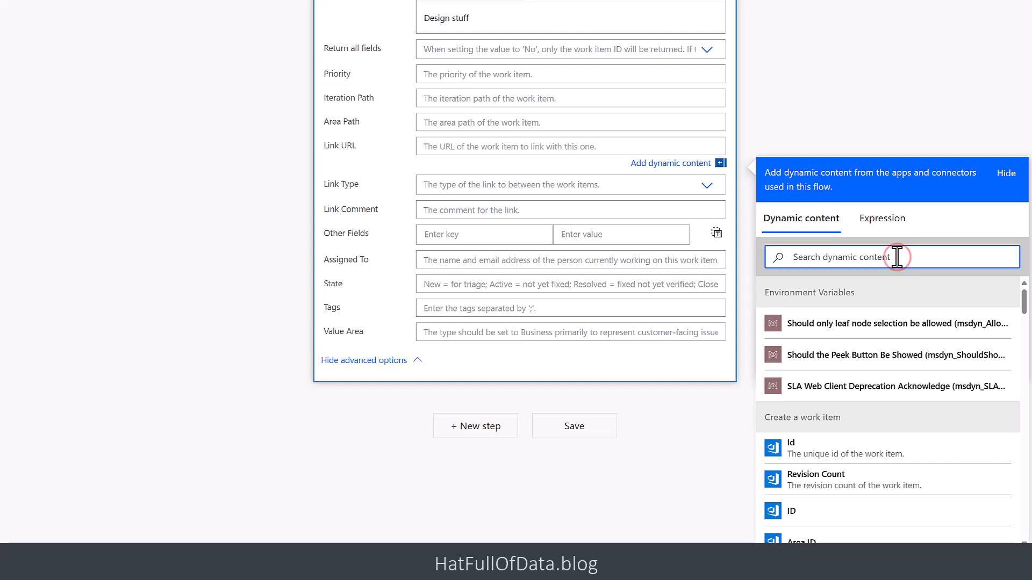
pyautogui.write('url')
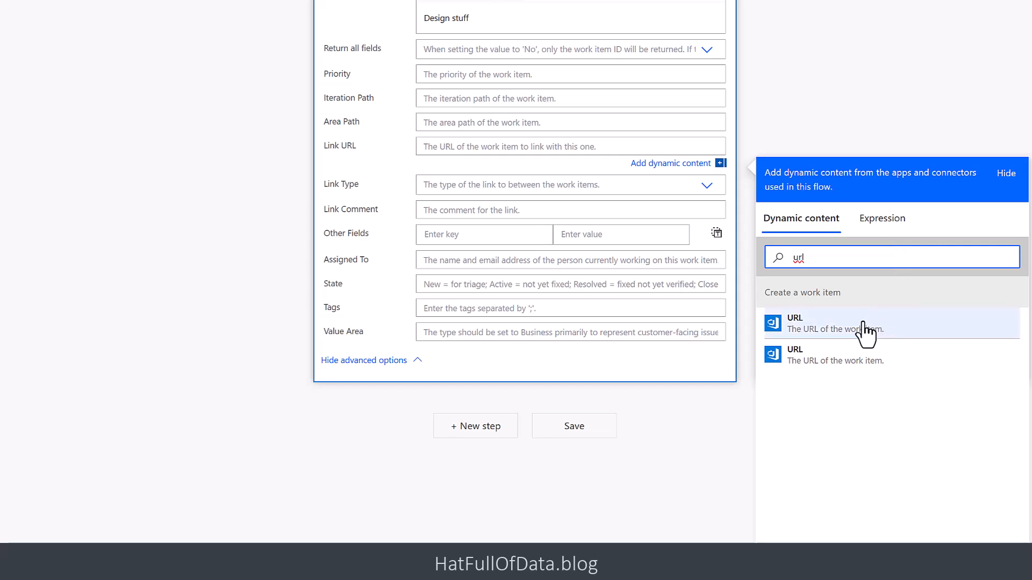
pyautogui.click(863, 324)
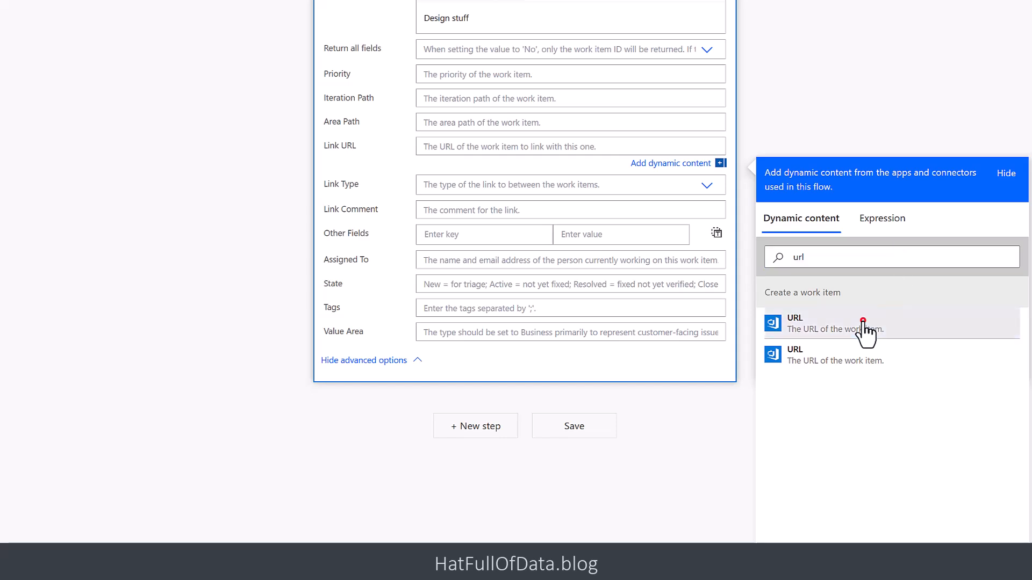
pyautogui.click(835, 323)
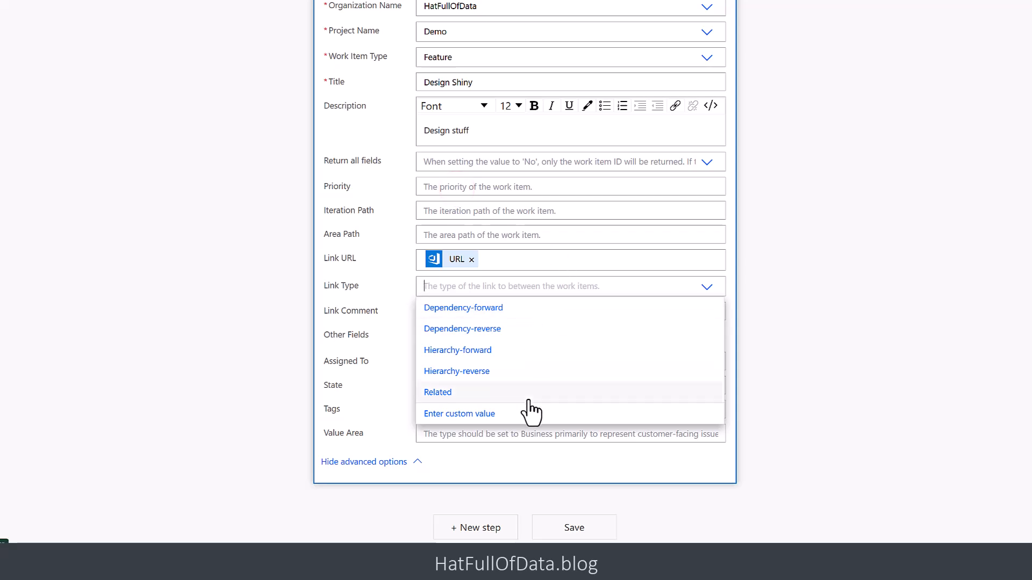
pyautogui.moveTo(486, 383)
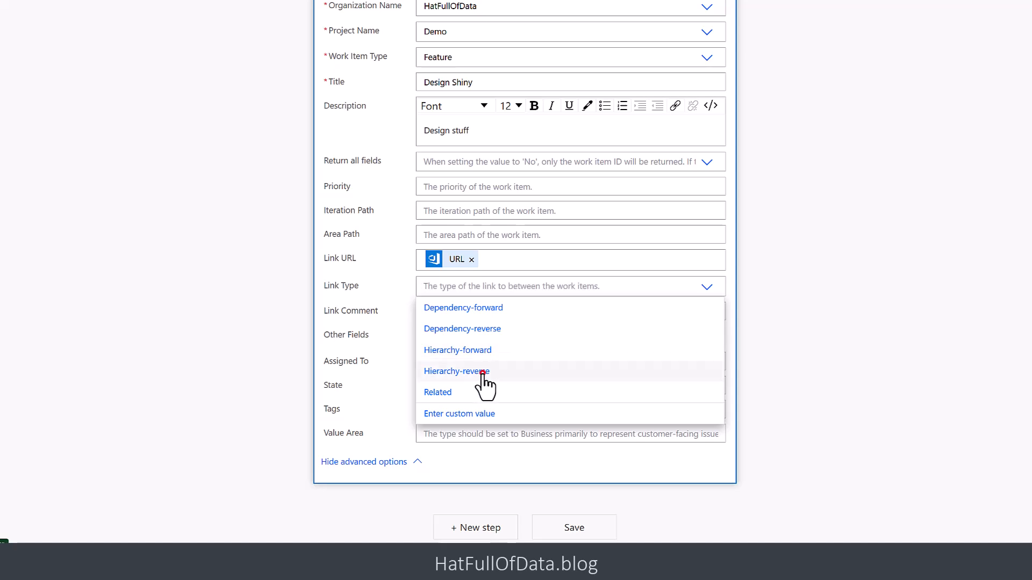
pyautogui.click(456, 371)
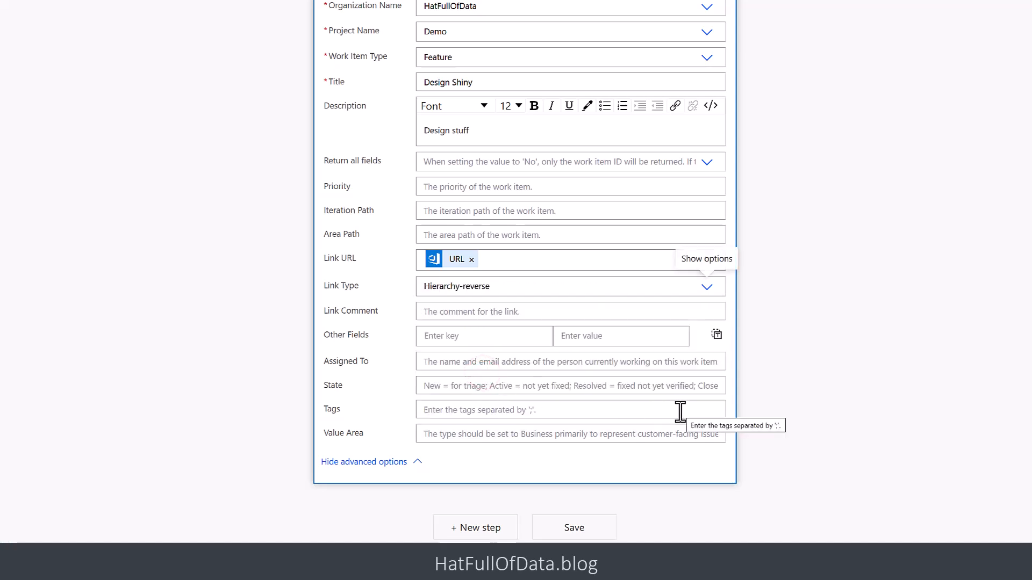
pyautogui.moveTo(839, 372)
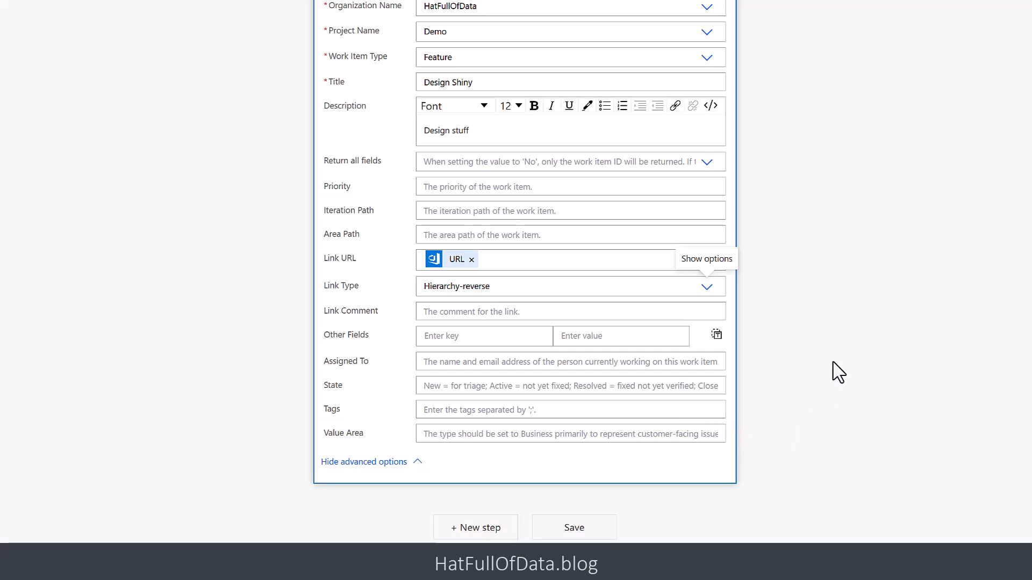
pyautogui.moveTo(822, 375)
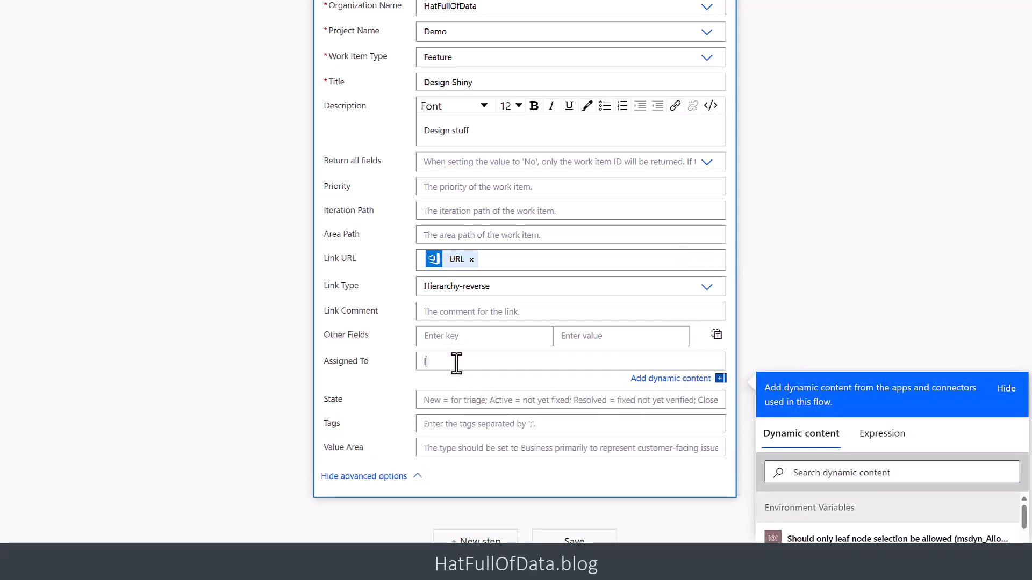
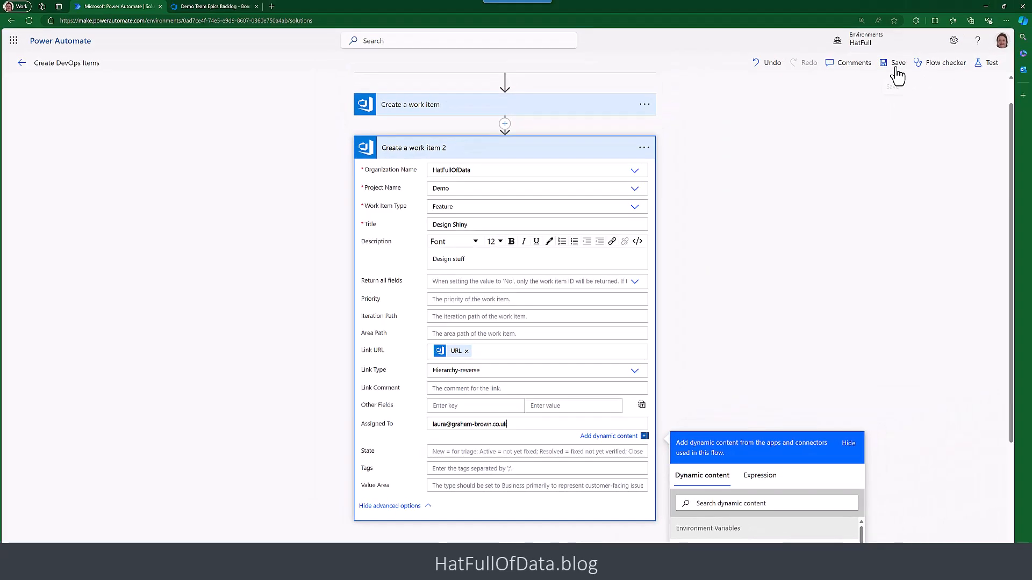
# Step: Assign the Feature to 'laura@…', save the flow and run a test
pyautogui.click(896, 63)
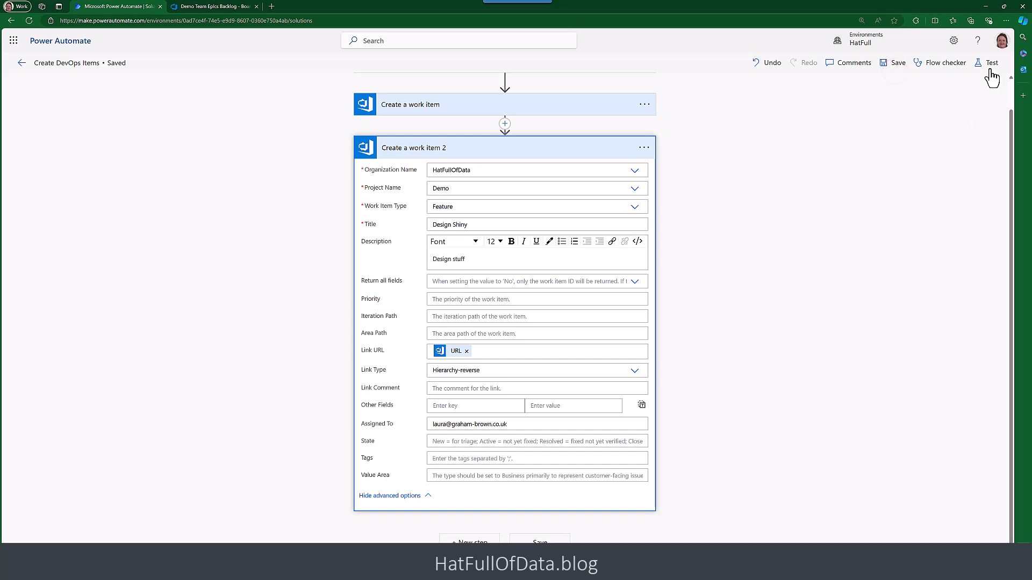
pyautogui.click(991, 62)
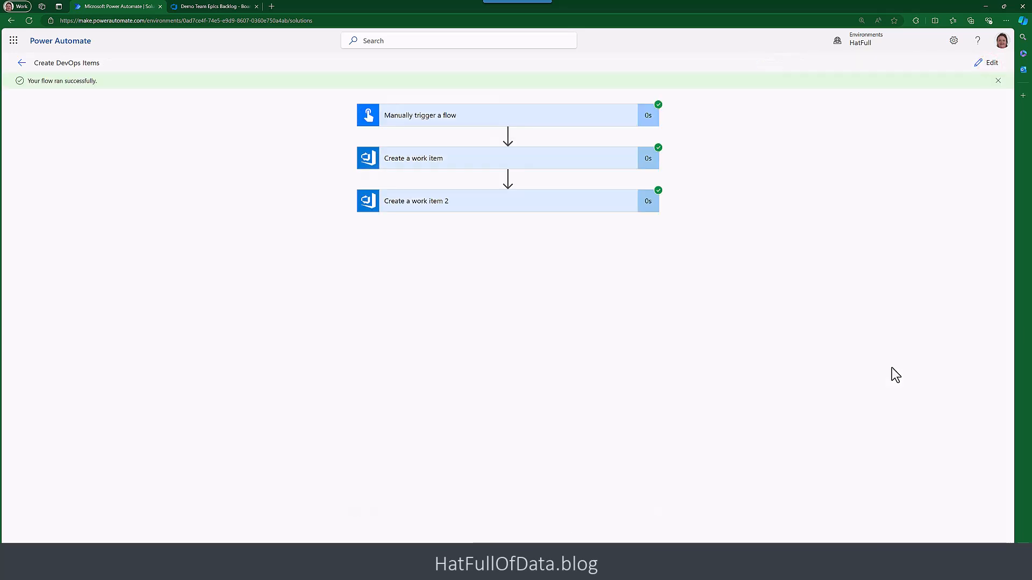
pyautogui.moveTo(181, 64)
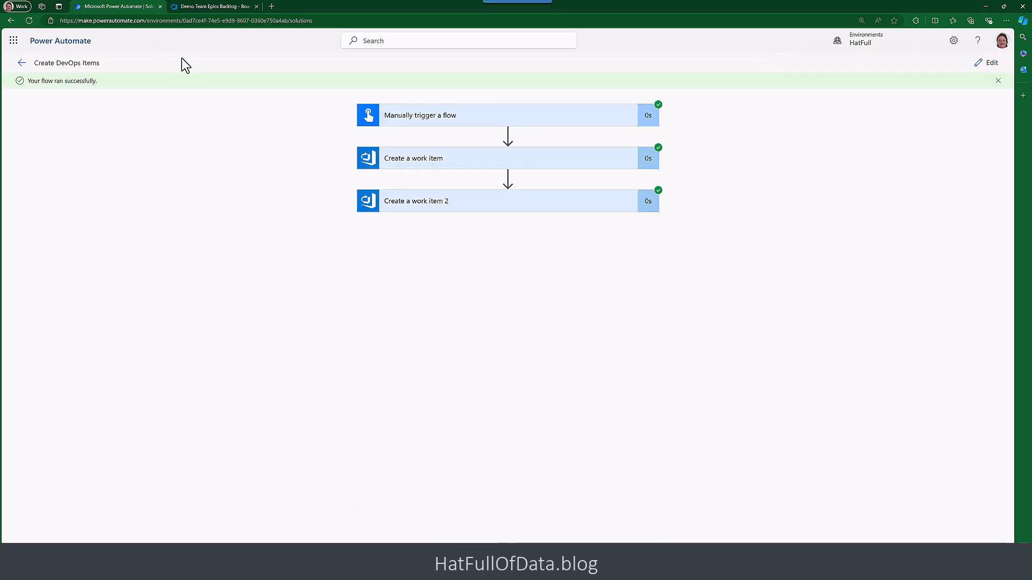
pyautogui.moveTo(212, 11)
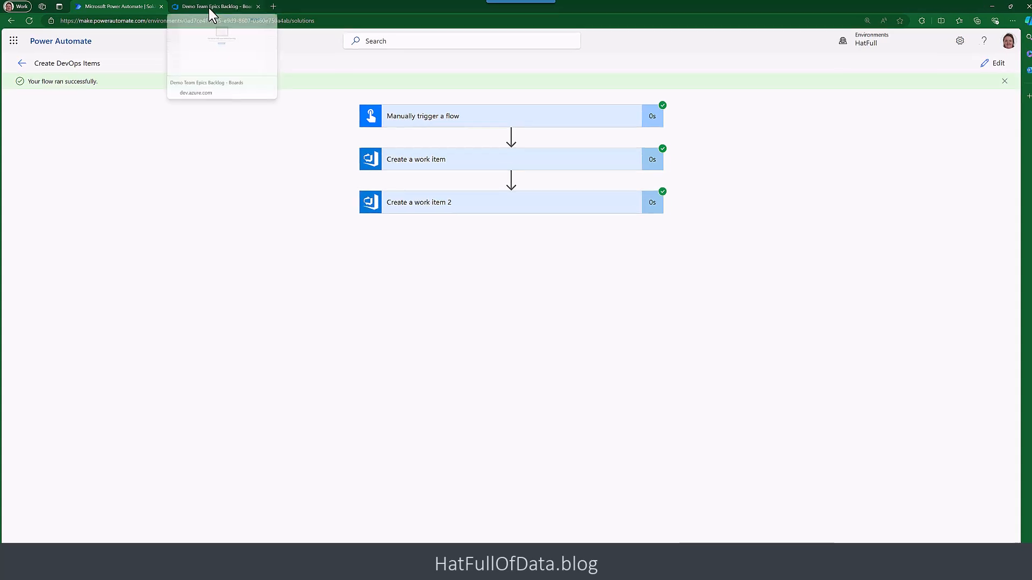
# Step: In the Azure DevOps backlog, expand the Shiny Project epic and select the Design Shiny feature
pyautogui.click(215, 8)
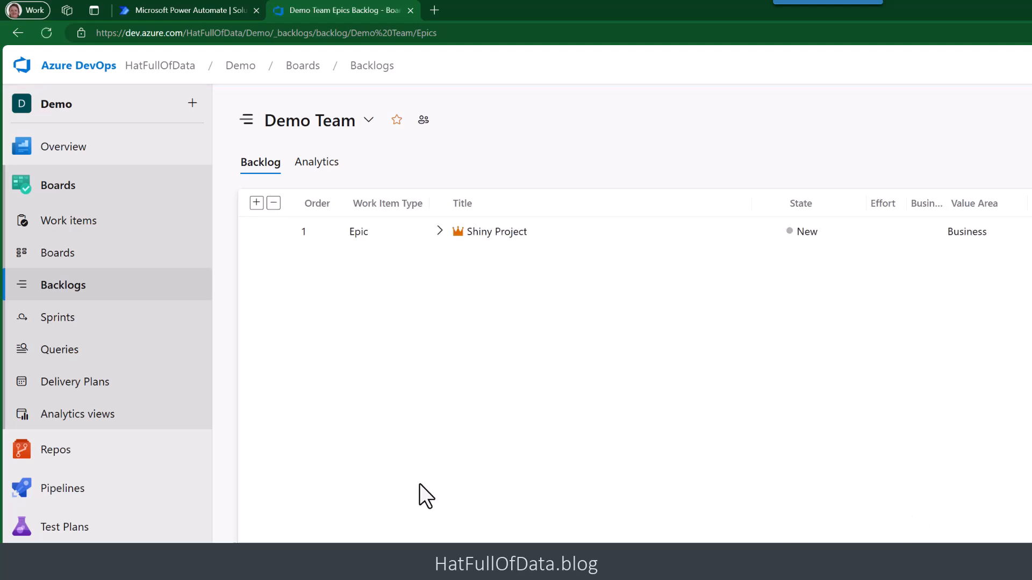
pyautogui.click(438, 232)
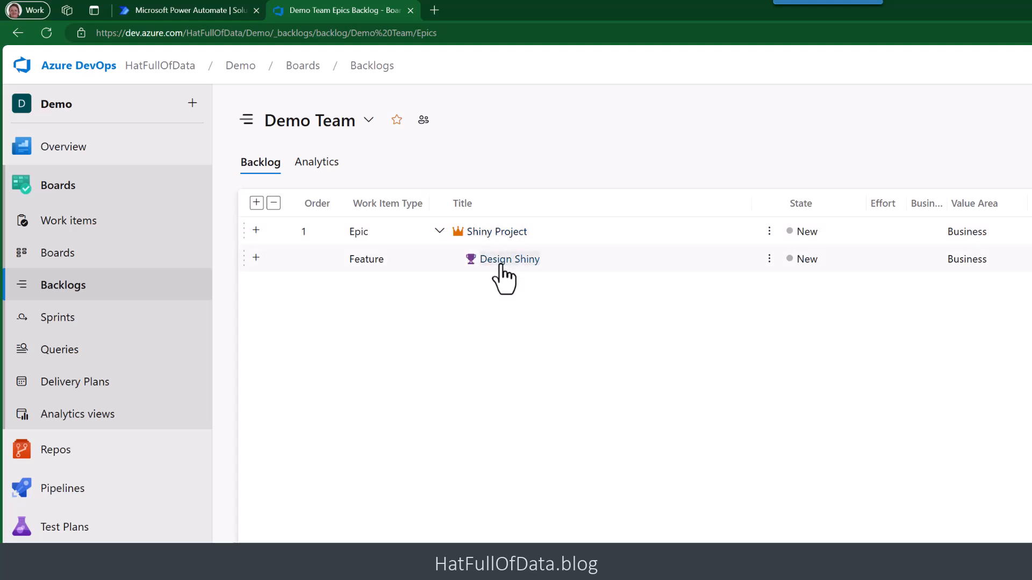
pyautogui.click(509, 258)
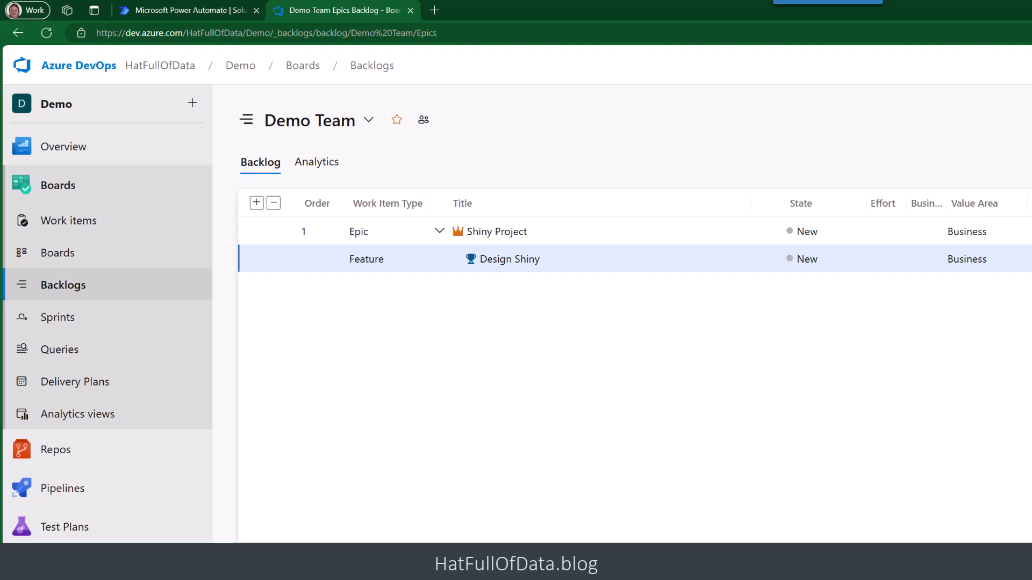
pyautogui.moveTo(947, 486)
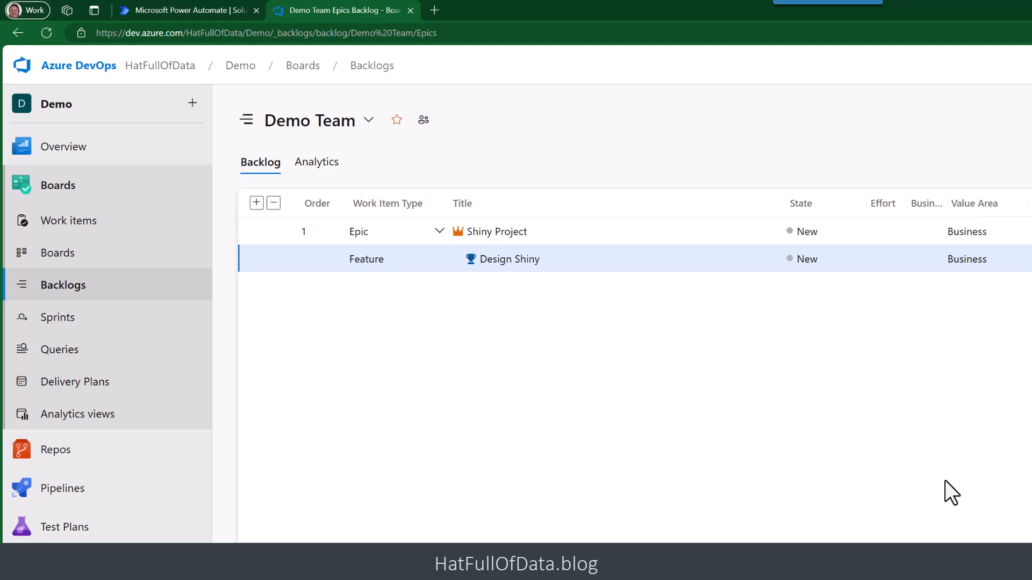
pyautogui.moveTo(766, 412)
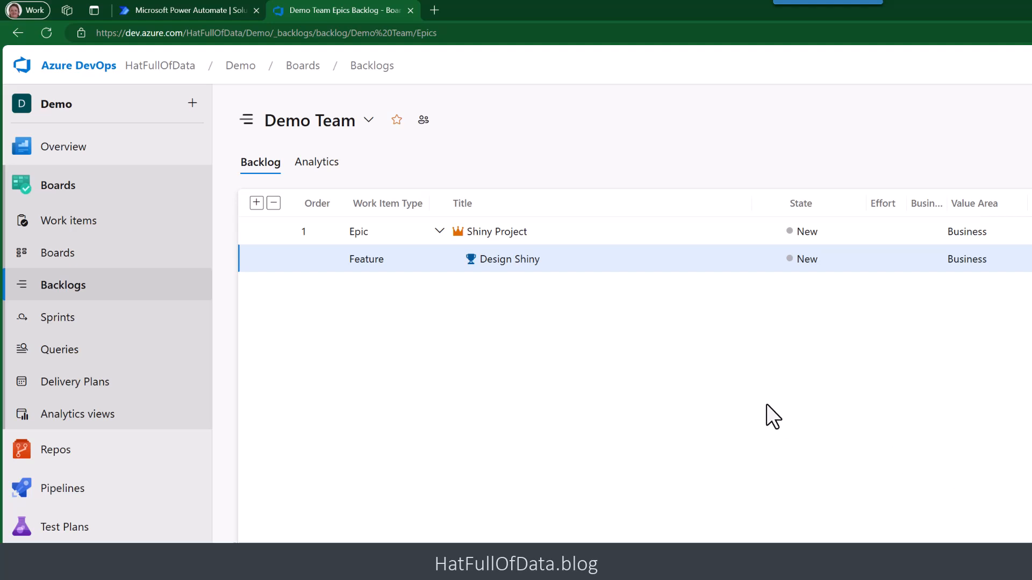
pyautogui.moveTo(353, 235)
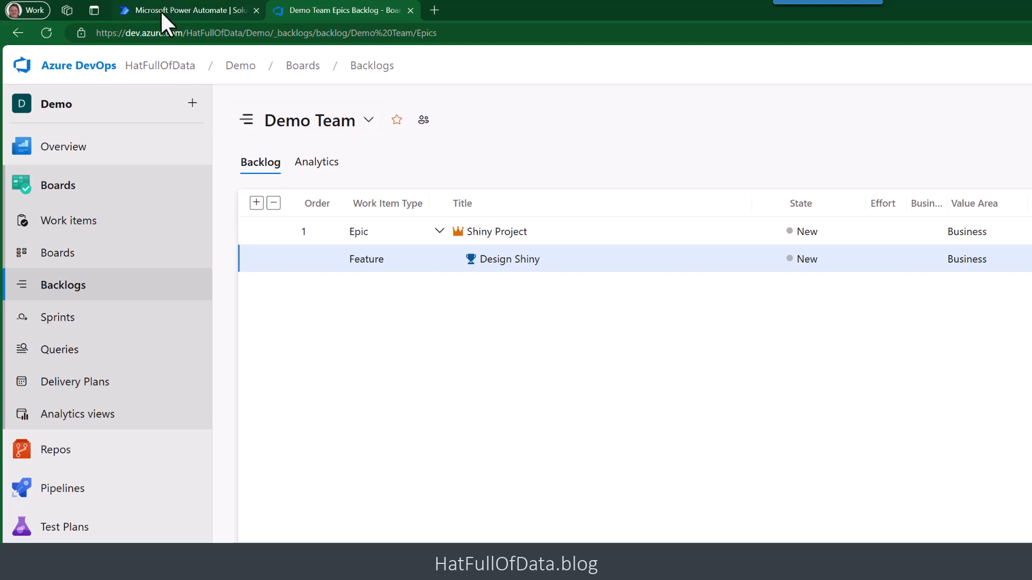
pyautogui.moveTo(603, 268)
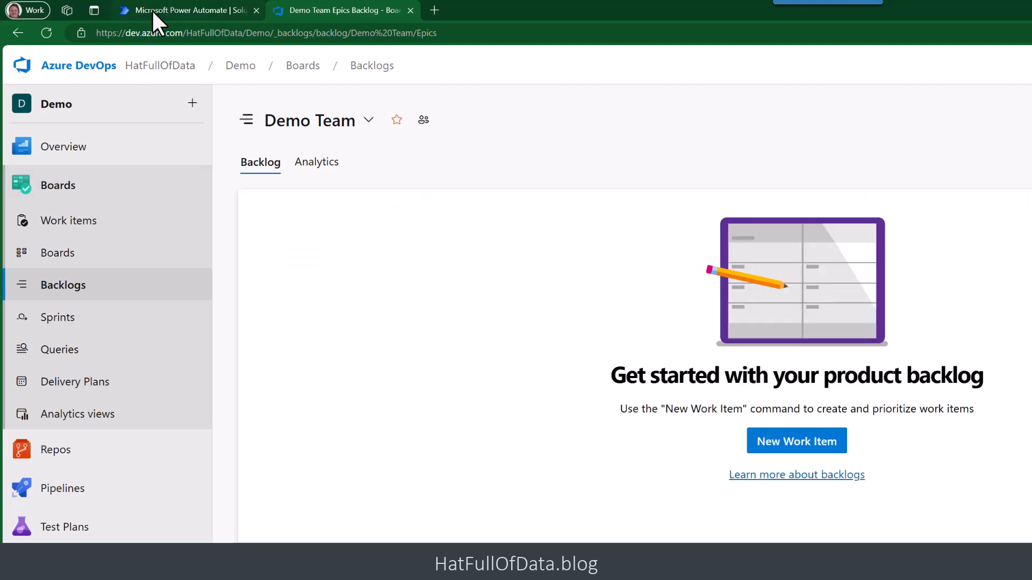
# Step: Return to the Power Automate tab and go back to the DevOps solution's object list
pyautogui.click(193, 10)
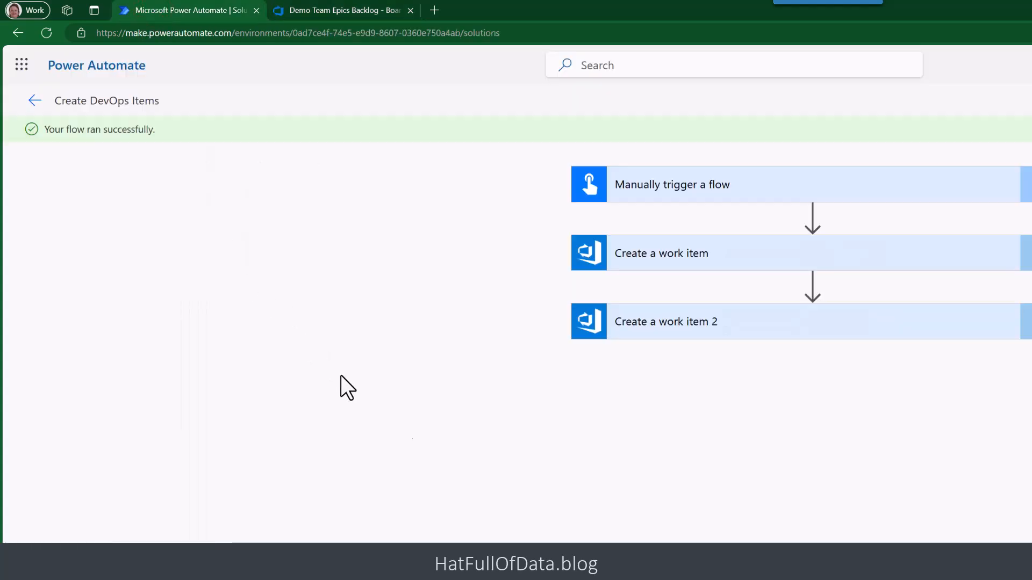
pyautogui.moveTo(336, 327)
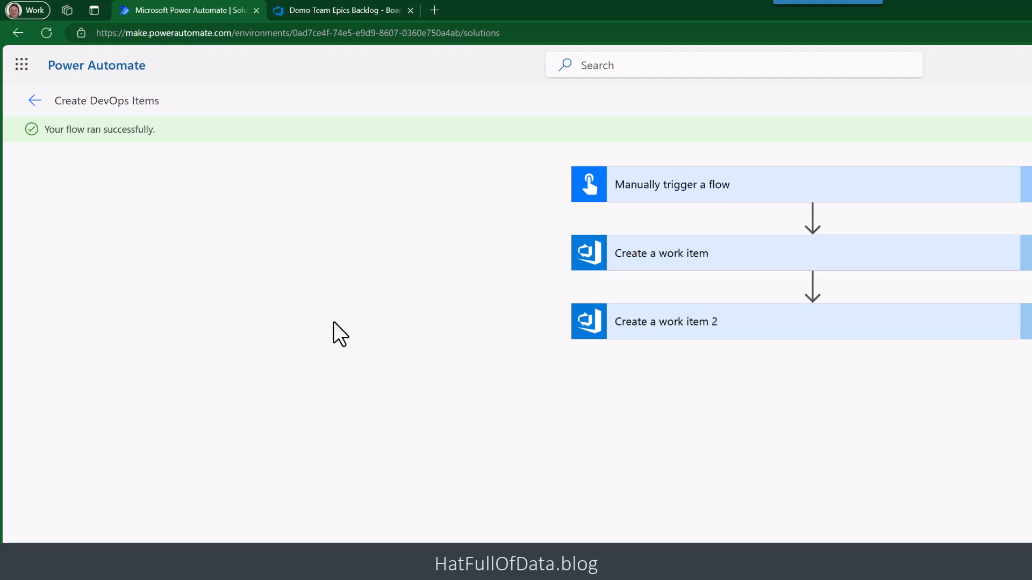
pyautogui.moveTo(110, 221)
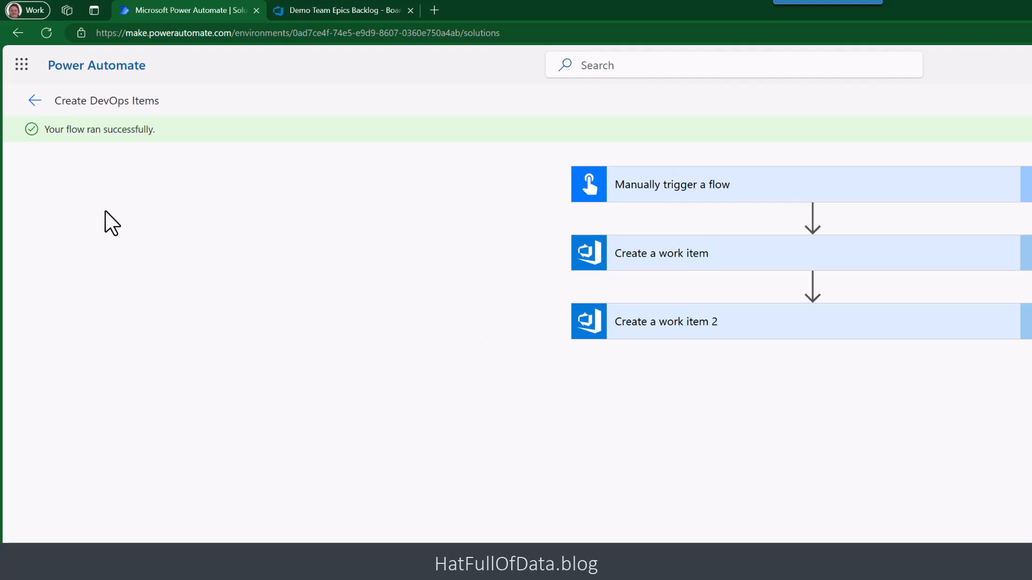
pyautogui.moveTo(34, 101)
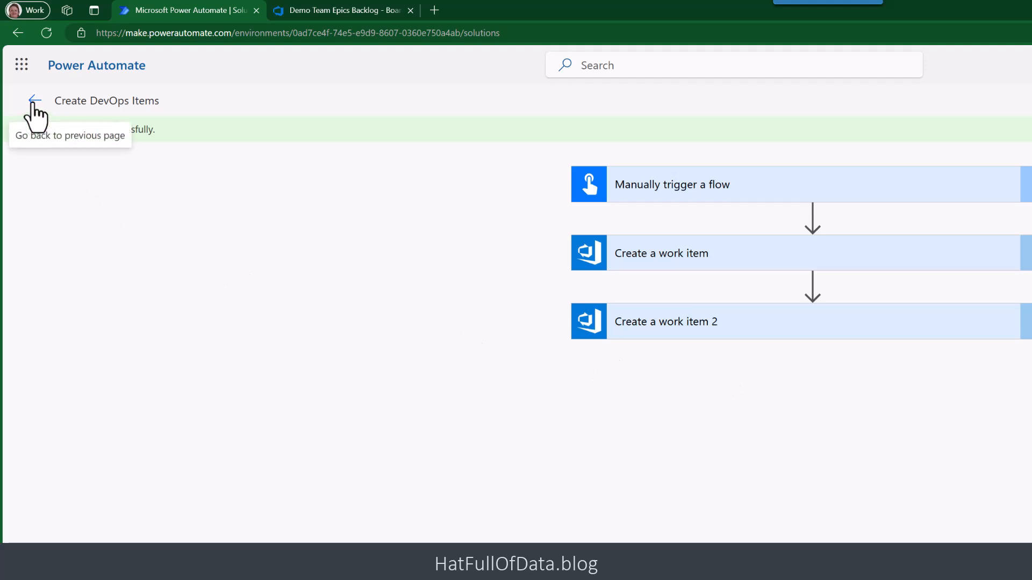
pyautogui.click(34, 99)
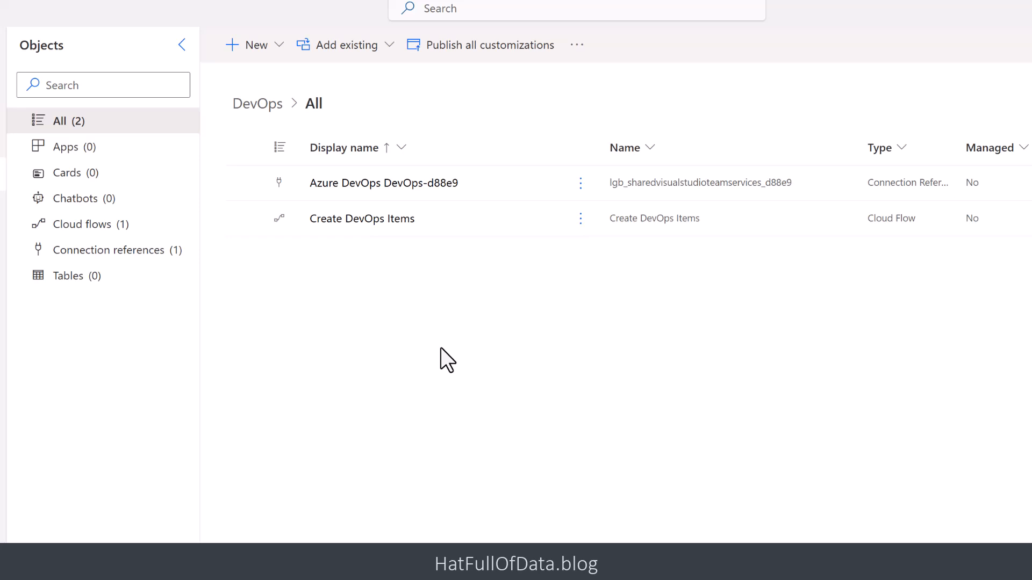
# Step: Create Text environment variable 'DevOps Organisation', described 'Name of the Azure DevOps organisation'
pyautogui.click(277, 45)
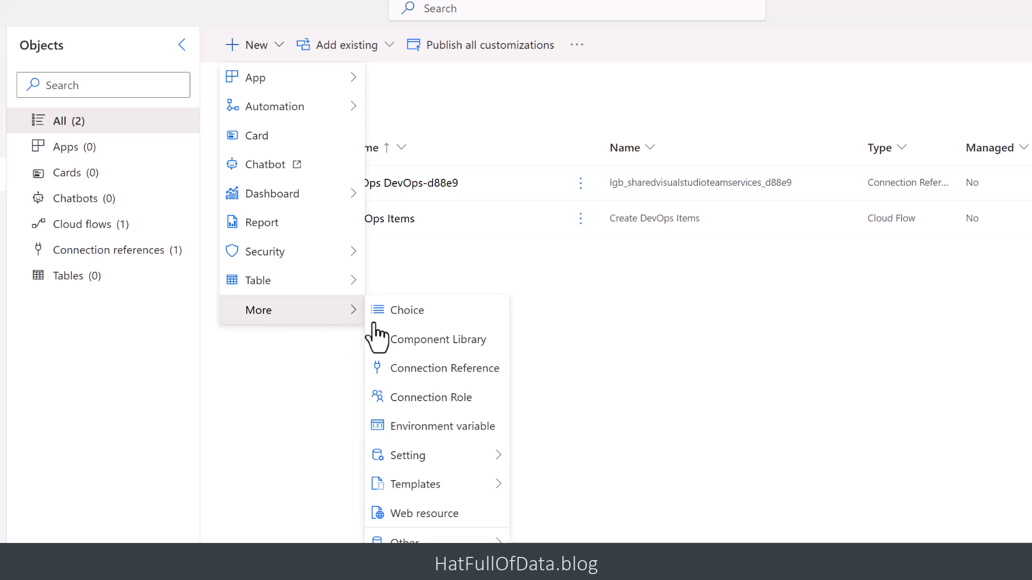
pyautogui.click(443, 426)
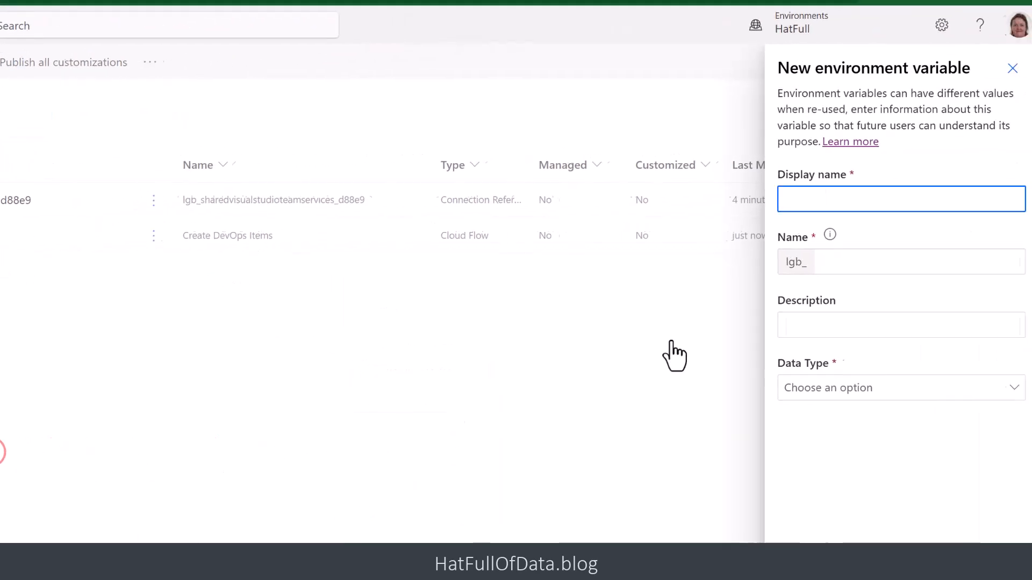
pyautogui.write('DevOps')
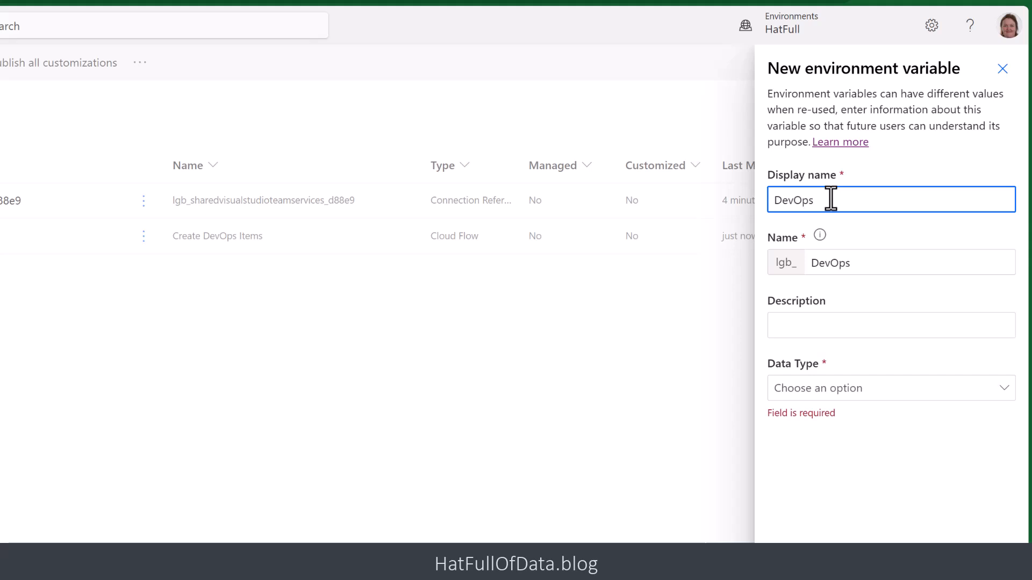
pyautogui.write('Organisation')
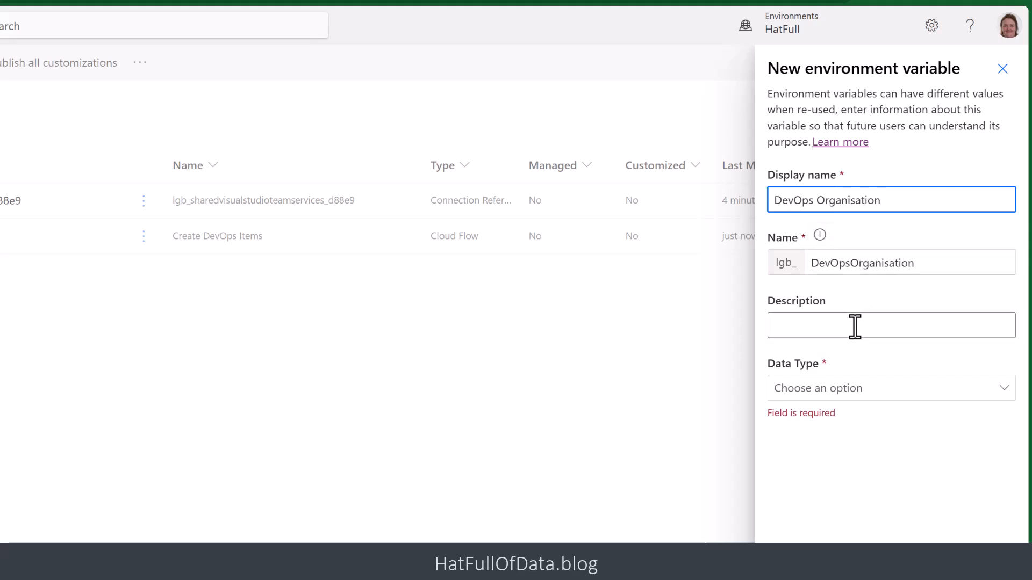
pyautogui.click(828, 326)
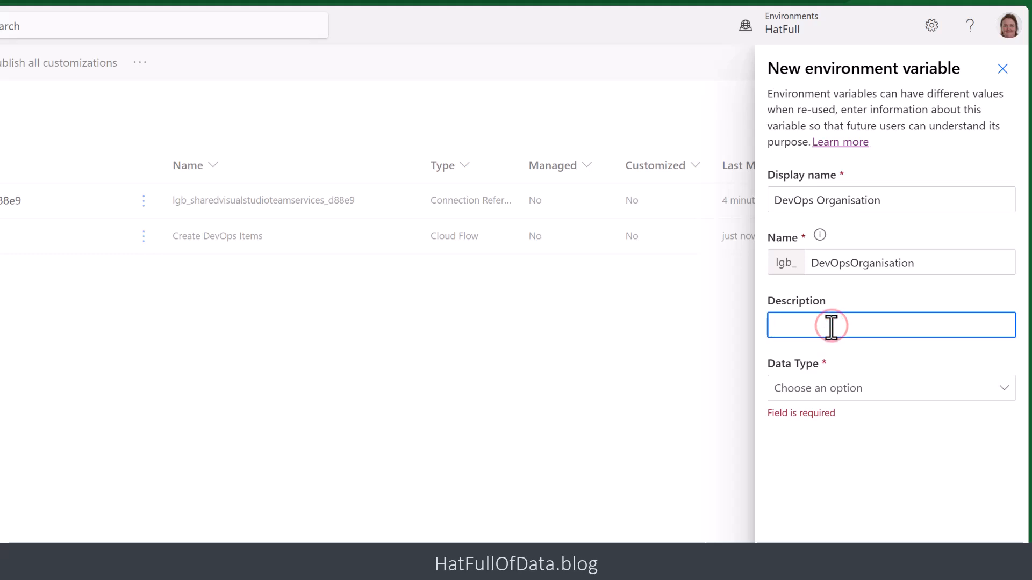
pyautogui.write('Name of the Azure DevOps organisation')
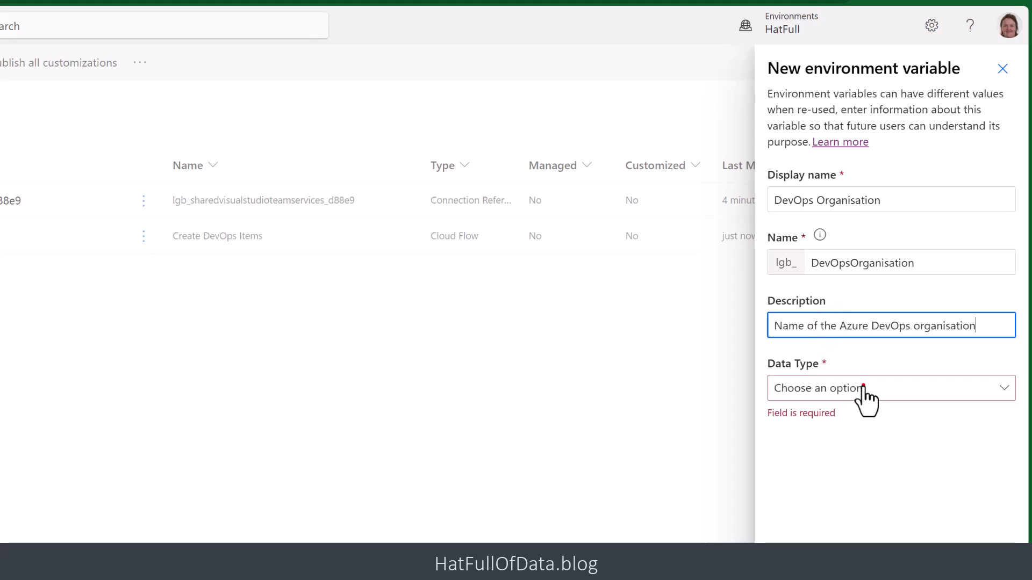
pyautogui.click(891, 388)
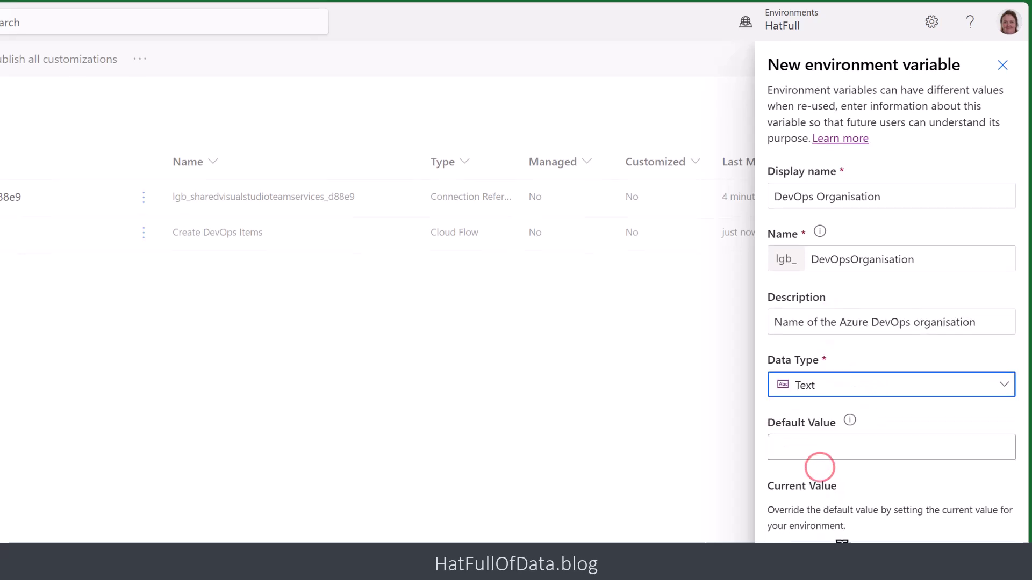
pyautogui.scroll(-3)
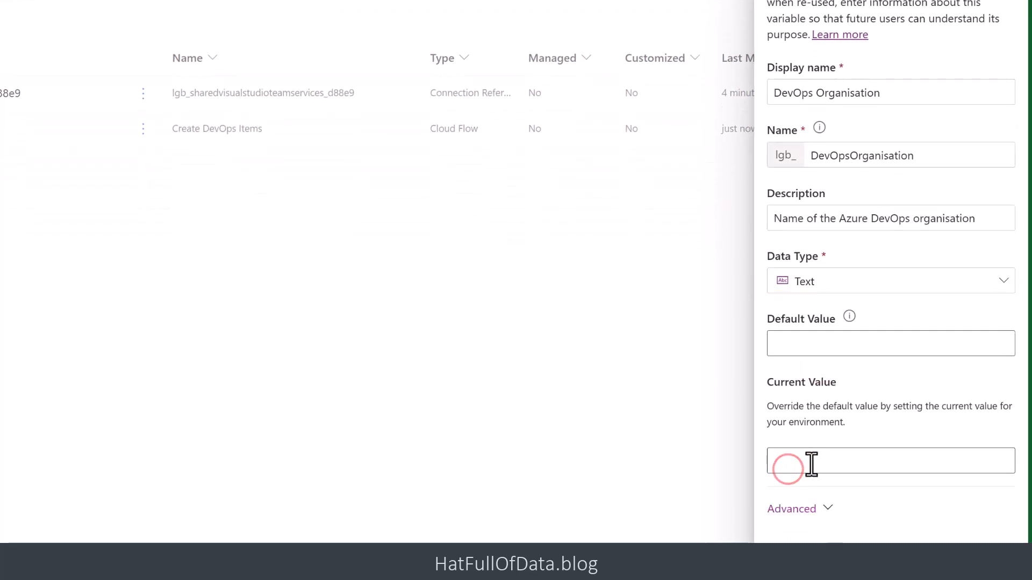
pyautogui.write('Ha')
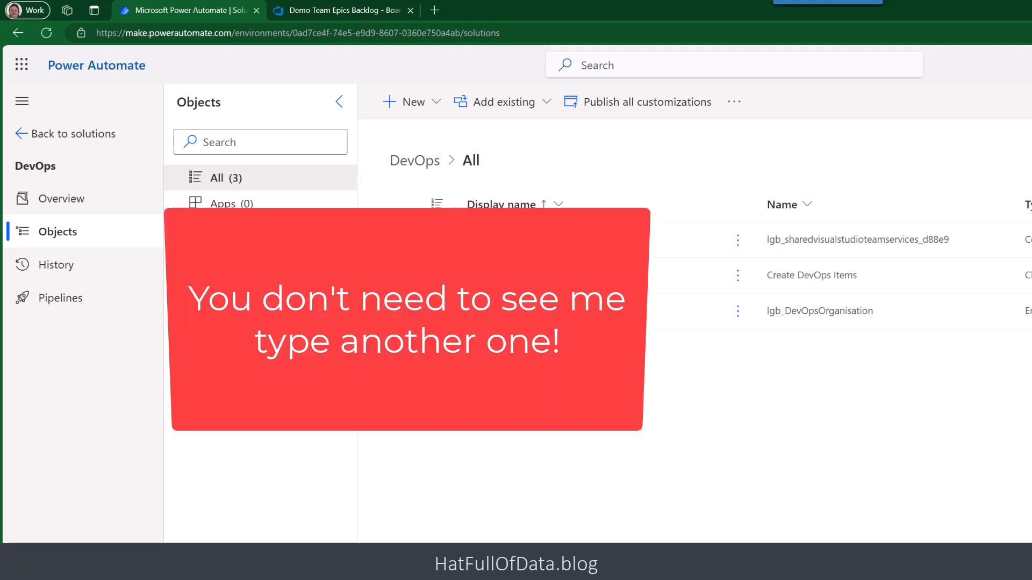
pyautogui.moveTo(671, 257)
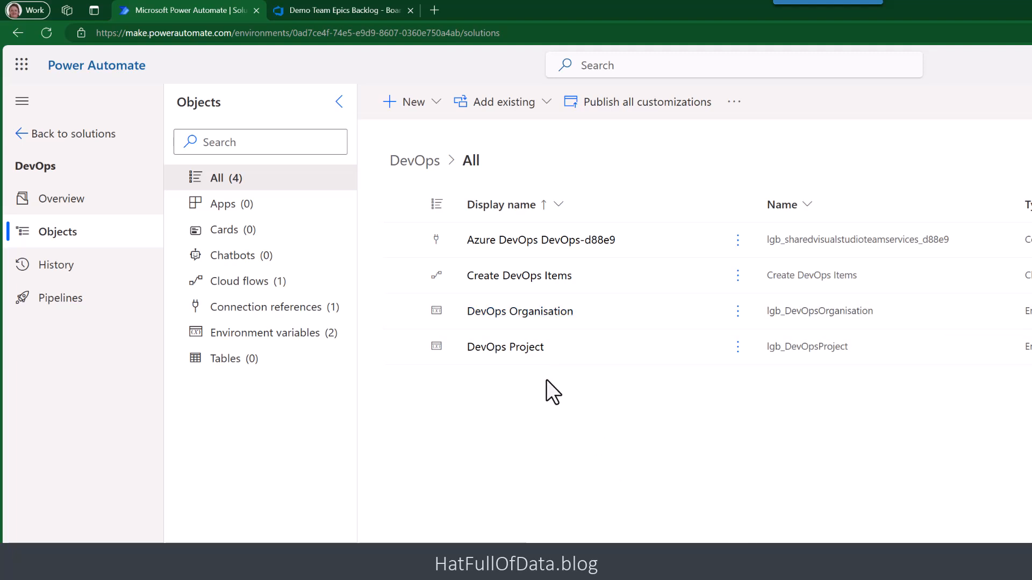
pyautogui.moveTo(513, 281)
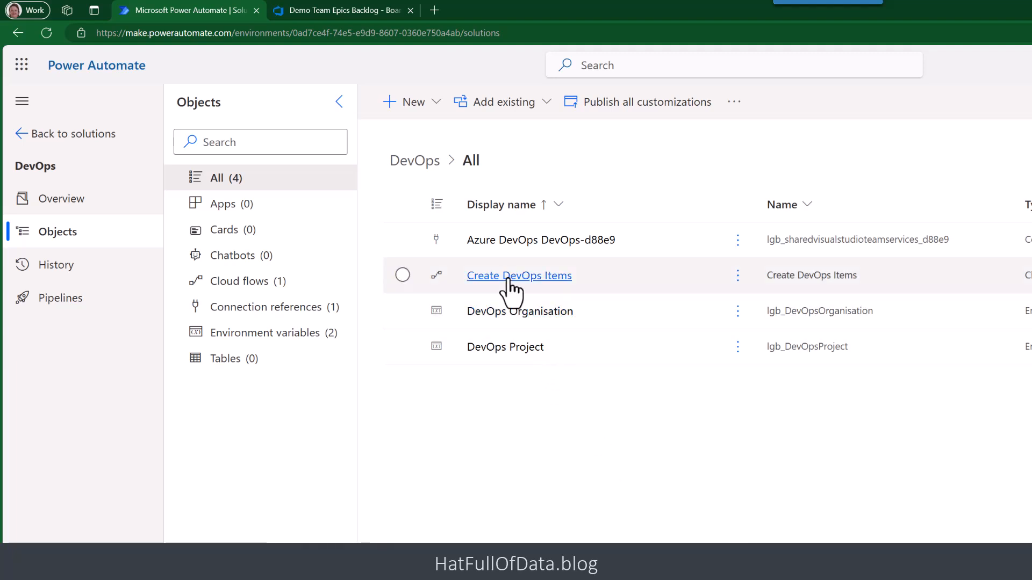
# Step: Open the Create DevOps Items flow for editing from its actions menu
pyautogui.click(737, 275)
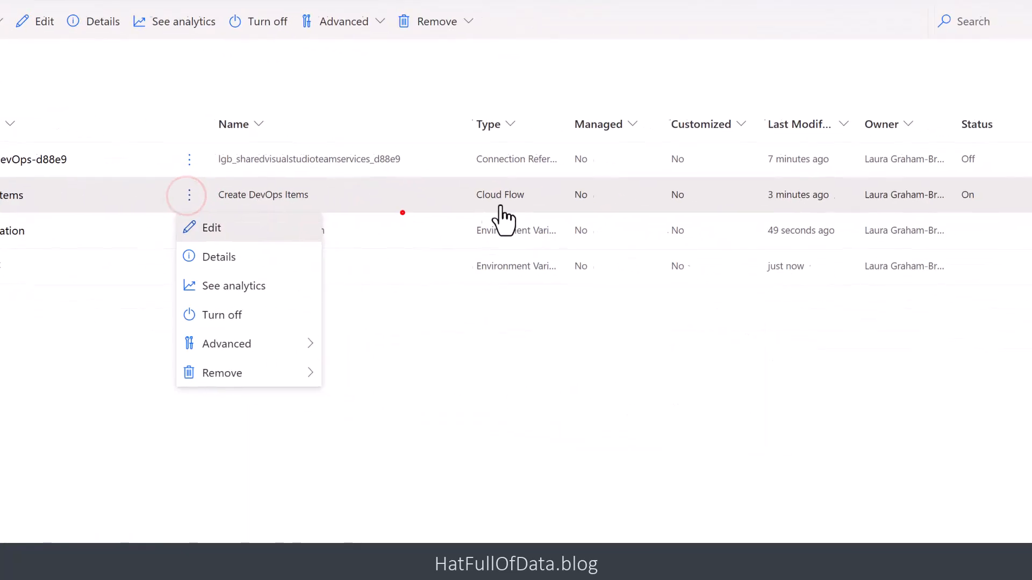
pyautogui.click(211, 228)
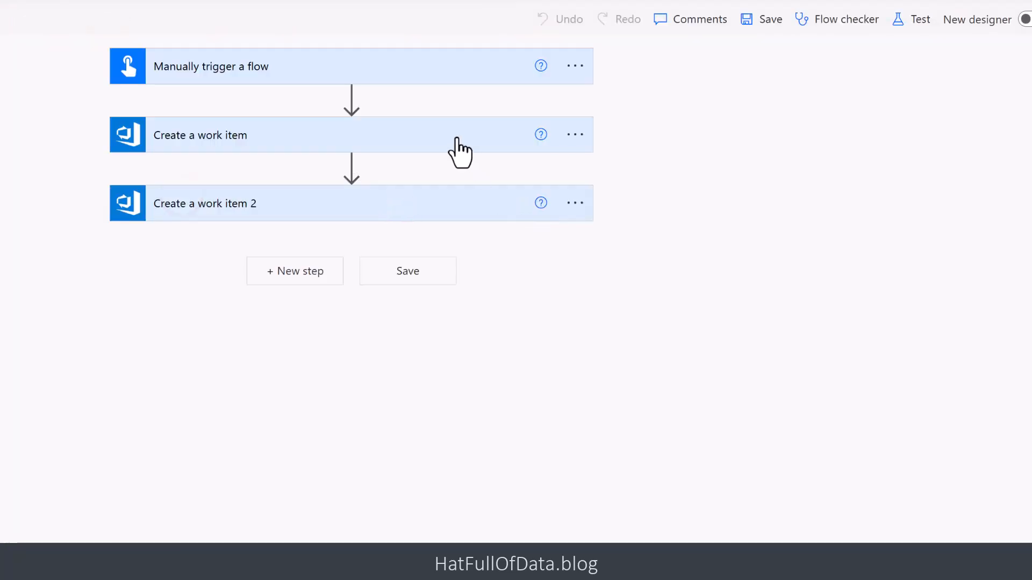
# Step: Use the DevOps Organisation variable as the first work item step's organisation name
pyautogui.click(230, 135)
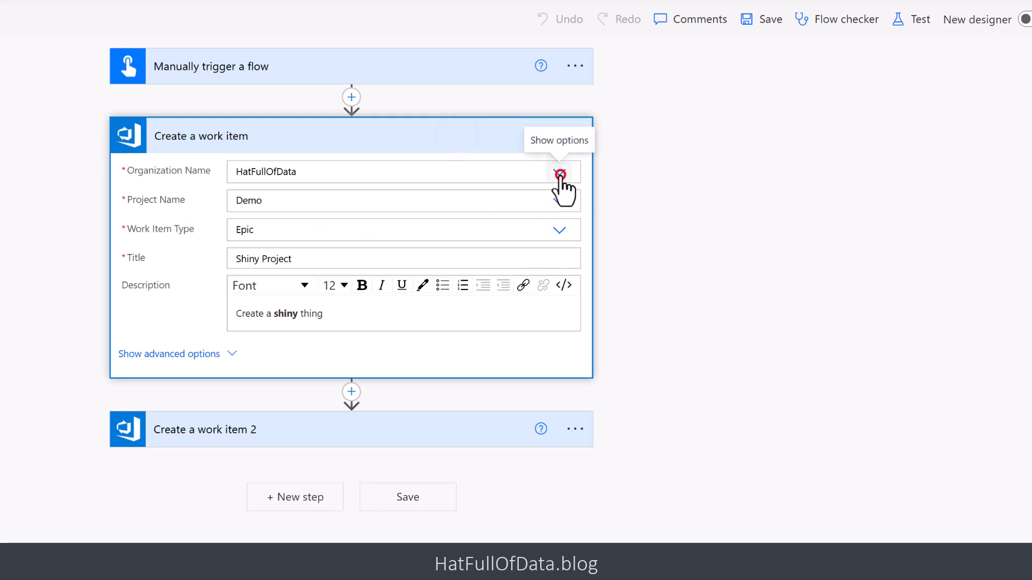
pyautogui.click(559, 173)
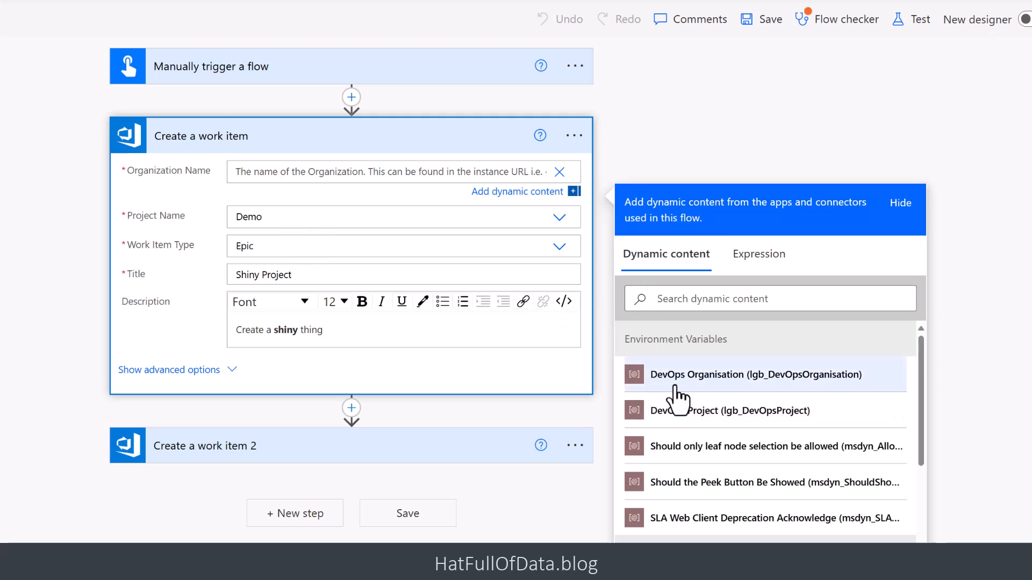
pyautogui.click(770, 298)
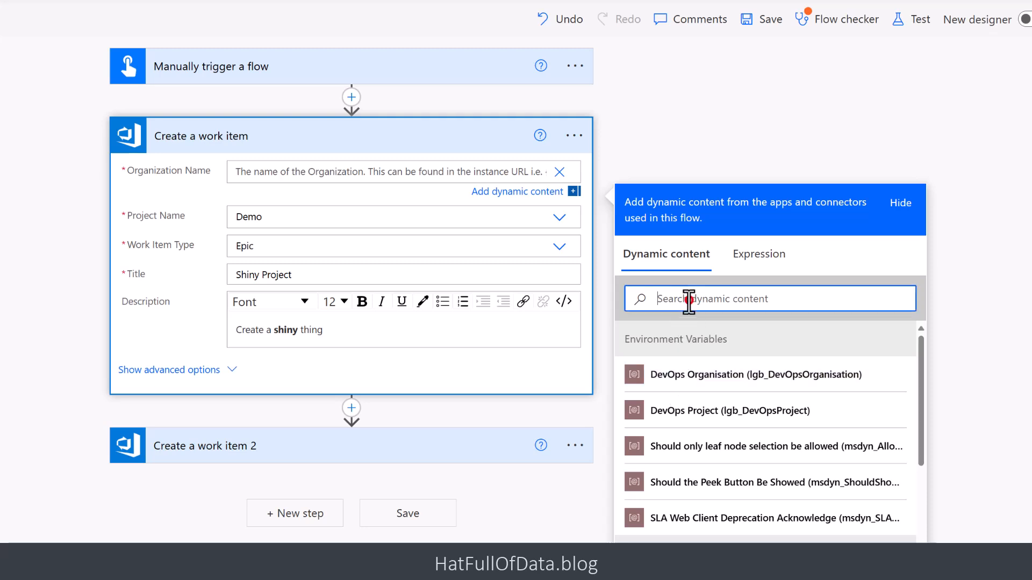
pyautogui.write('dev')
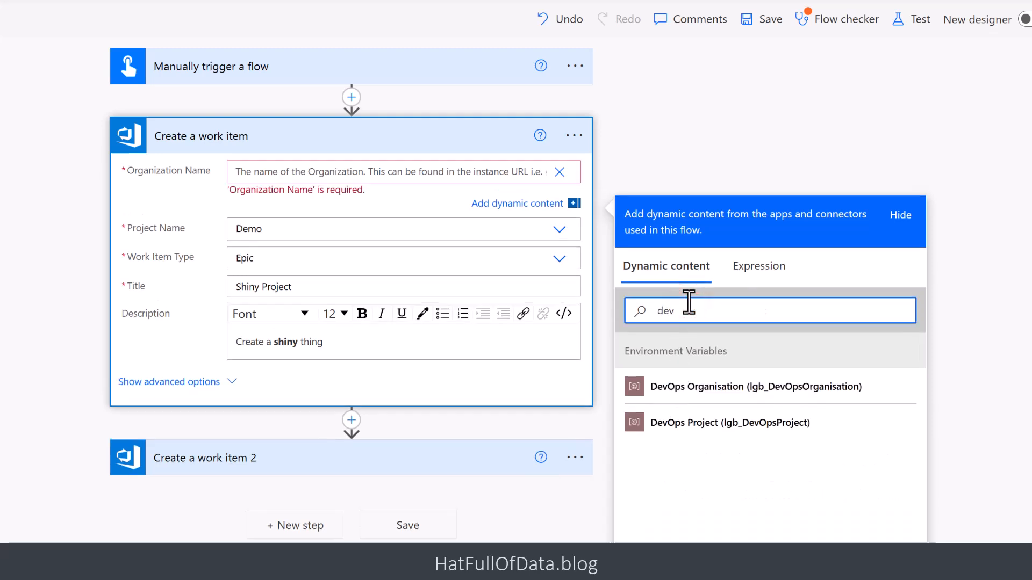
pyautogui.moveTo(684, 397)
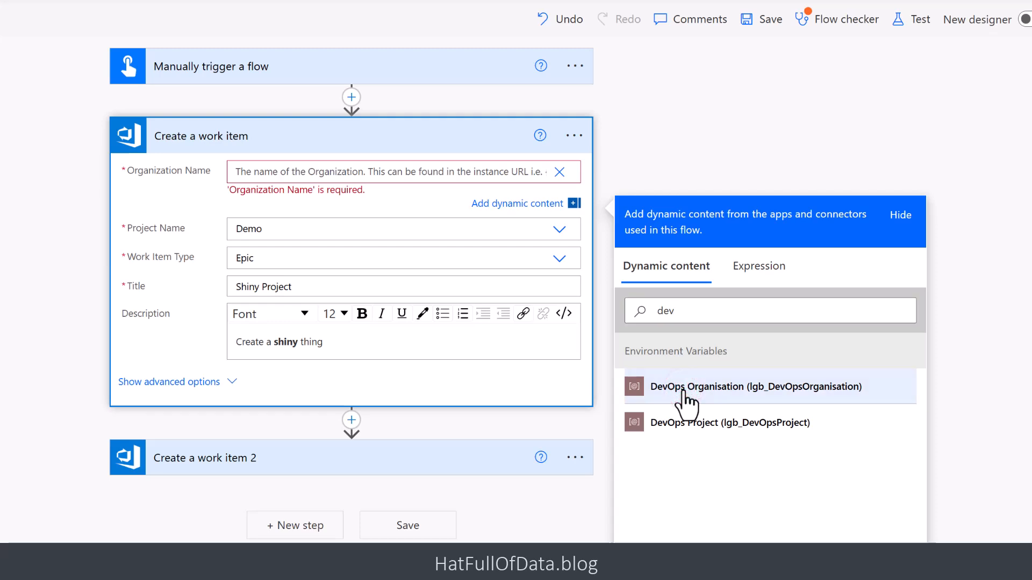
pyautogui.click(755, 386)
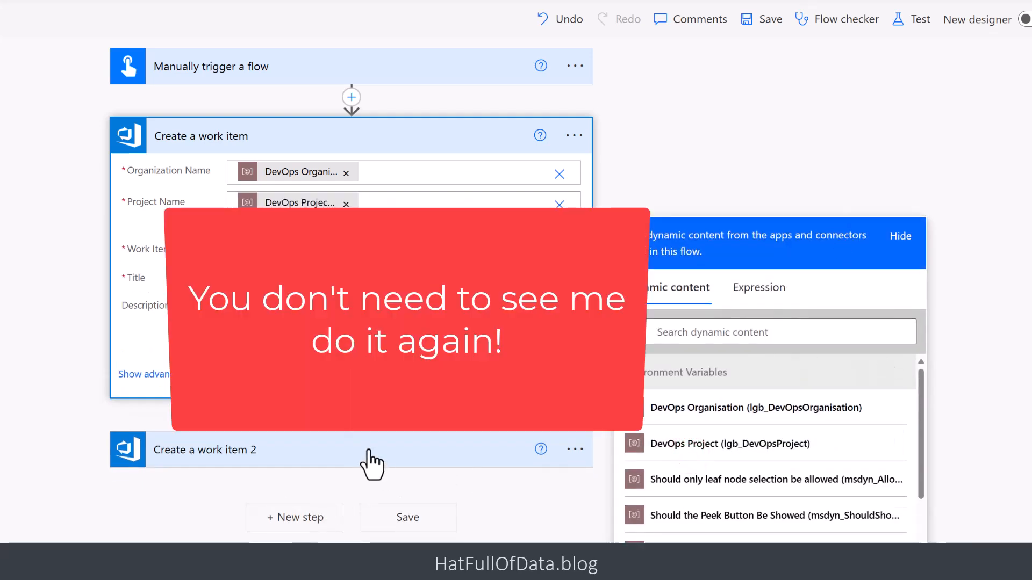
pyautogui.click(204, 450)
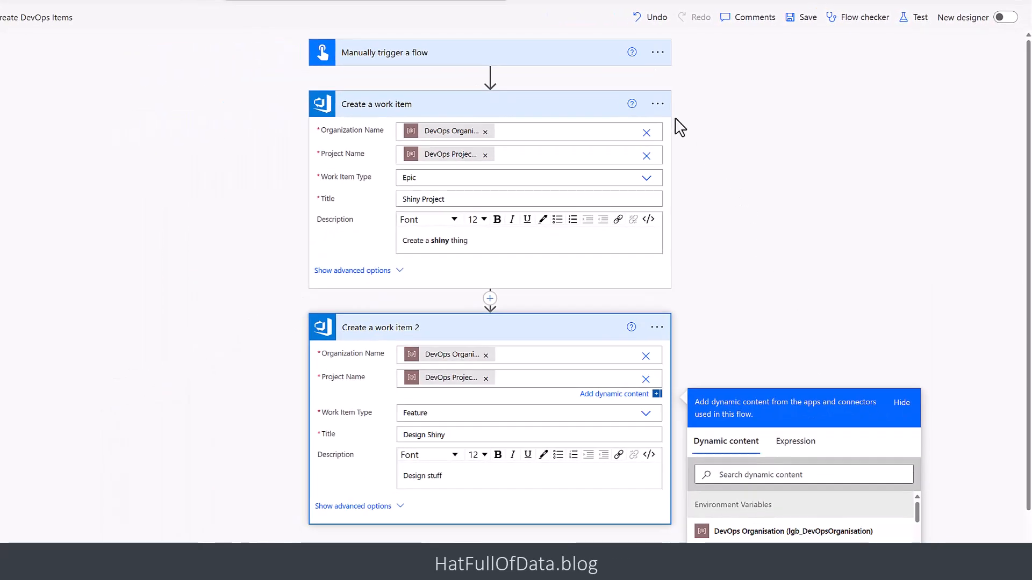
# Step: Rename the two Create a work item actions to Epic Parent and Feature Child, then save
pyautogui.click(657, 103)
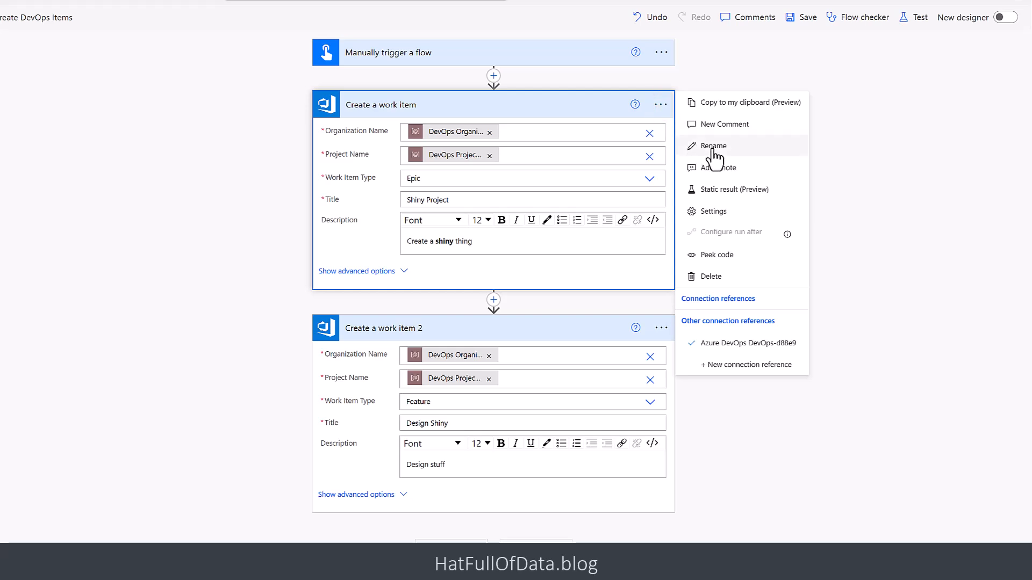
pyautogui.click(706, 146)
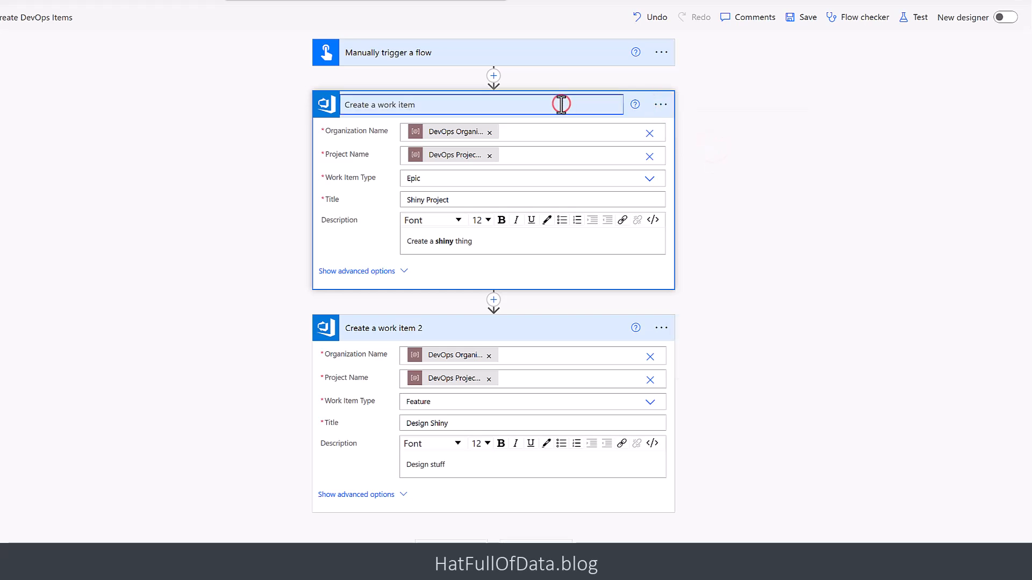
pyautogui.write('Epic Paren')
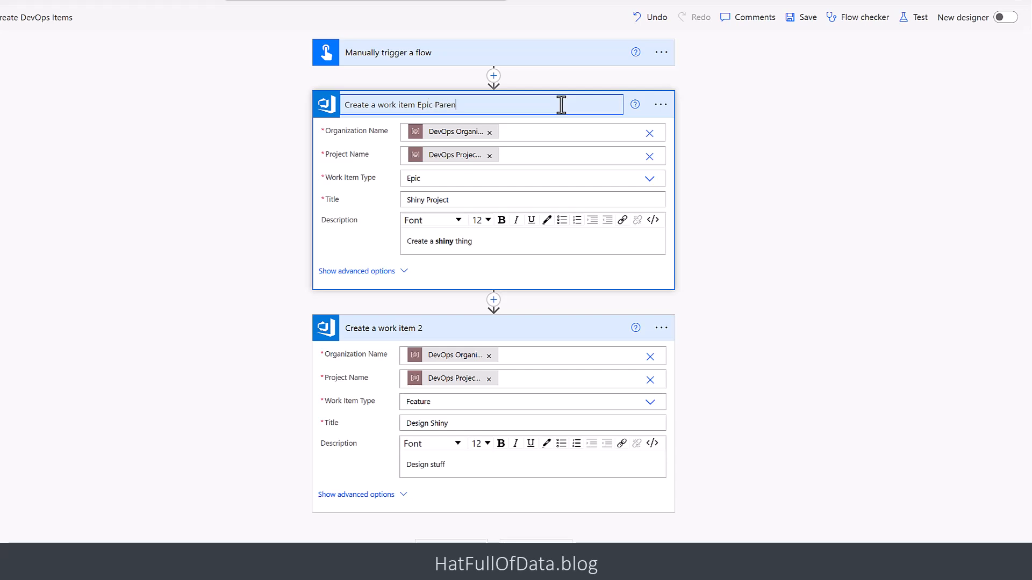
pyautogui.click(662, 326)
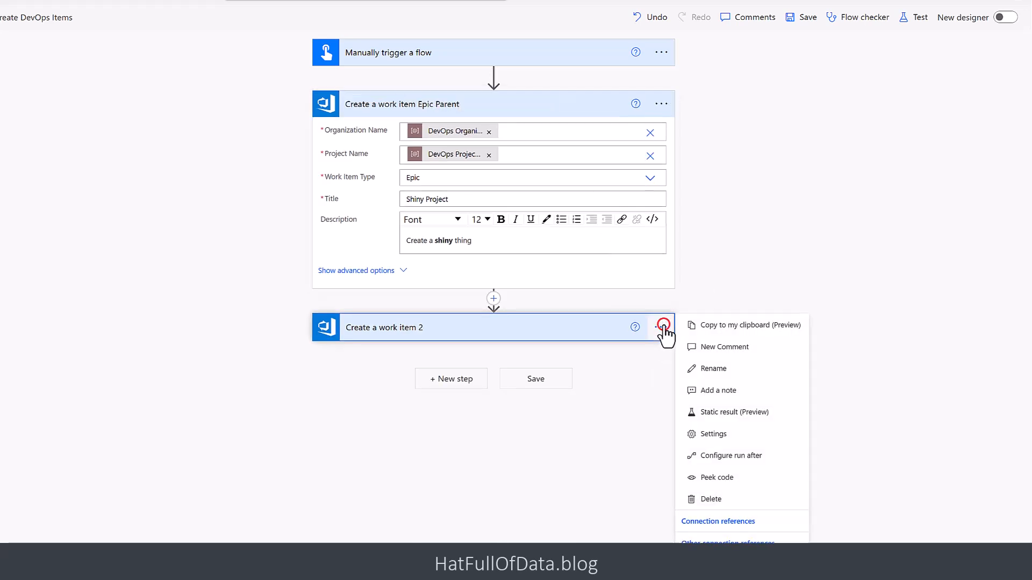
pyautogui.click(713, 369)
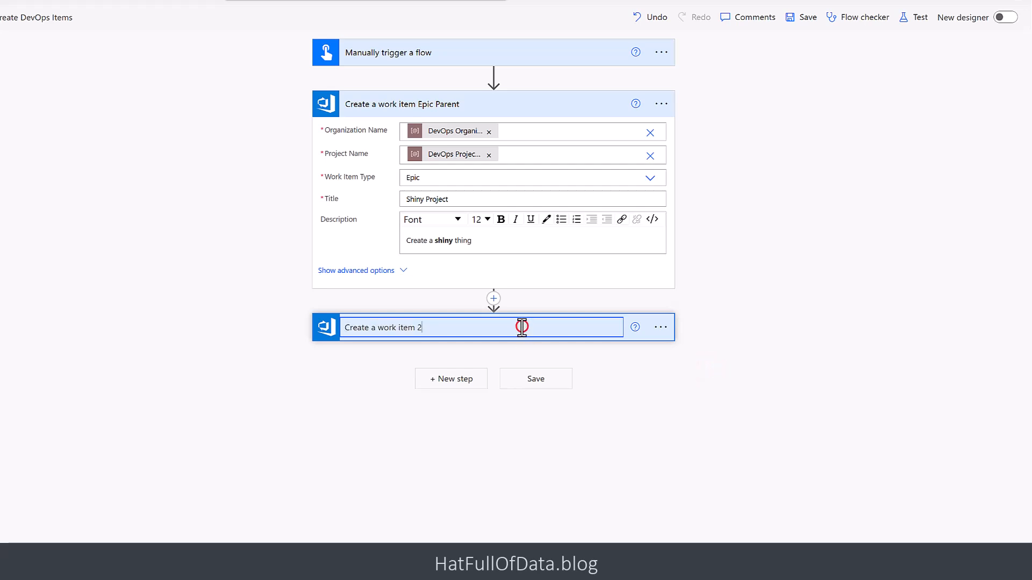
pyautogui.write('Feature Child')
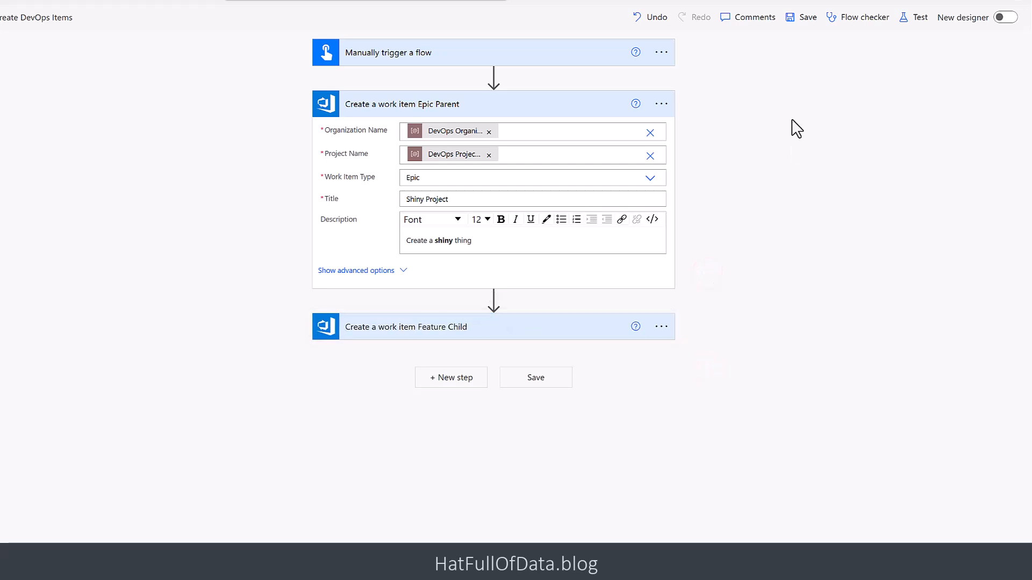
pyautogui.click(807, 17)
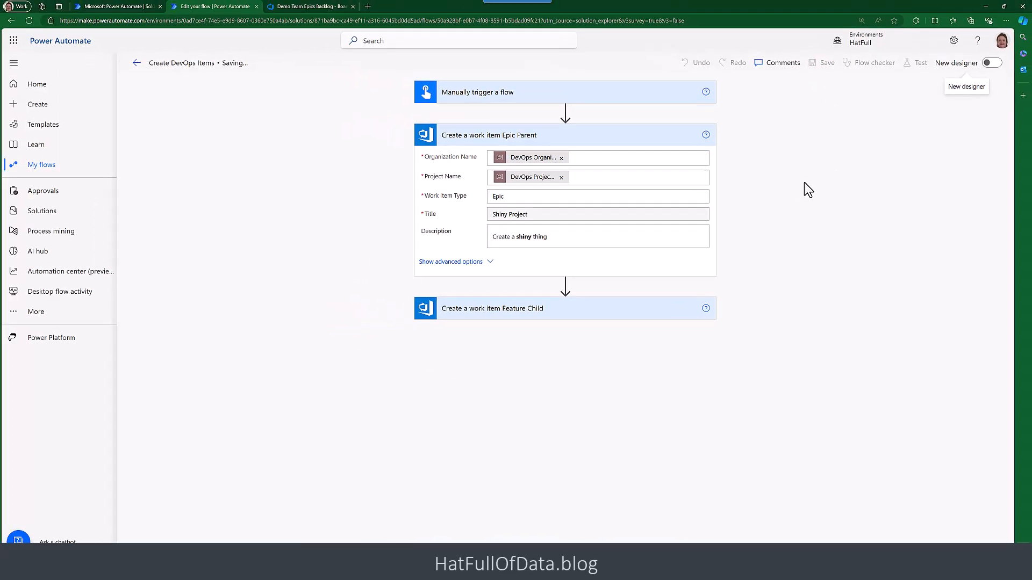
# Step: Check the empty Azure DevOps backlog, then run a test of the saved flow
pyautogui.click(315, 6)
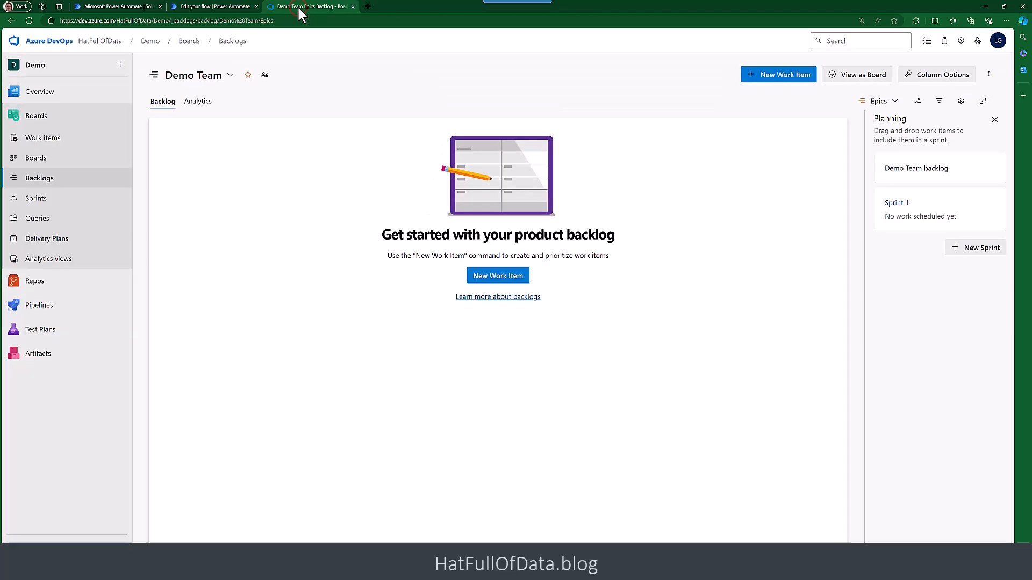
pyautogui.click(208, 6)
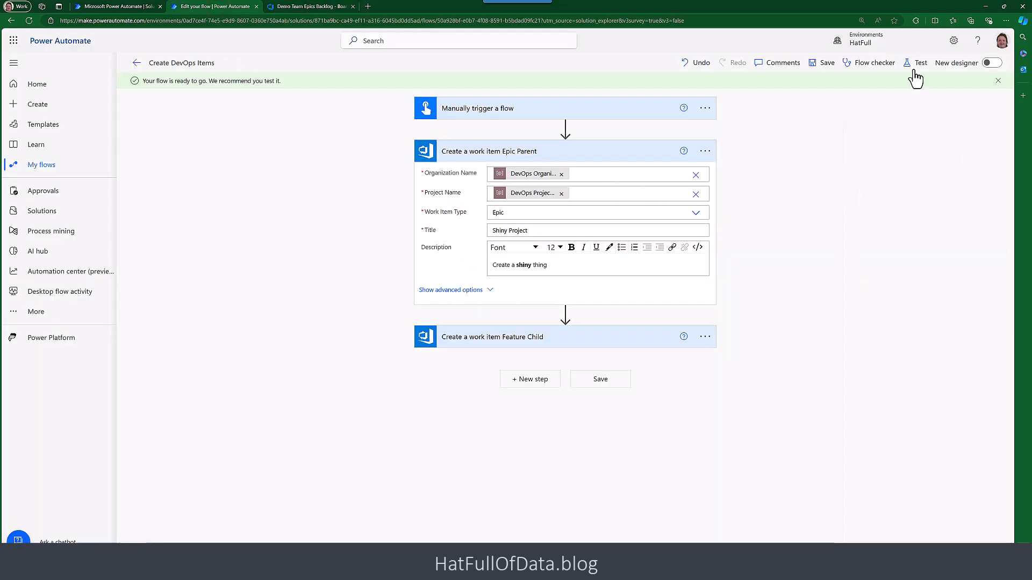
pyautogui.click(920, 62)
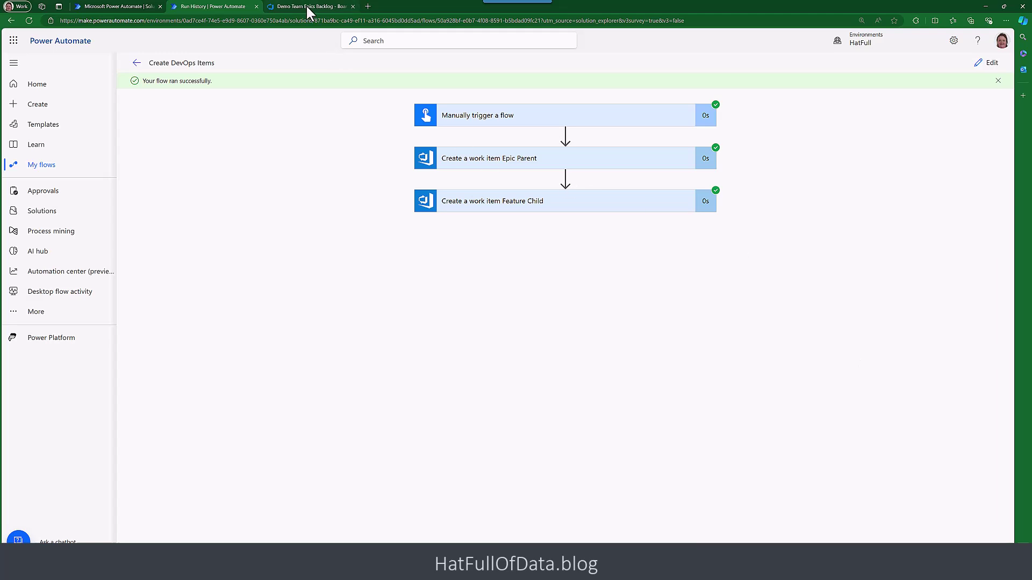
pyautogui.click(313, 6)
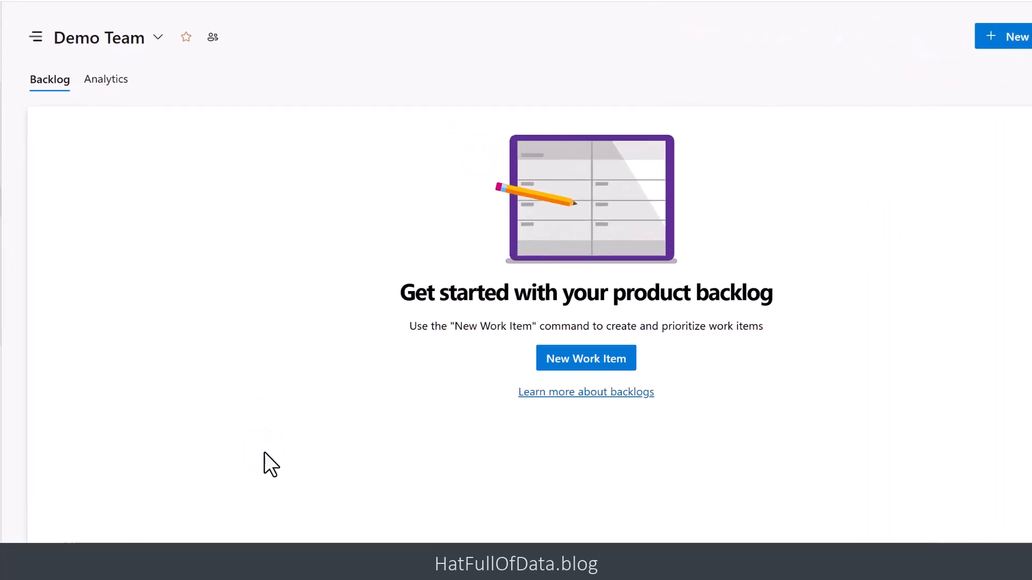
# Step: Refresh the Epics backlog and expand Shiny Project to reveal the Design Shiny feature
pyautogui.click(585, 357)
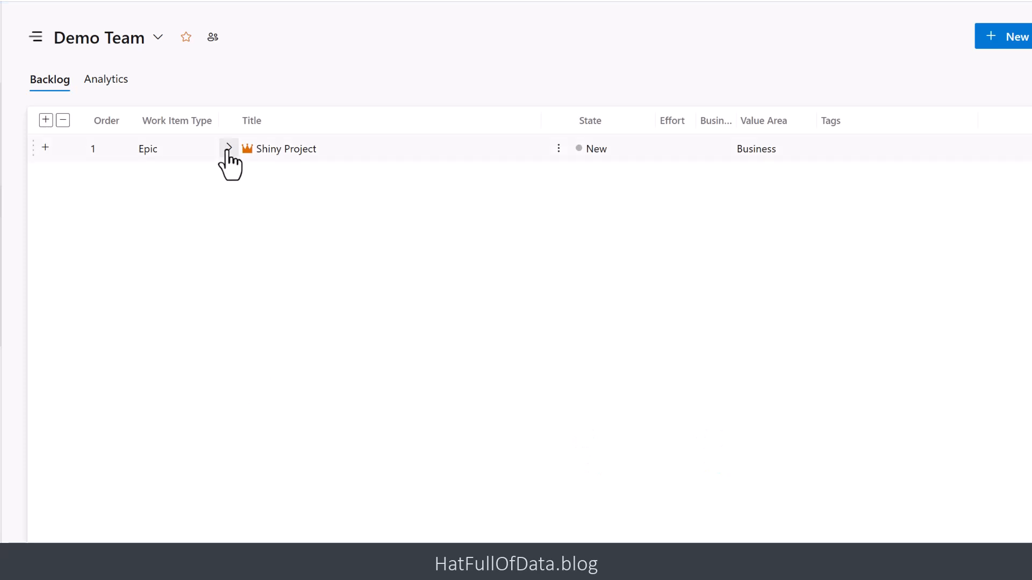
pyautogui.click(227, 149)
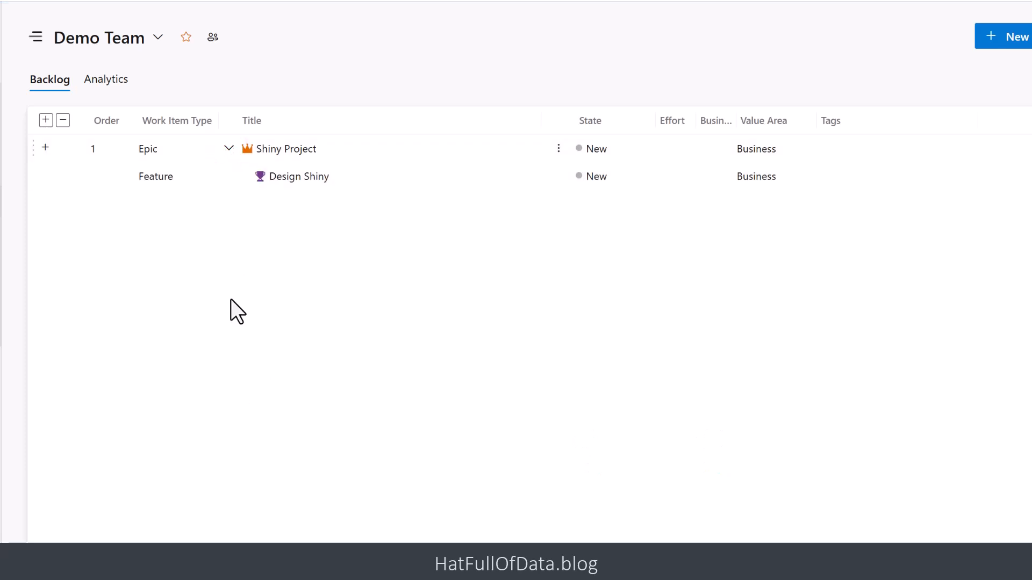